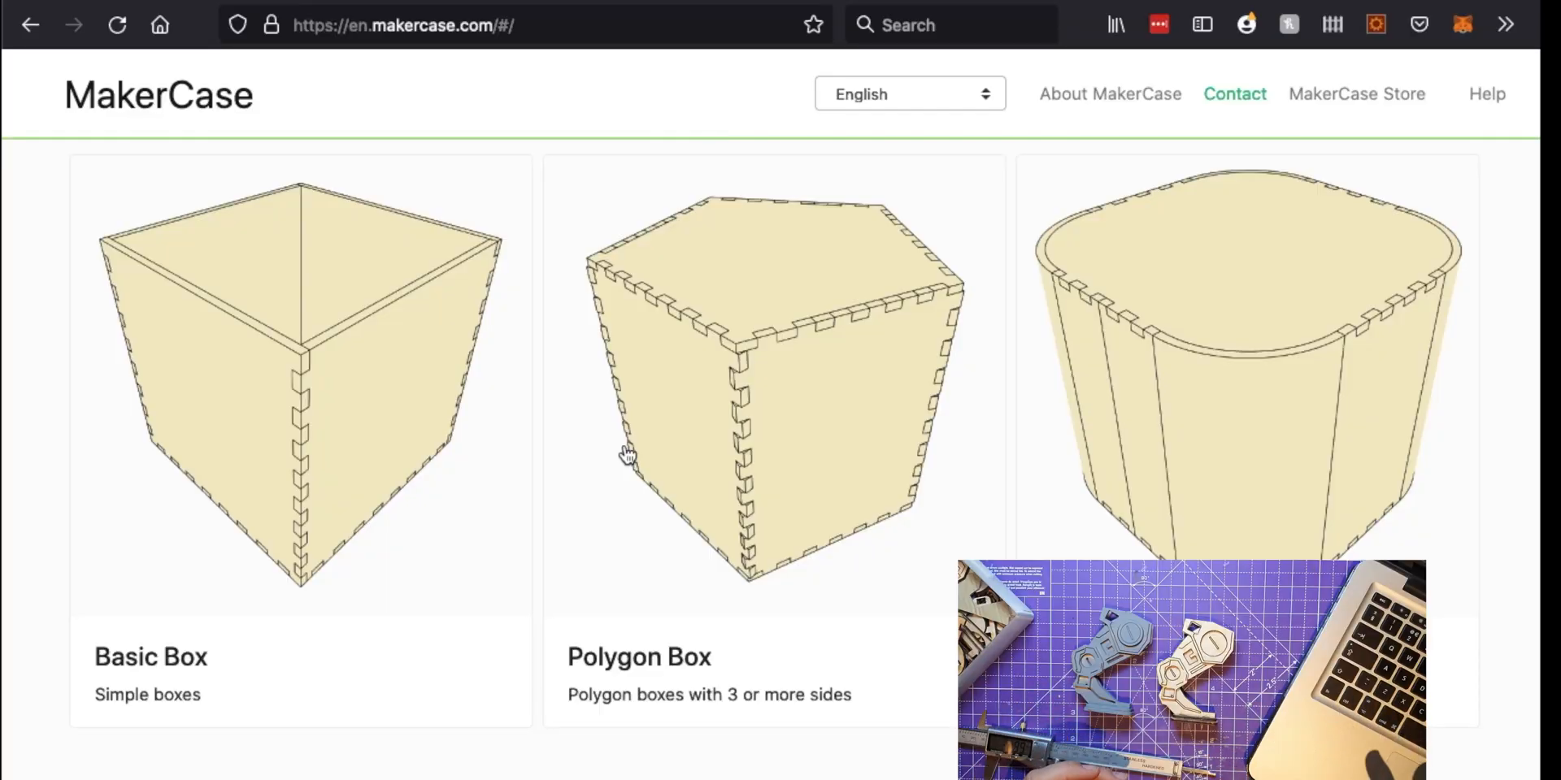
{"action": "mouse_move", "coordinate": [312, 378]}
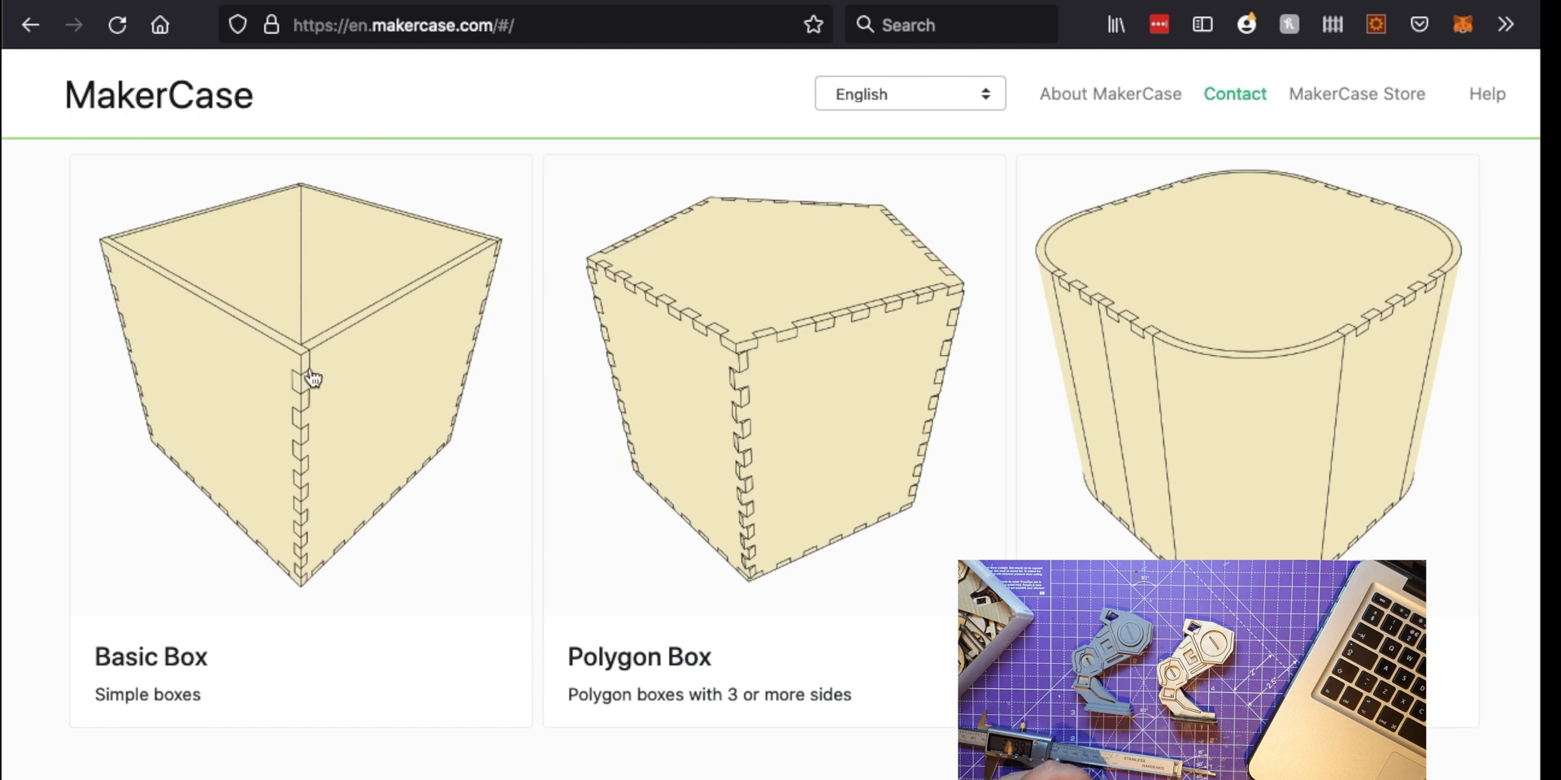
{"action": "mouse_move", "coordinate": [5, 487]}
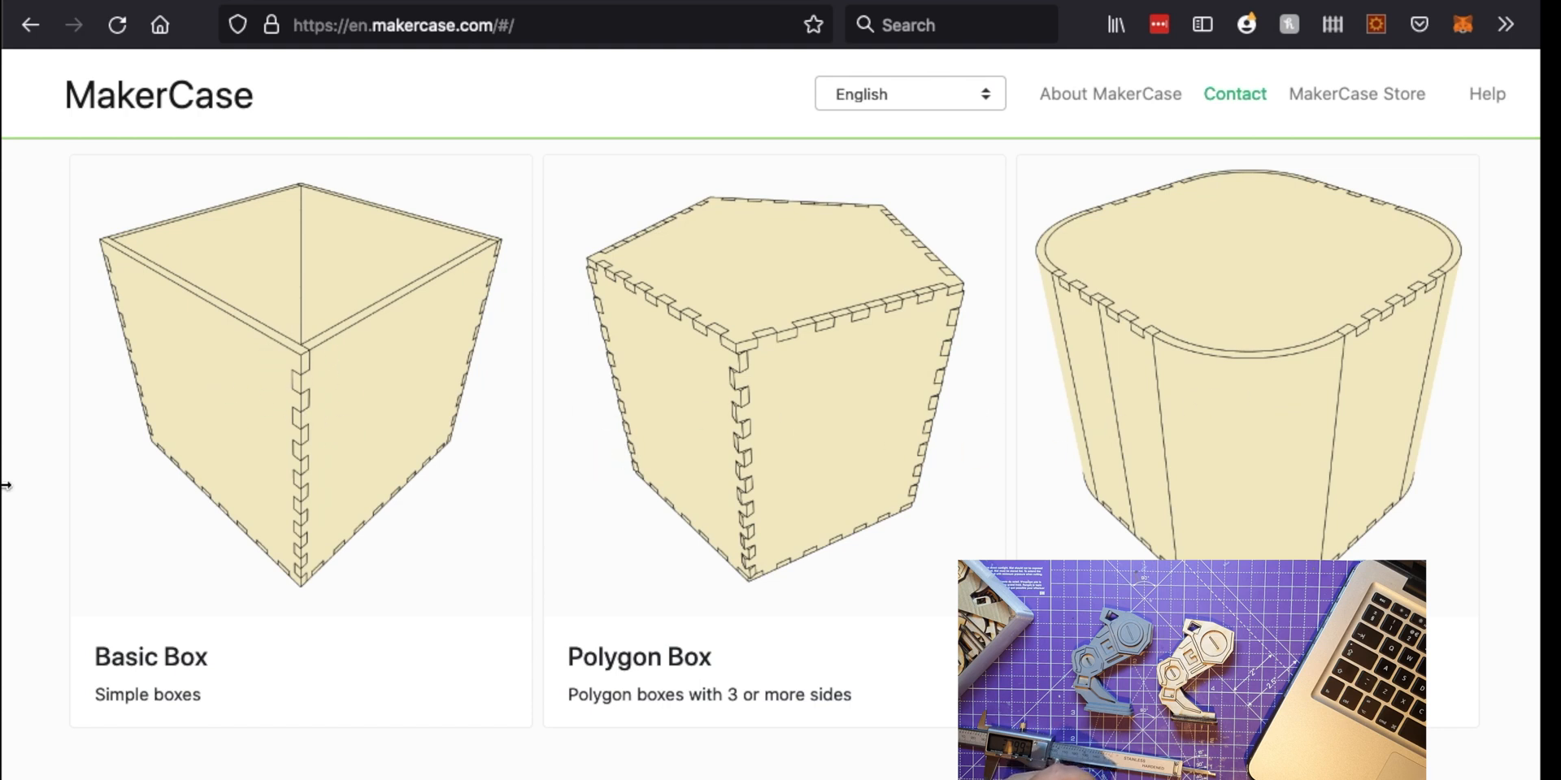
{"action": "mouse_move", "coordinate": [463, 398]}
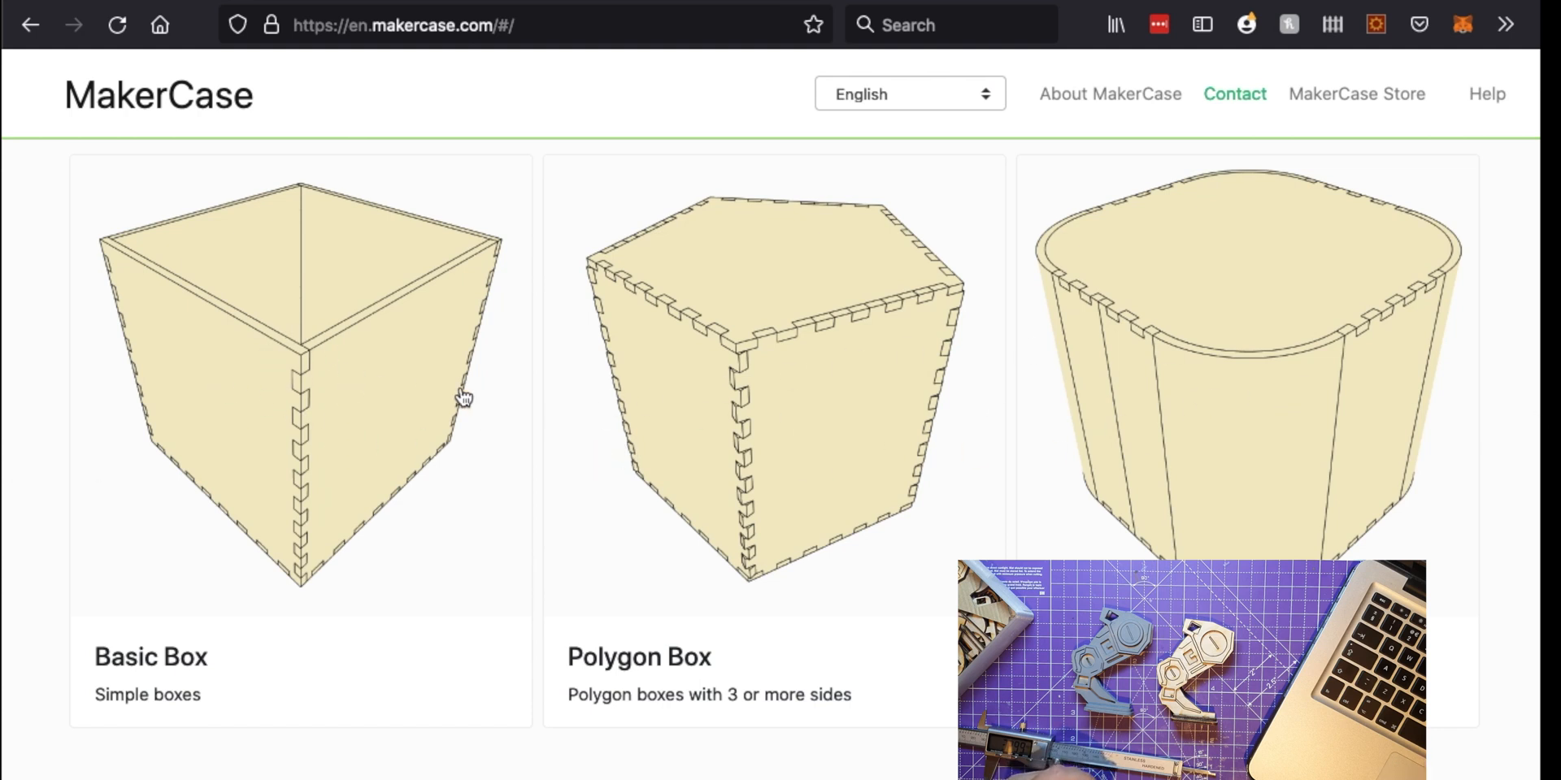
{"action": "mouse_move", "coordinate": [380, 400]}
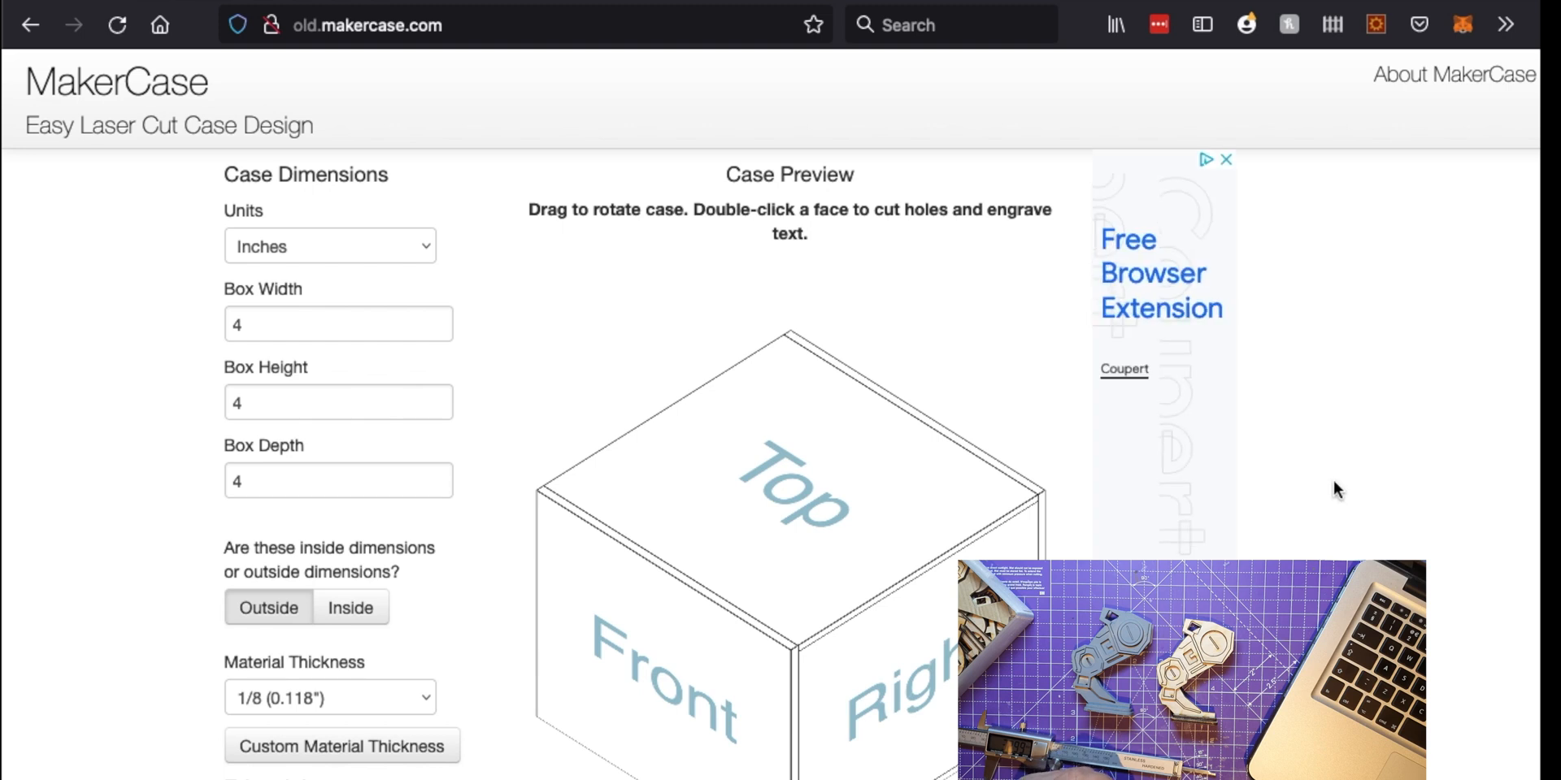
Size the MakerCase box at 33 × 33 × 33 mm outside, with 3 mm material thickness
{"action": "scroll", "scroll_direction": "down", "scroll_amount": 3}
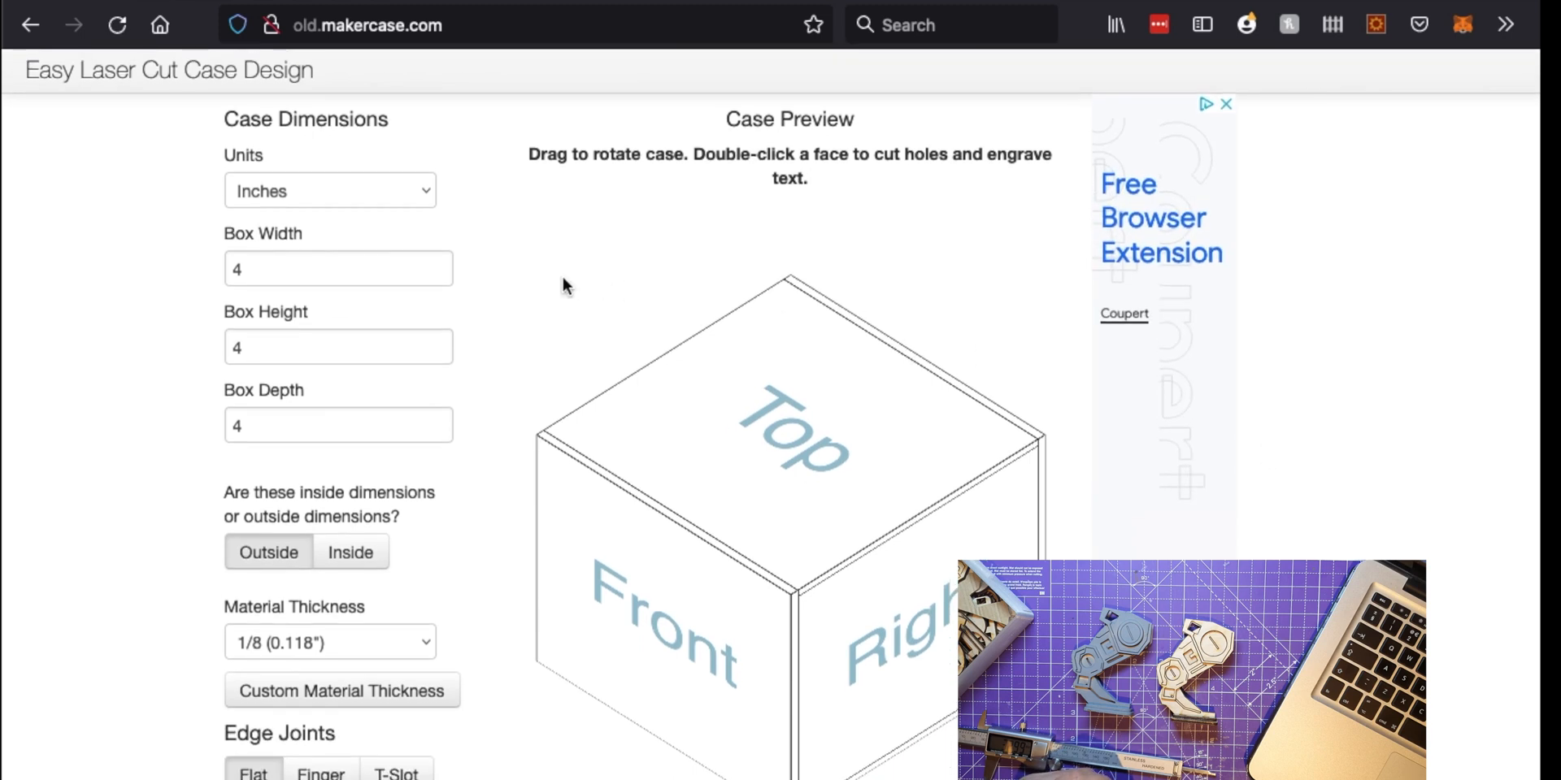
{"action": "left_click", "coordinate": [328, 190]}
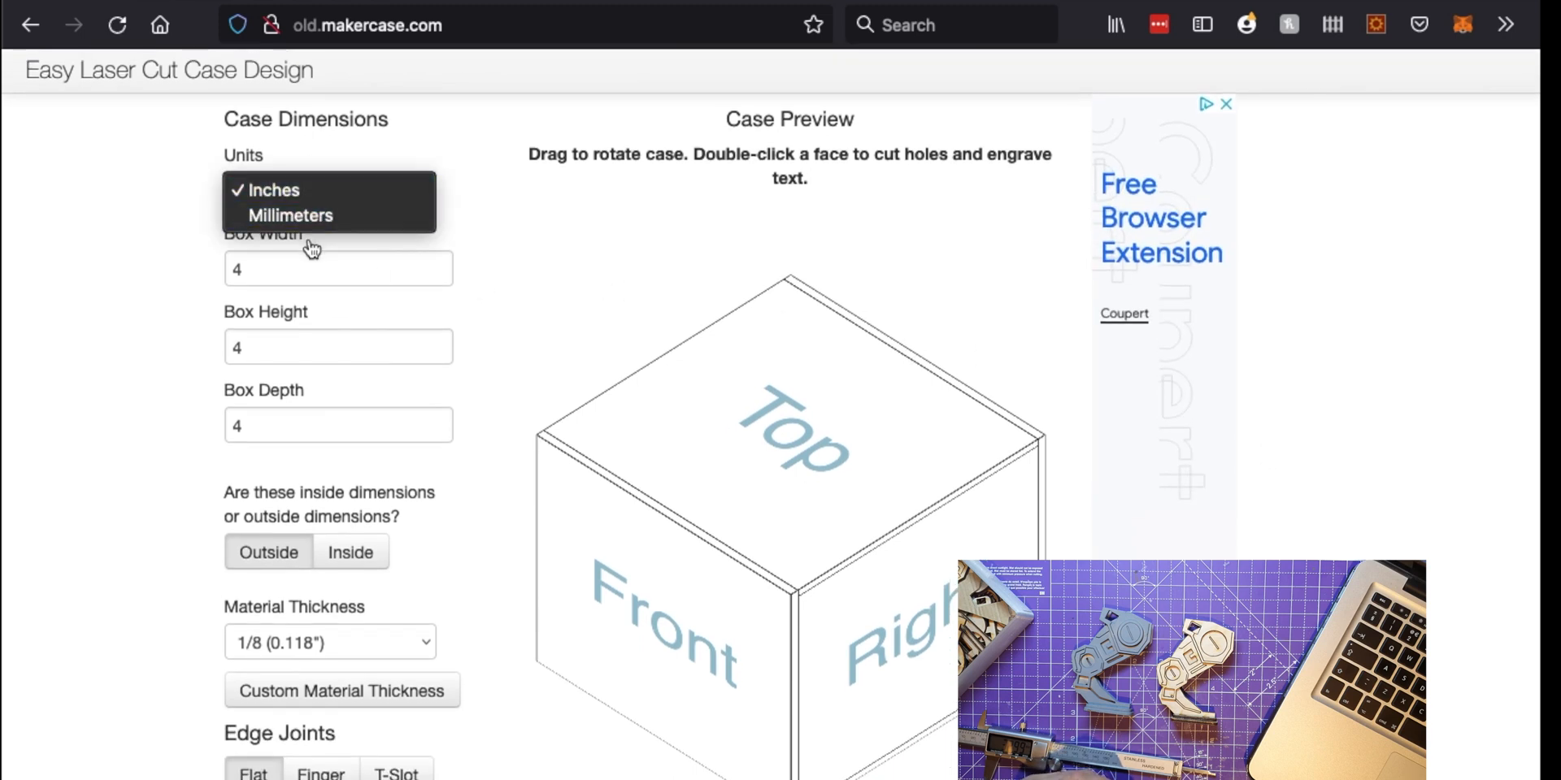
{"action": "left_click", "coordinate": [289, 215]}
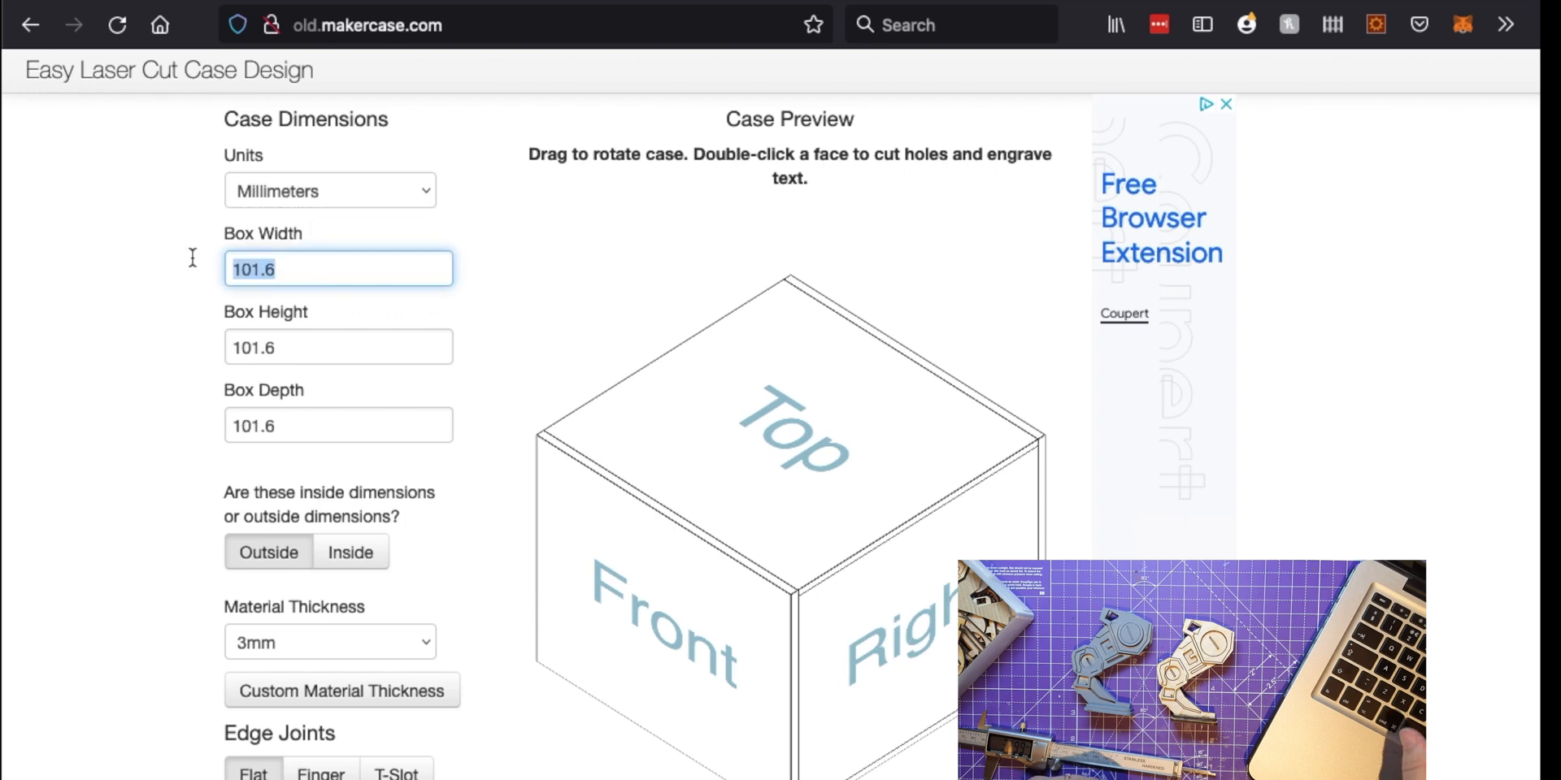
{"action": "type", "text": "33"}
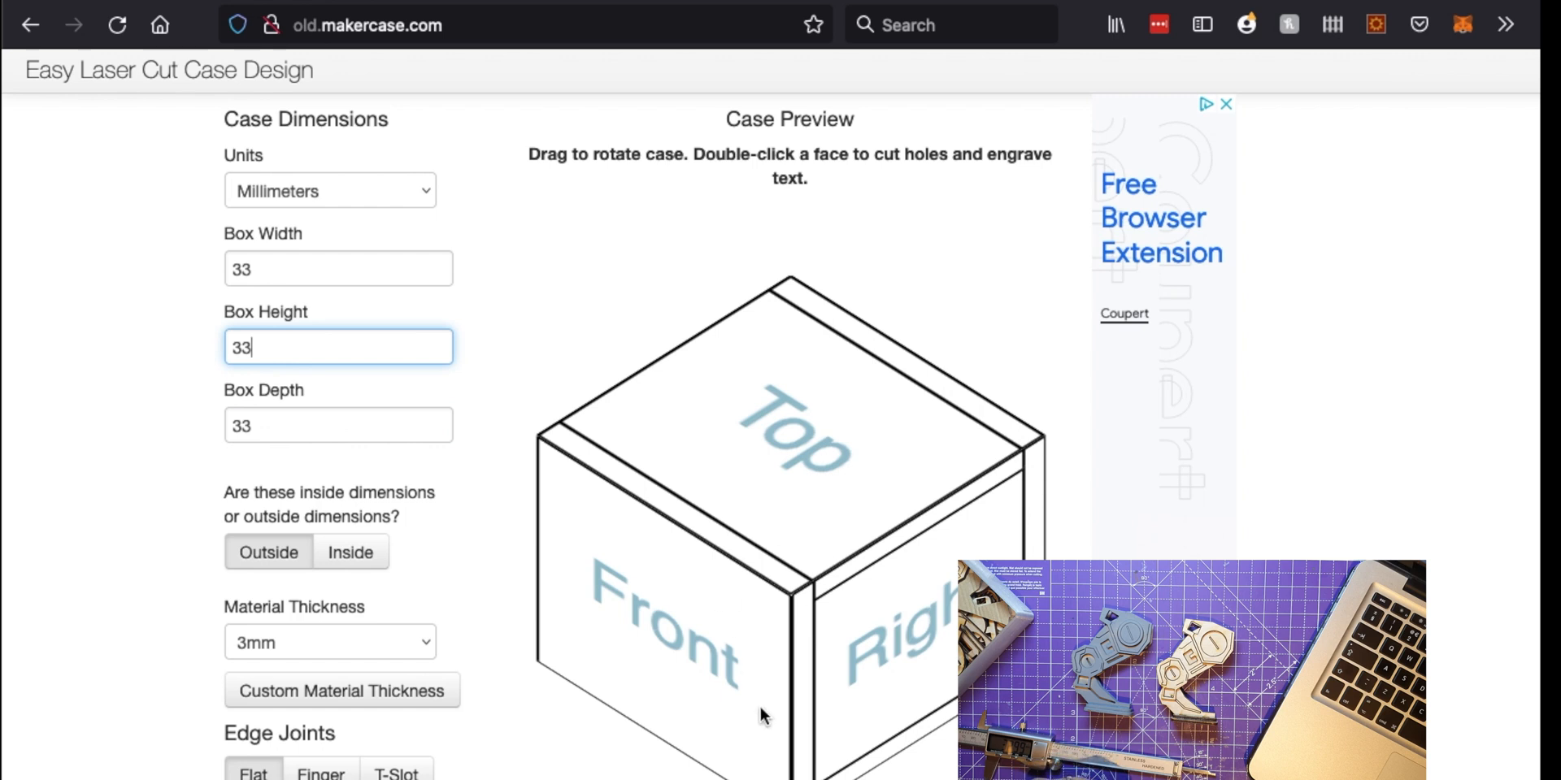
{"action": "mouse_move", "coordinate": [677, 462]}
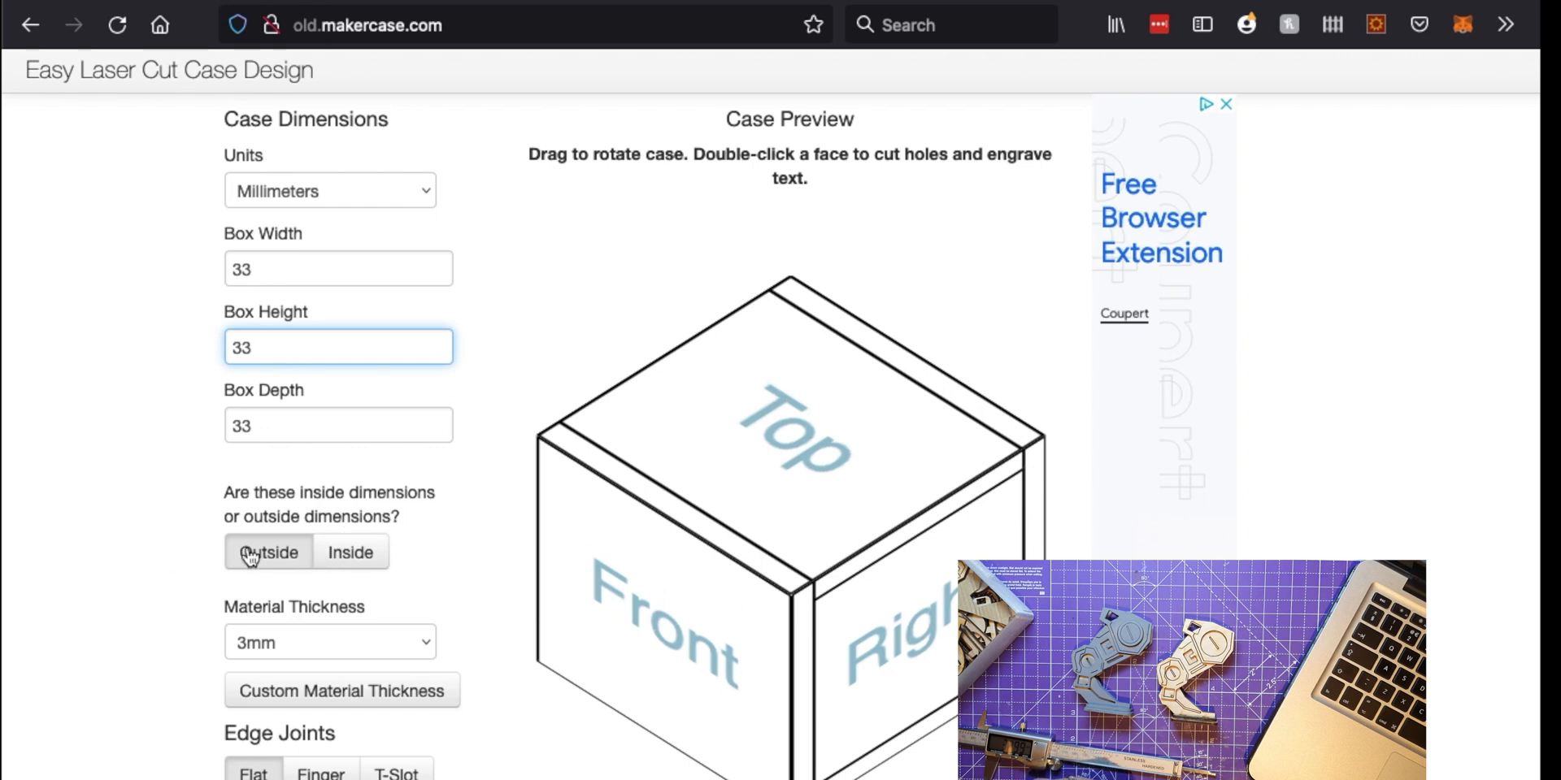
{"action": "left_click", "coordinate": [349, 553]}
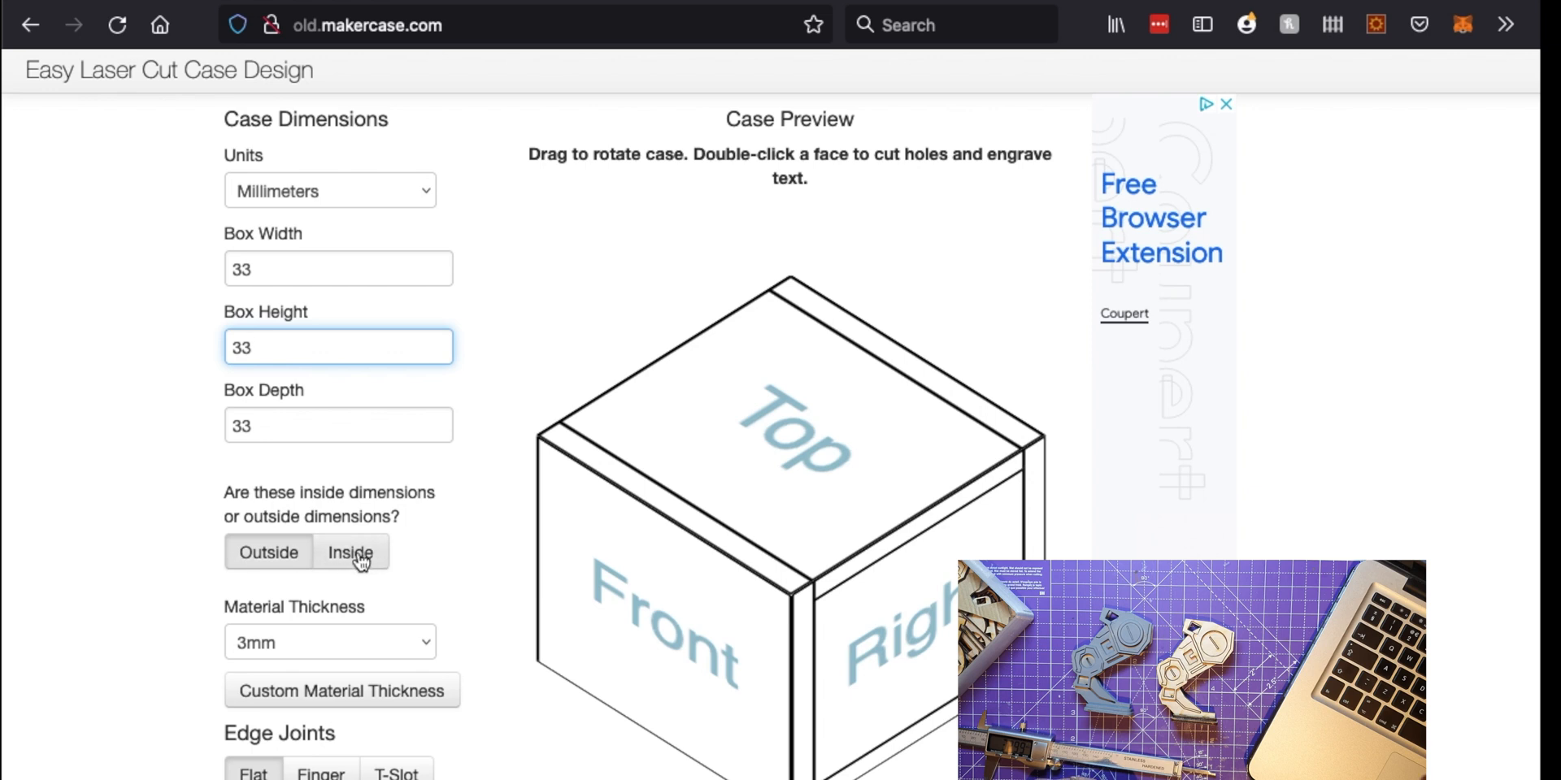
{"action": "left_click", "coordinate": [267, 553]}
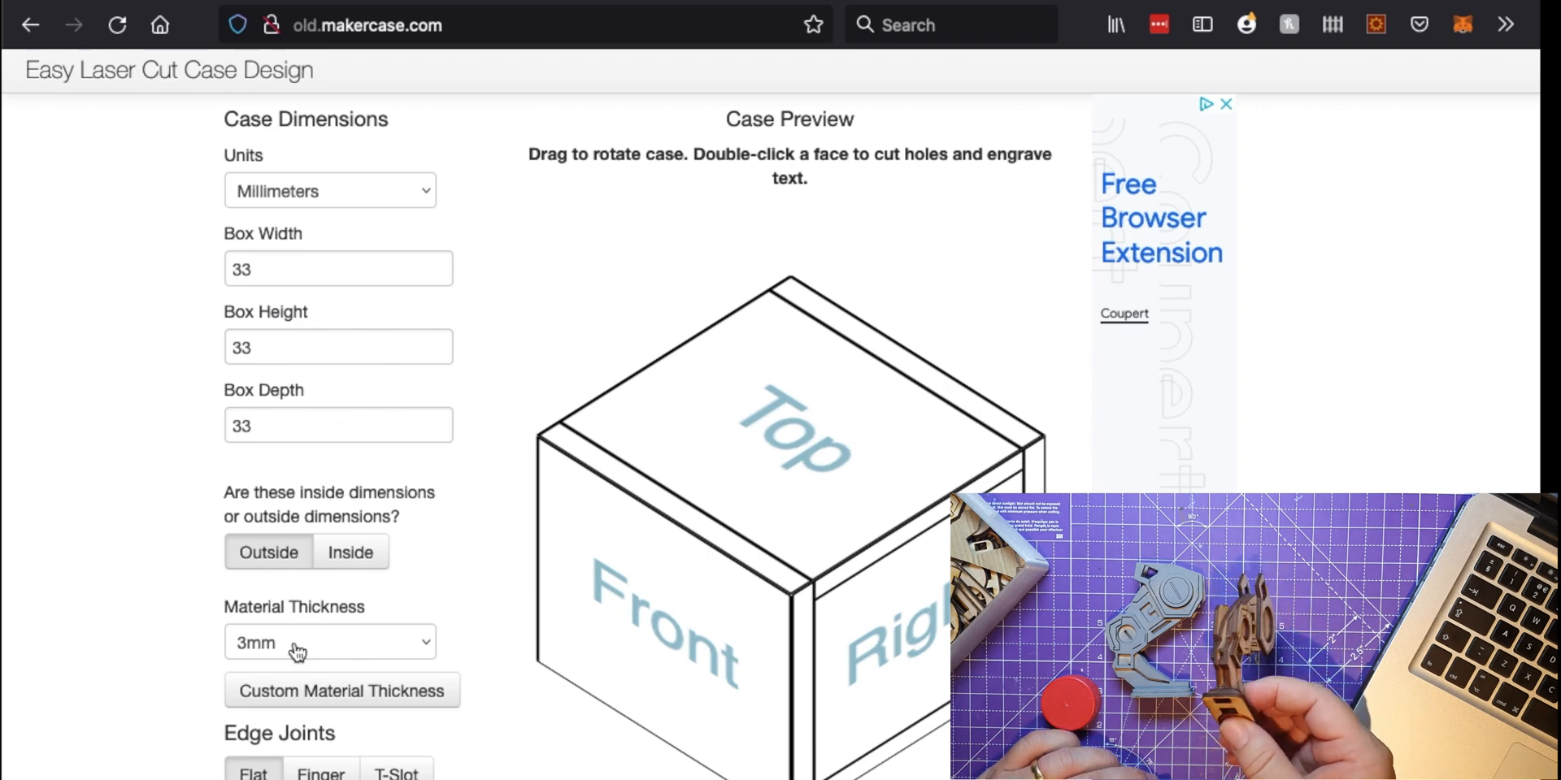
Choose Finger edge joints after briefly comparing with Flat, then scroll to Generate
{"action": "scroll", "scroll_direction": "down", "scroll_amount": 3}
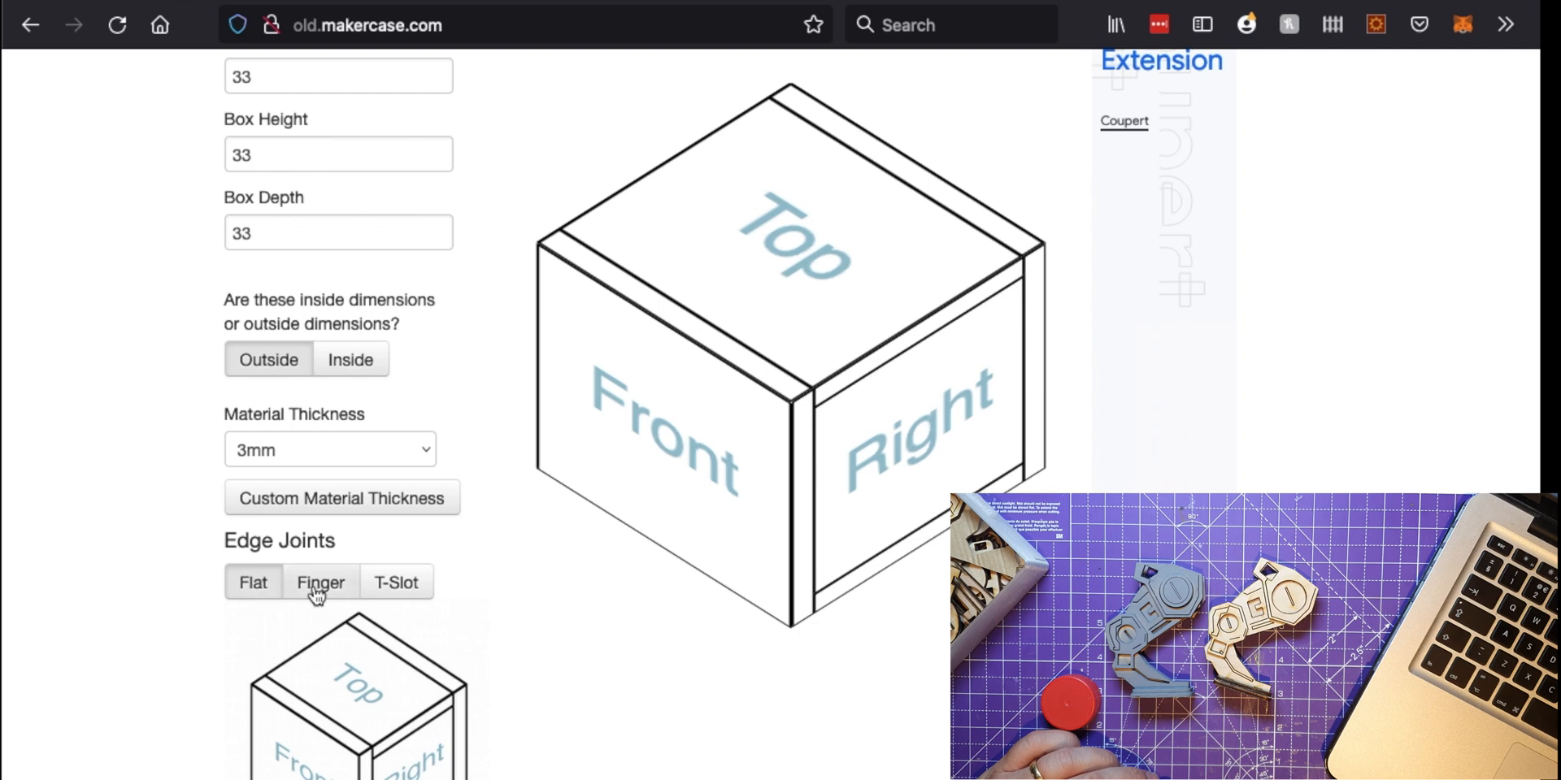
{"action": "left_click", "coordinate": [320, 582]}
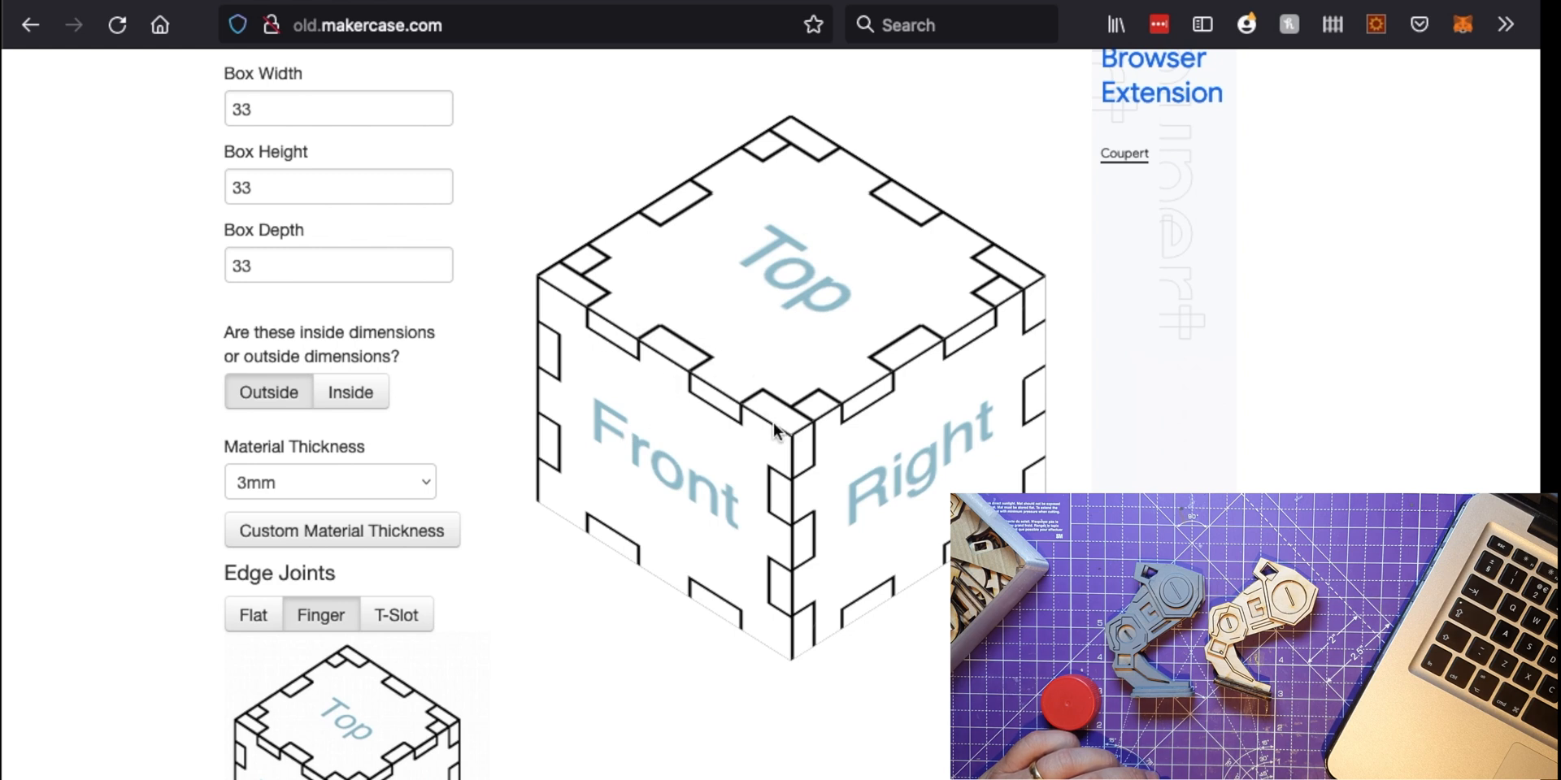
{"action": "mouse_move", "coordinate": [706, 389]}
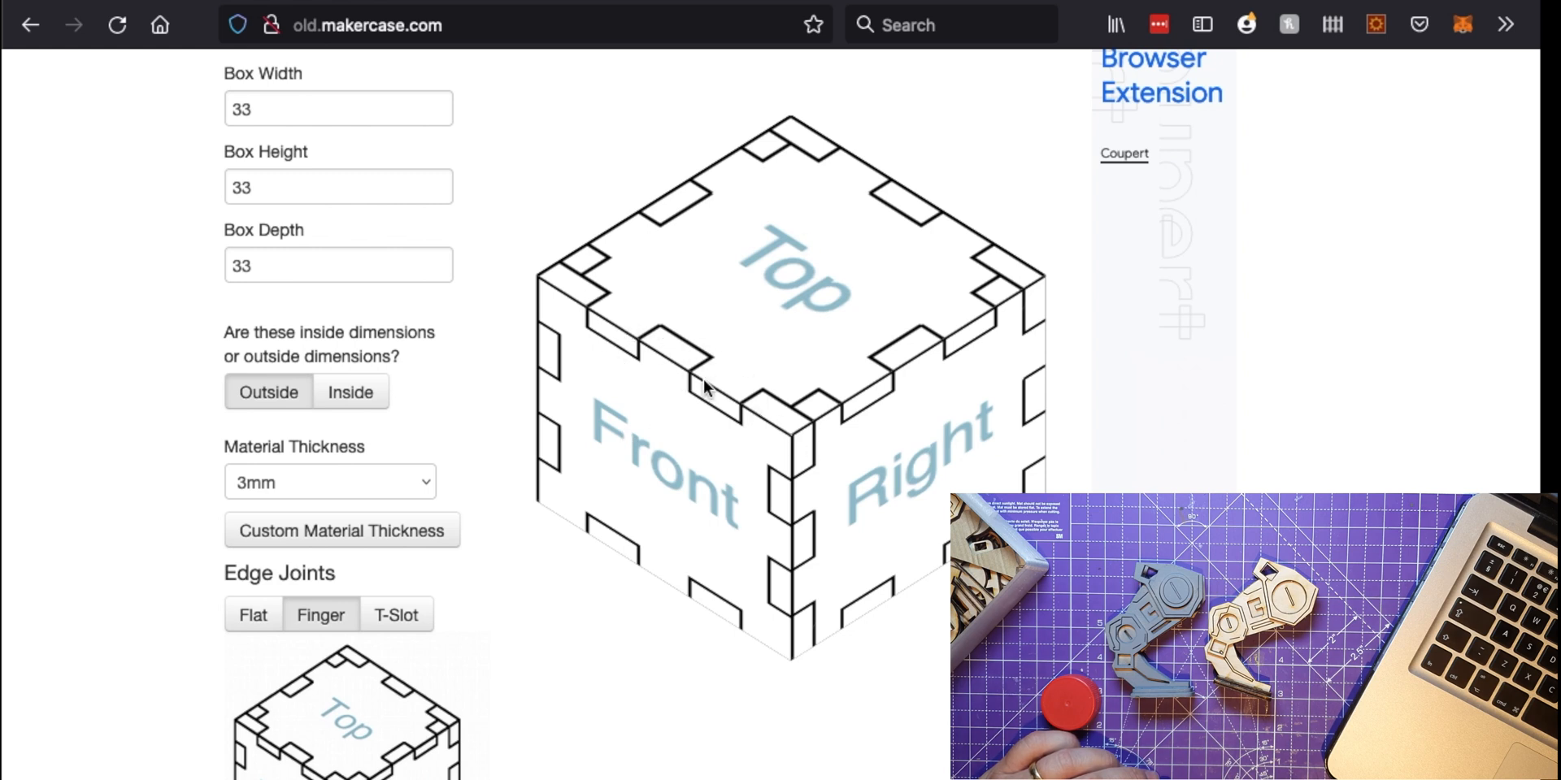
{"action": "scroll", "scroll_direction": "down", "scroll_amount": 3}
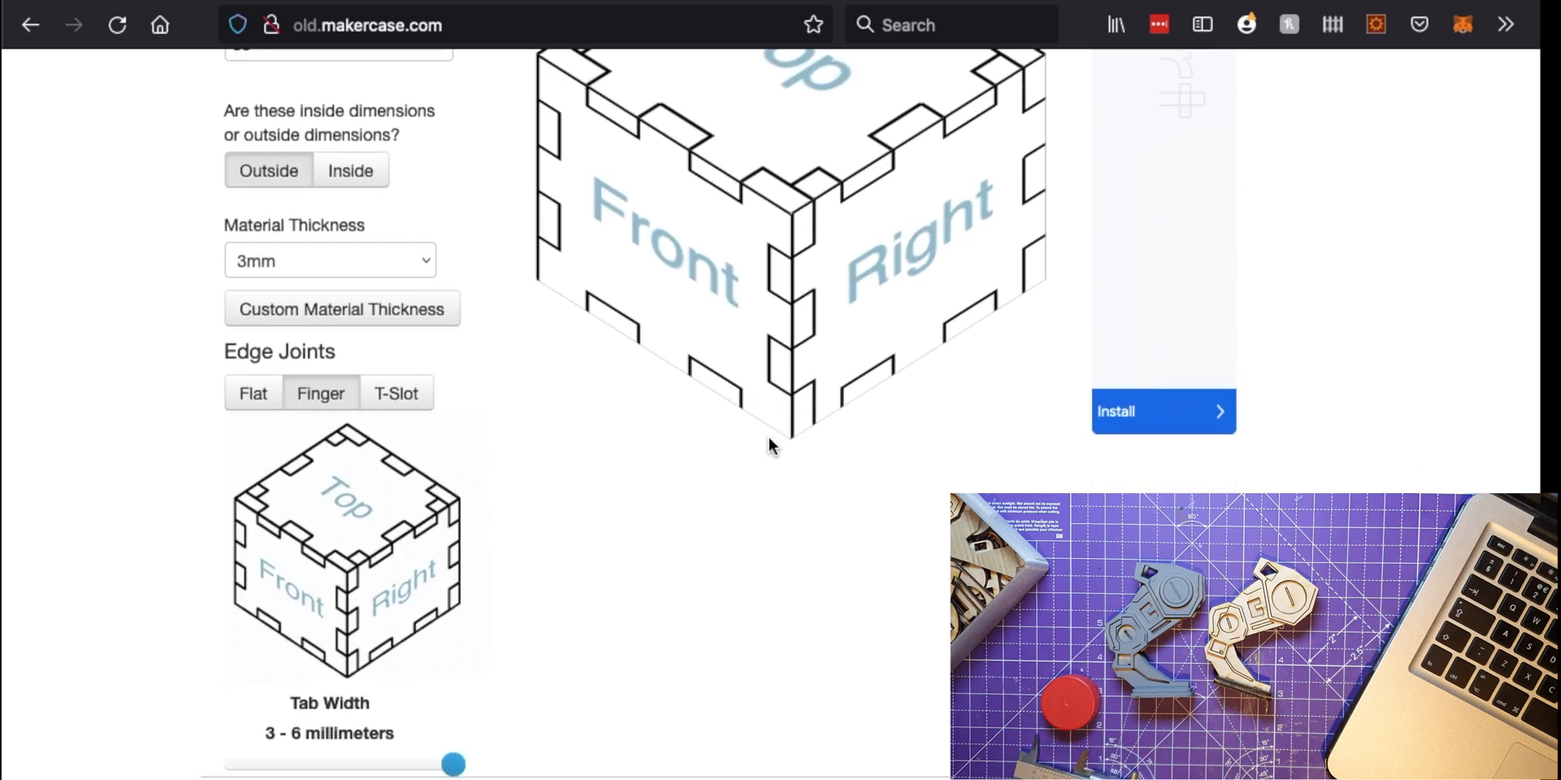
{"action": "scroll", "scroll_direction": "up", "scroll_amount": 3}
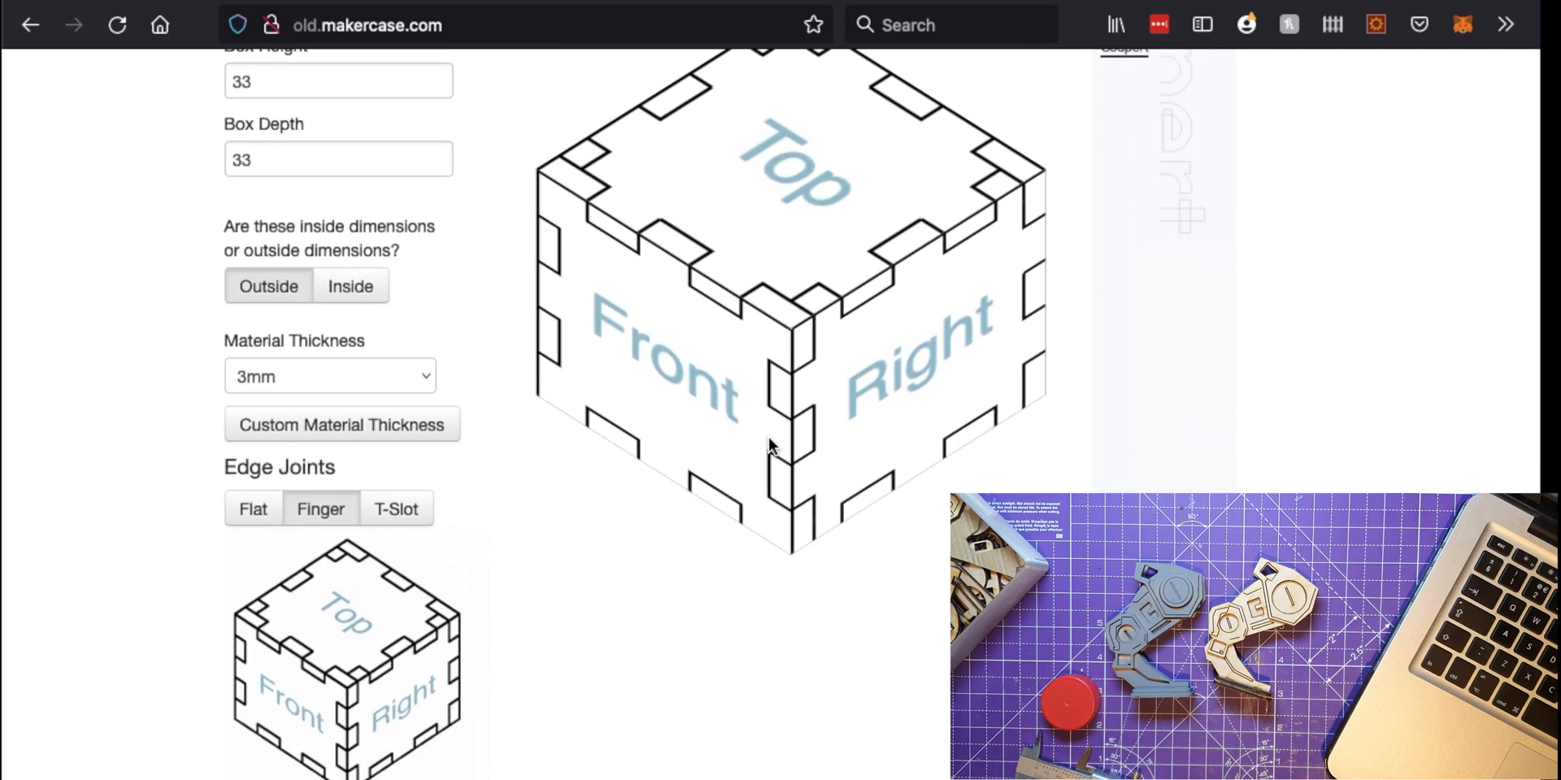
{"action": "left_click", "coordinate": [253, 623]}
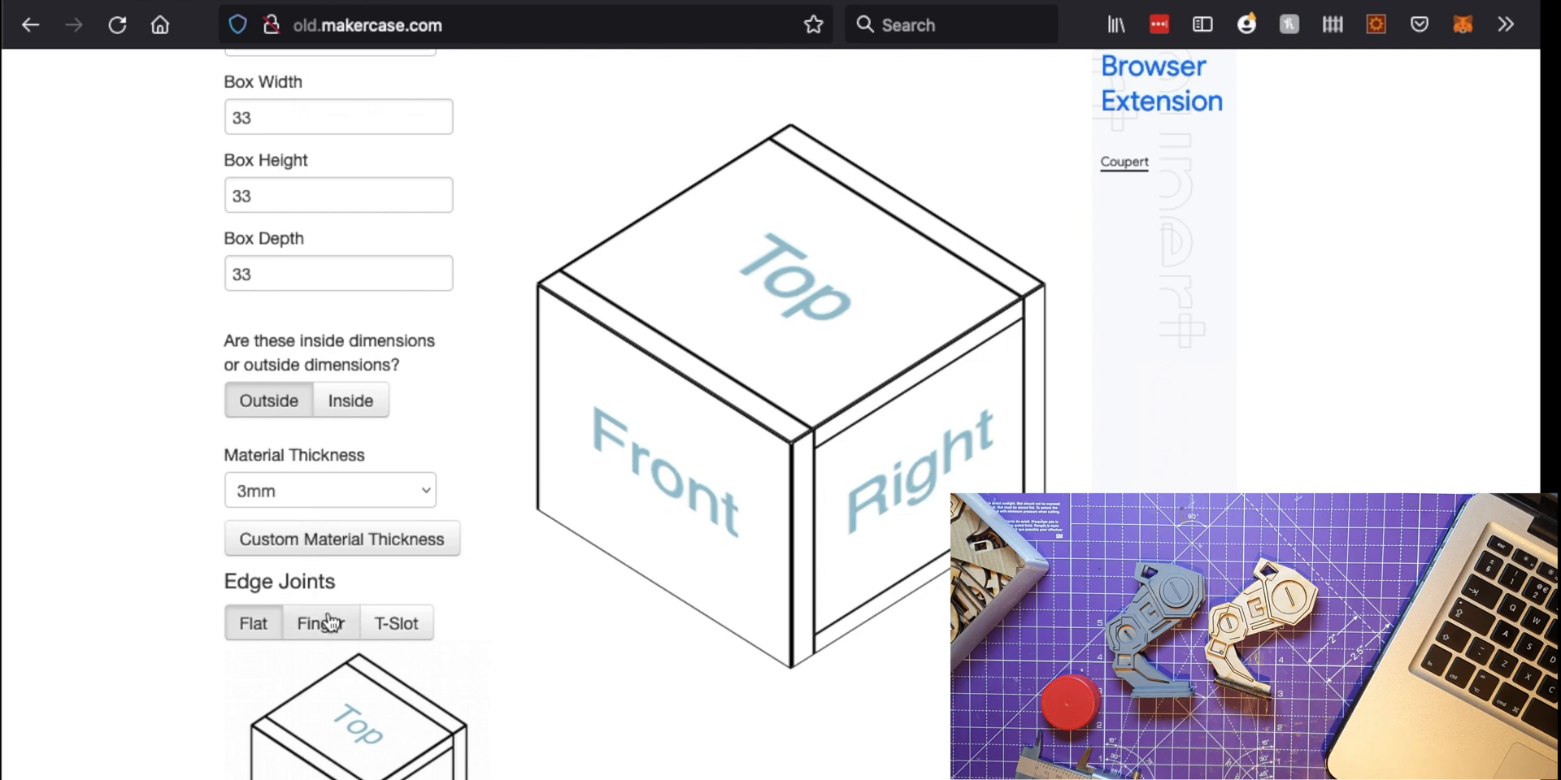
{"action": "left_click", "coordinate": [320, 622]}
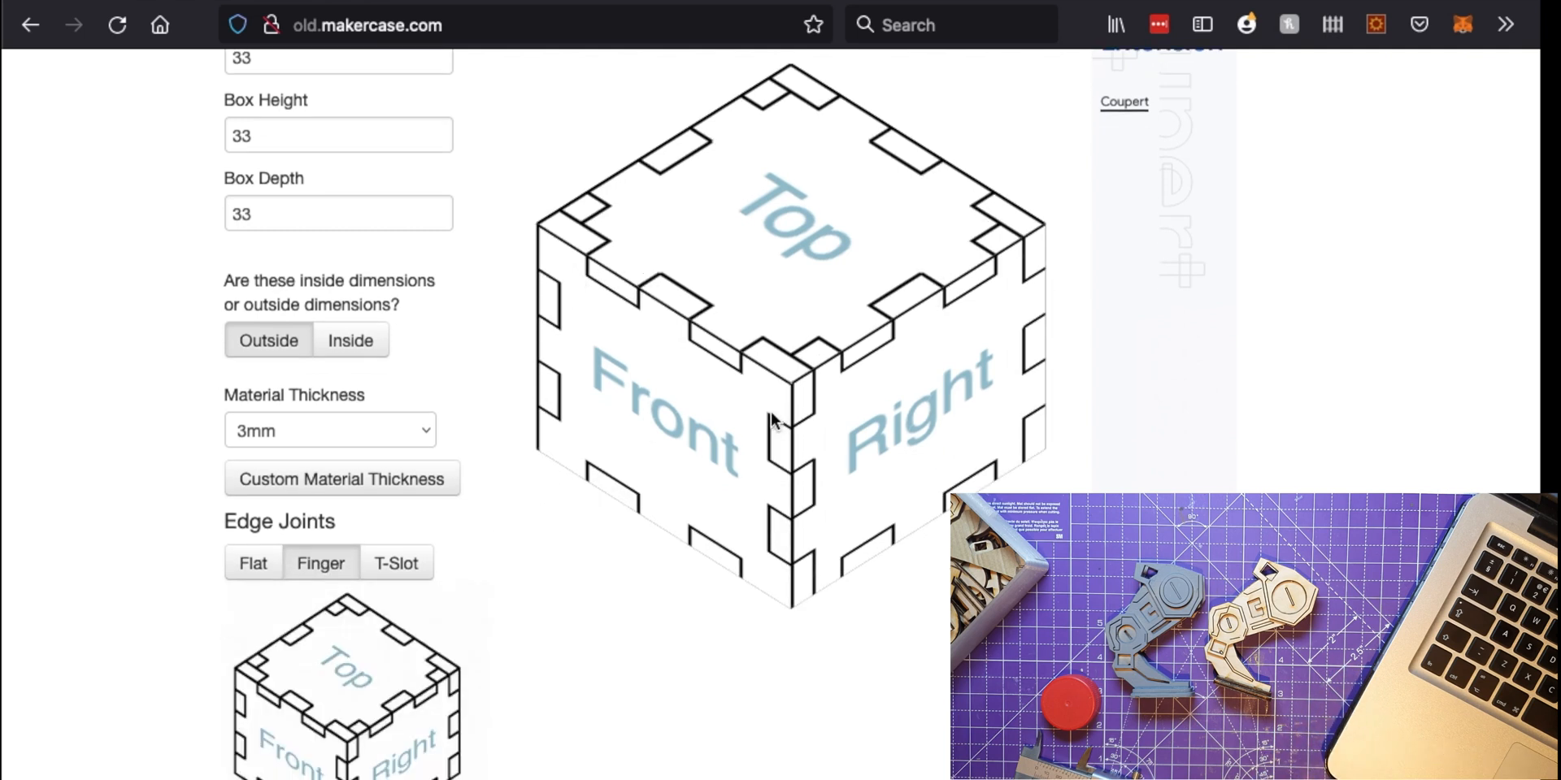
{"action": "scroll", "scroll_direction": "down", "scroll_amount": 3}
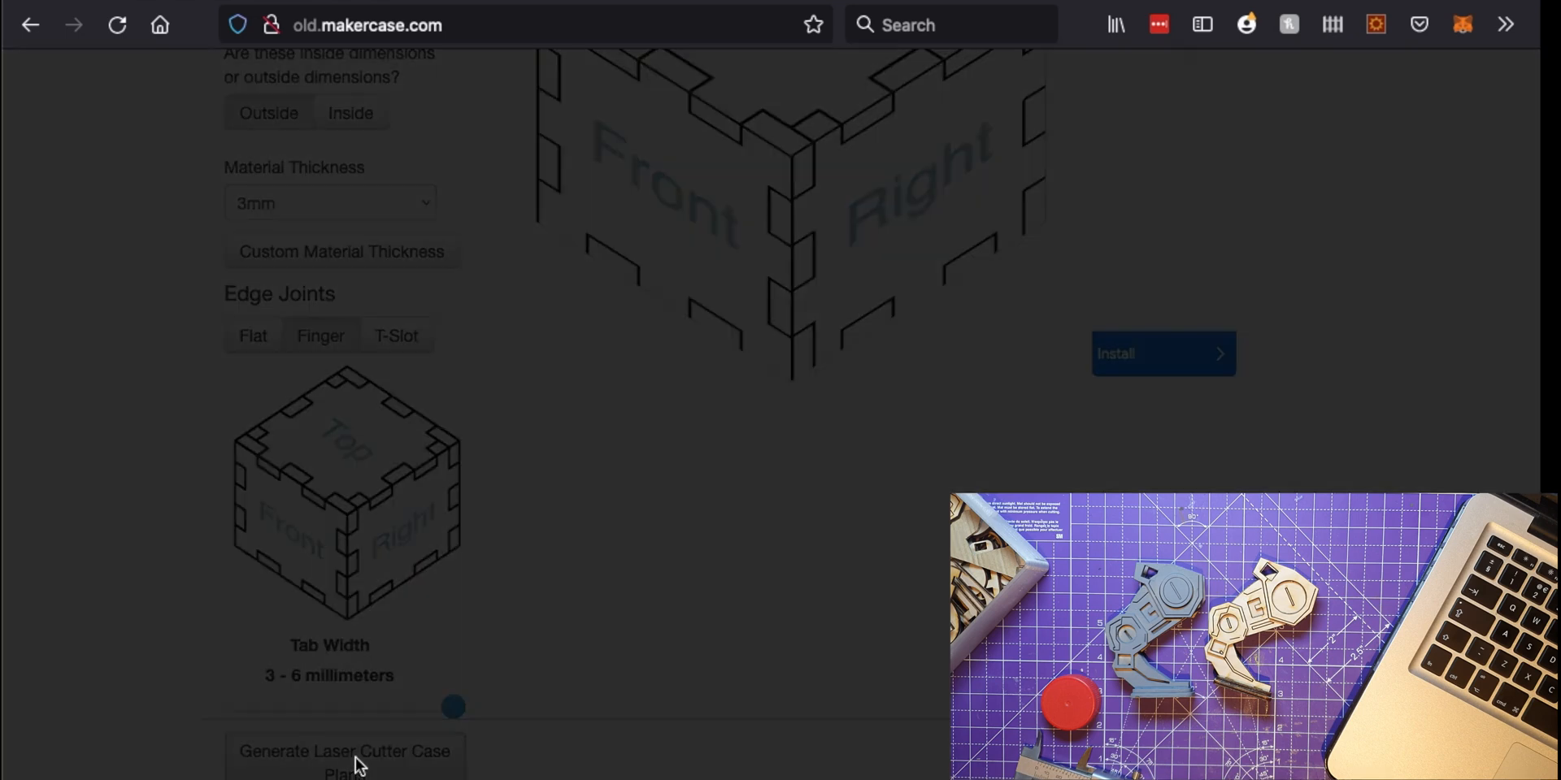
Generate the laser cutter case plans for the six box panels
{"action": "left_click", "coordinate": [343, 750]}
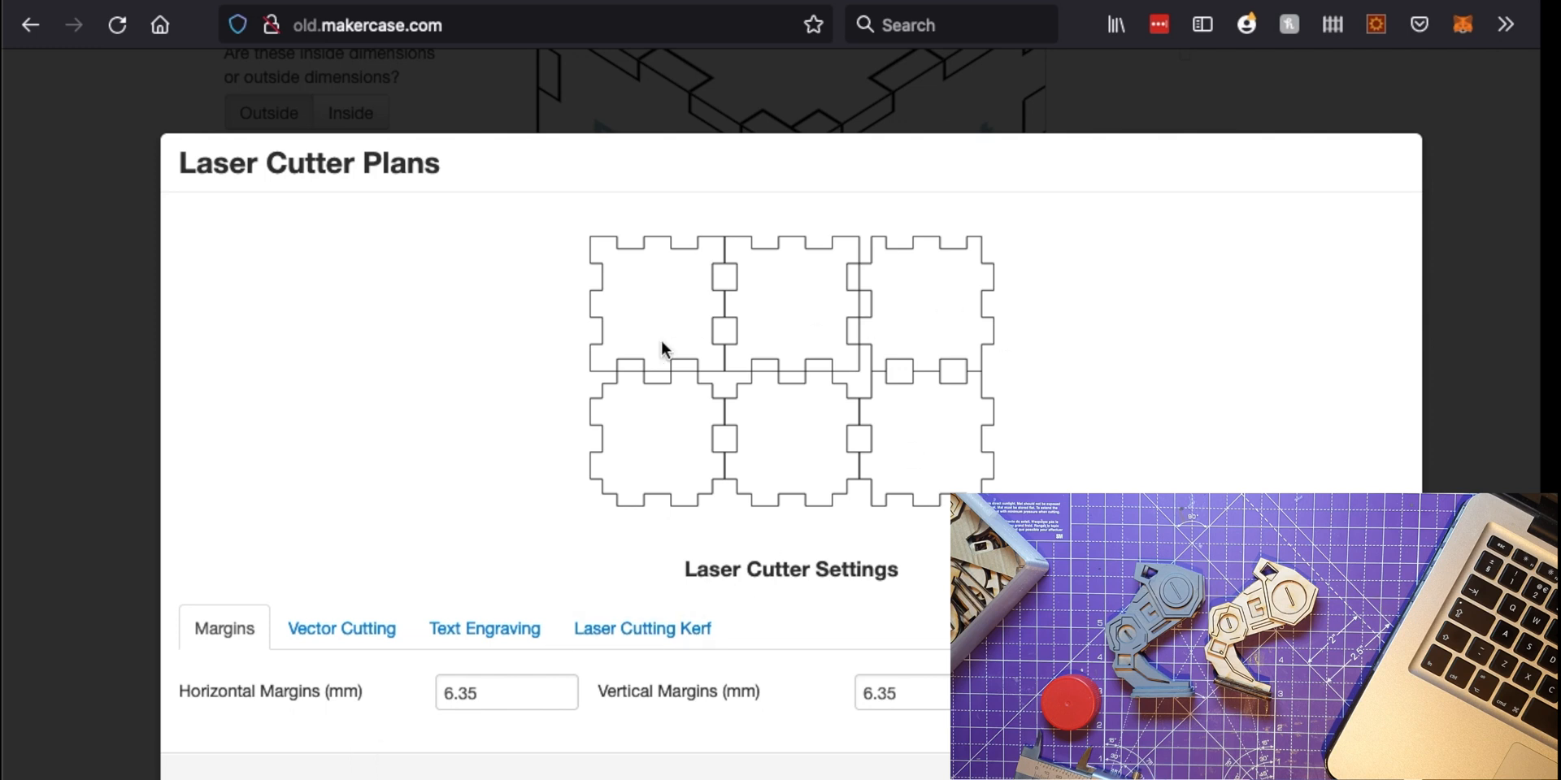
{"action": "mouse_move", "coordinate": [808, 529]}
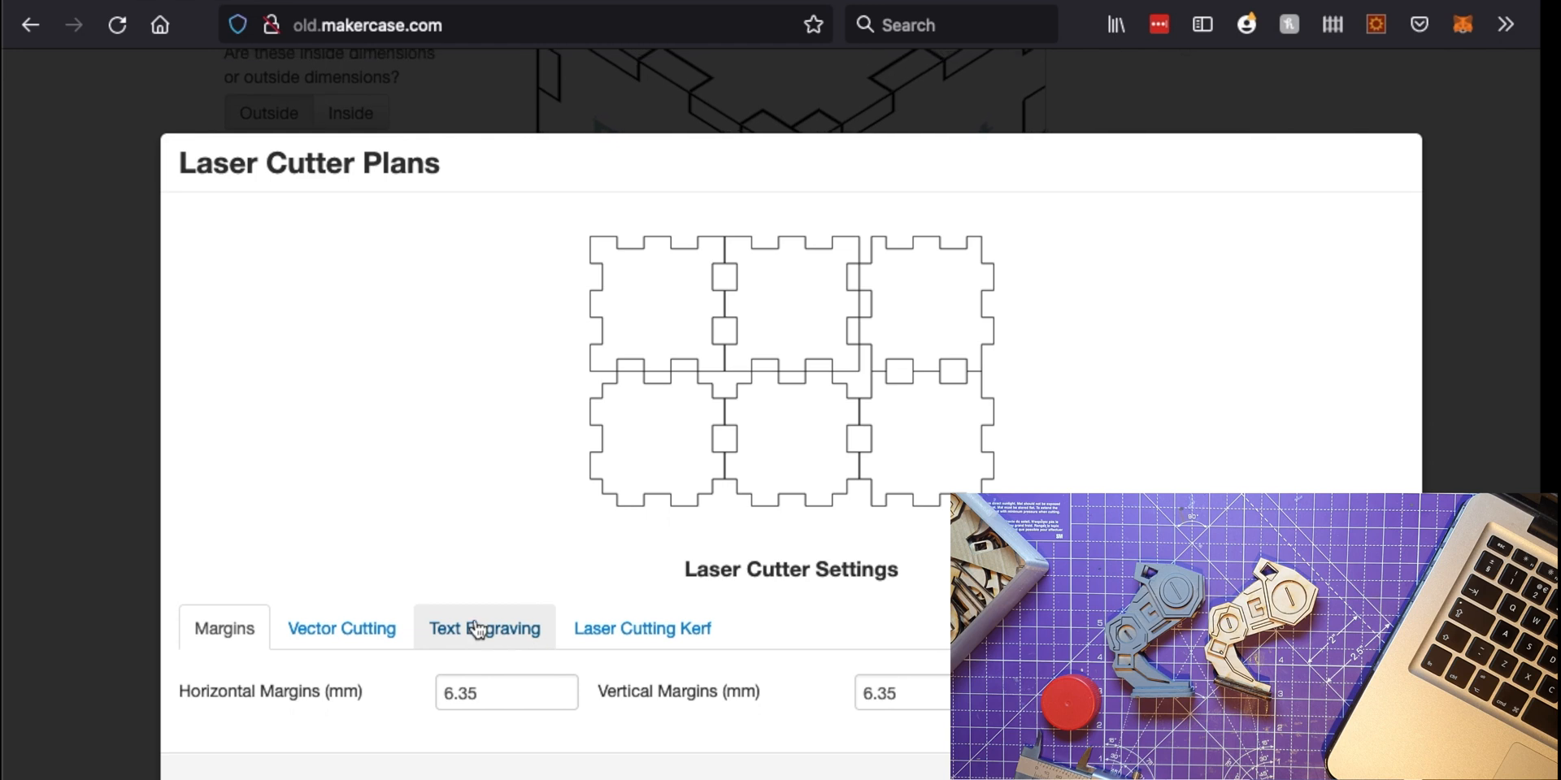
{"action": "mouse_move", "coordinate": [223, 629]}
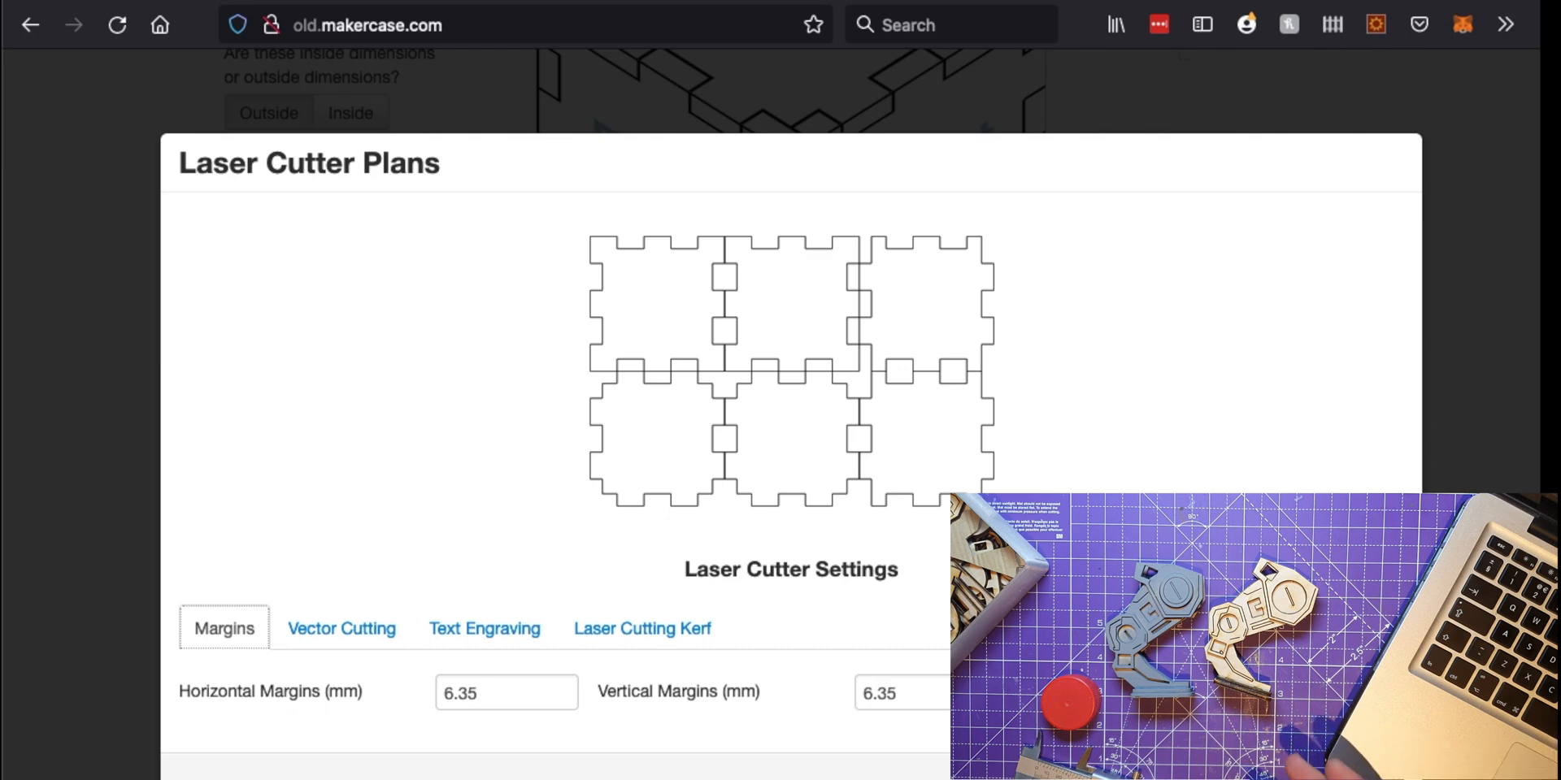
Download the box plans as caseplans(6).svg and dismiss the downloads list
{"action": "left_click", "coordinate": [1506, 24]}
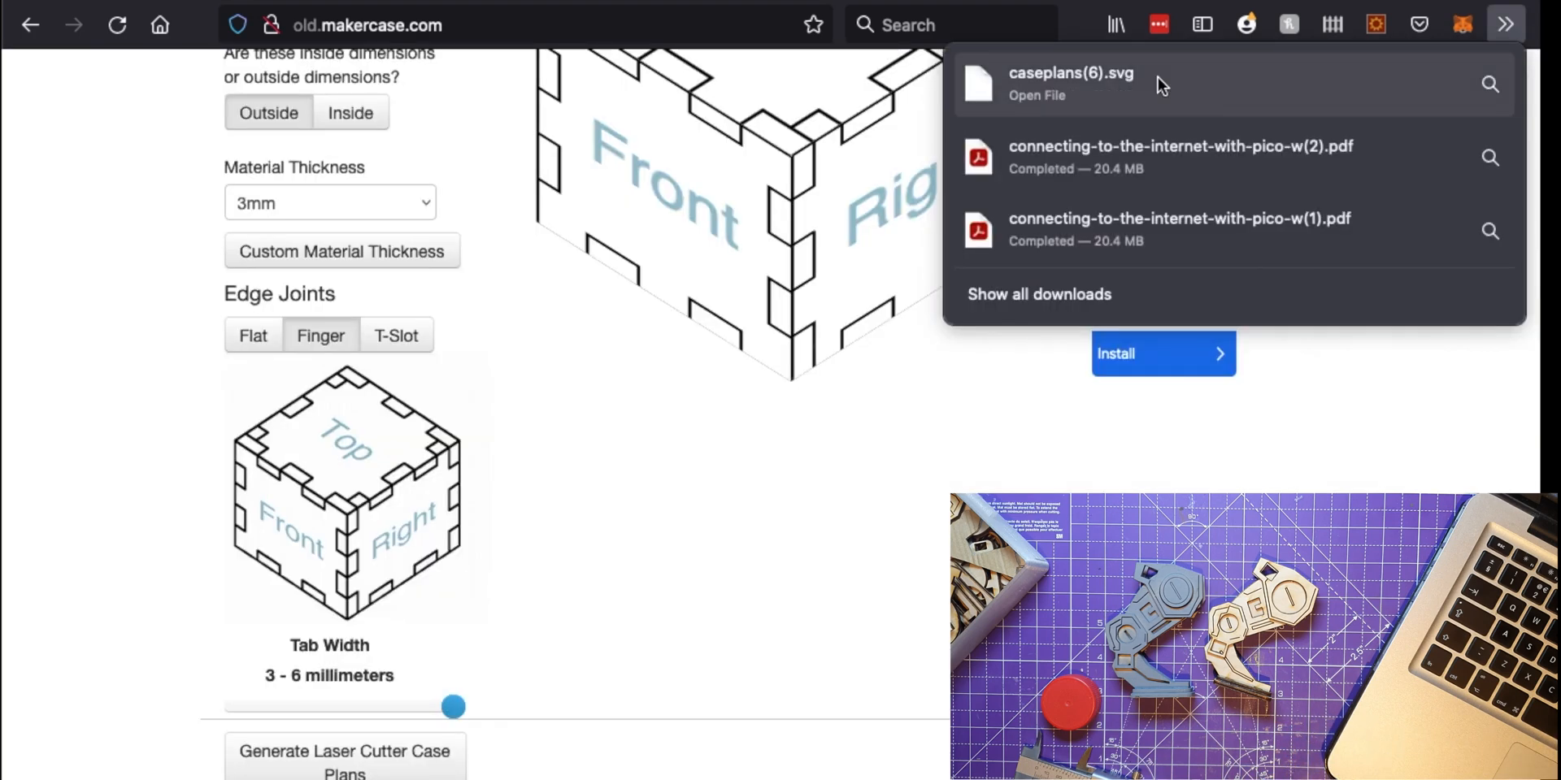
{"action": "mouse_move", "coordinate": [1065, 88]}
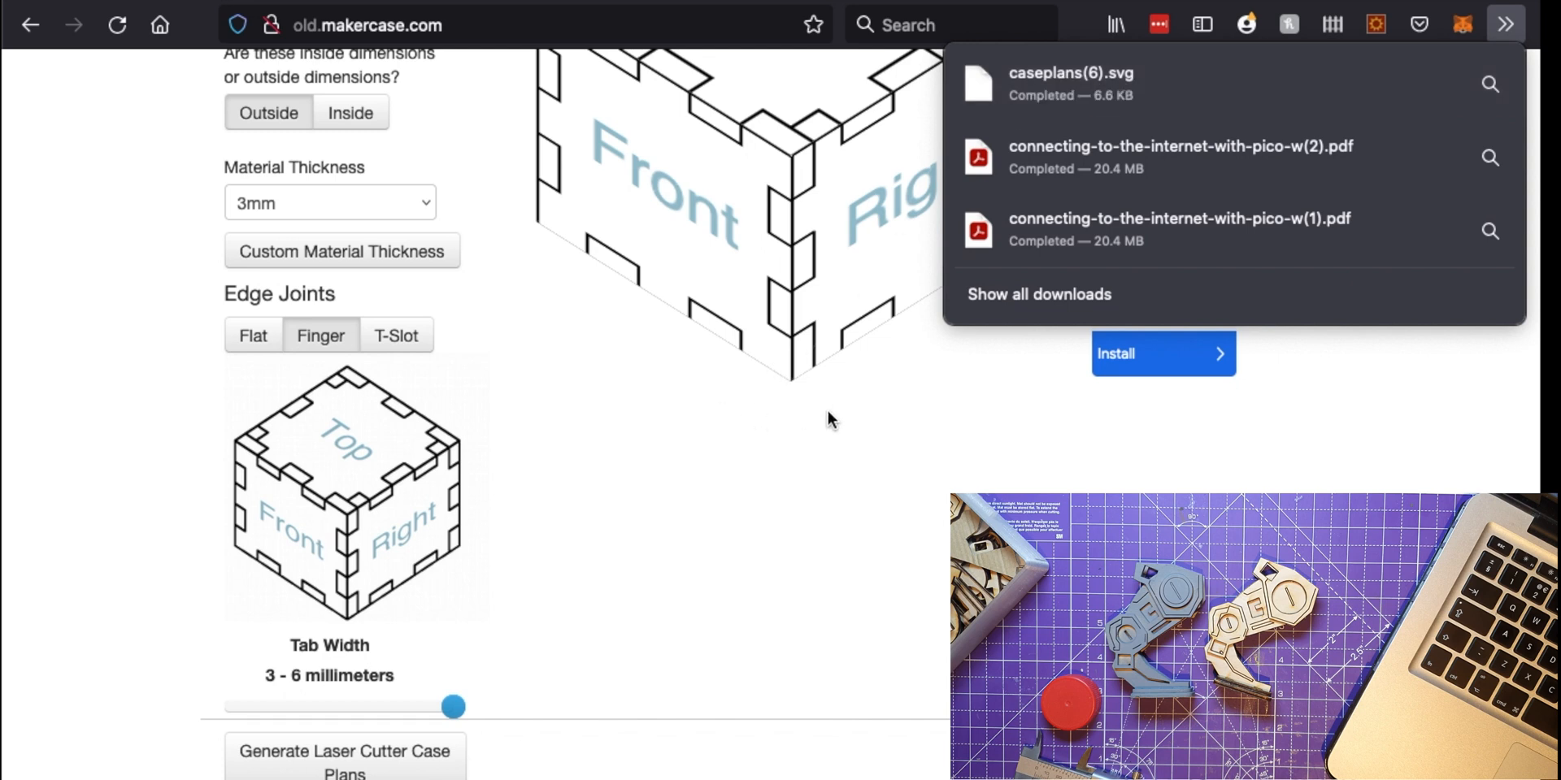
{"action": "left_click", "coordinate": [831, 418]}
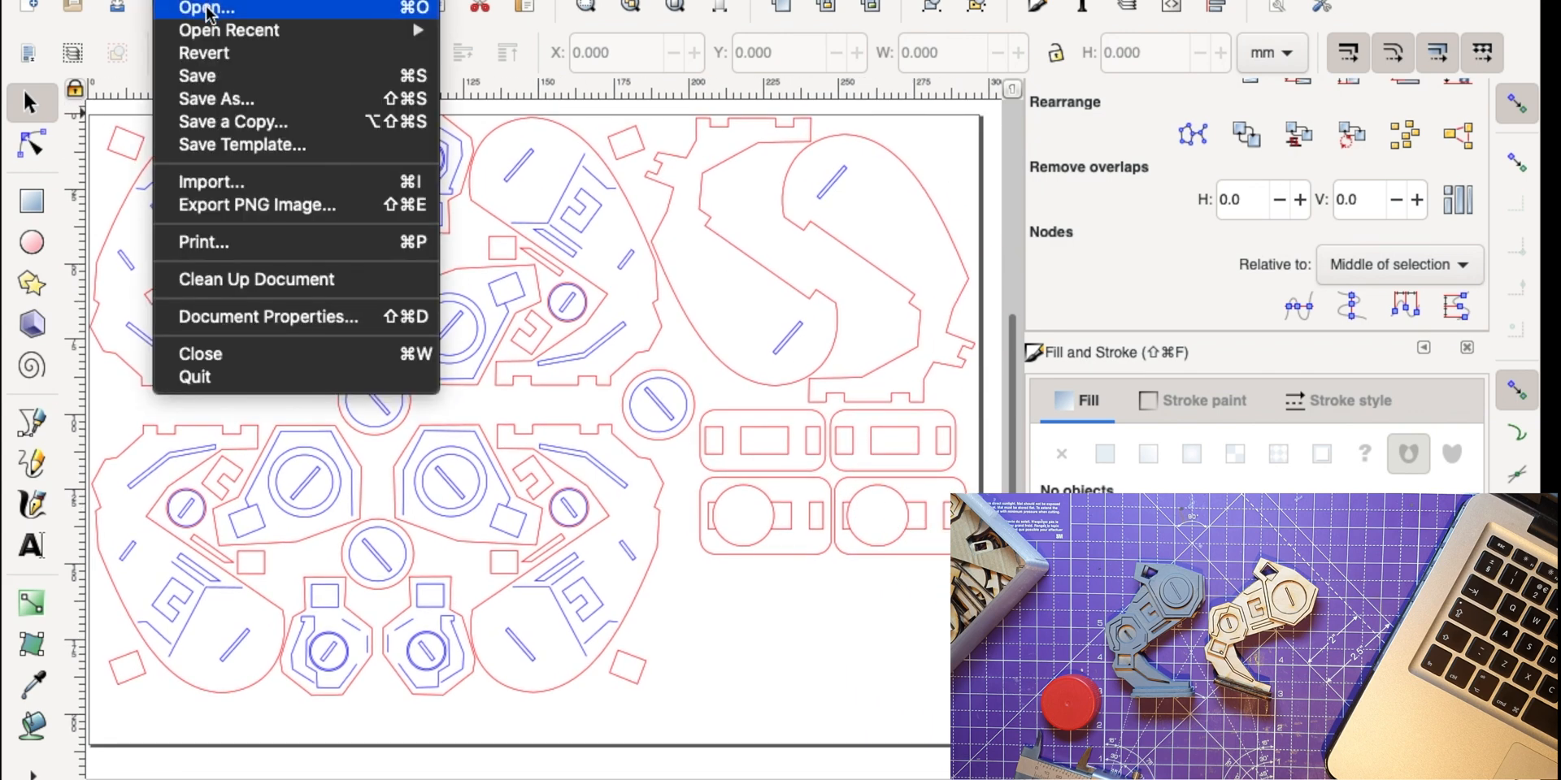
Open caseplans(6).svg from the Downloads folder in a new Inkscape window
{"action": "left_click", "coordinate": [204, 8]}
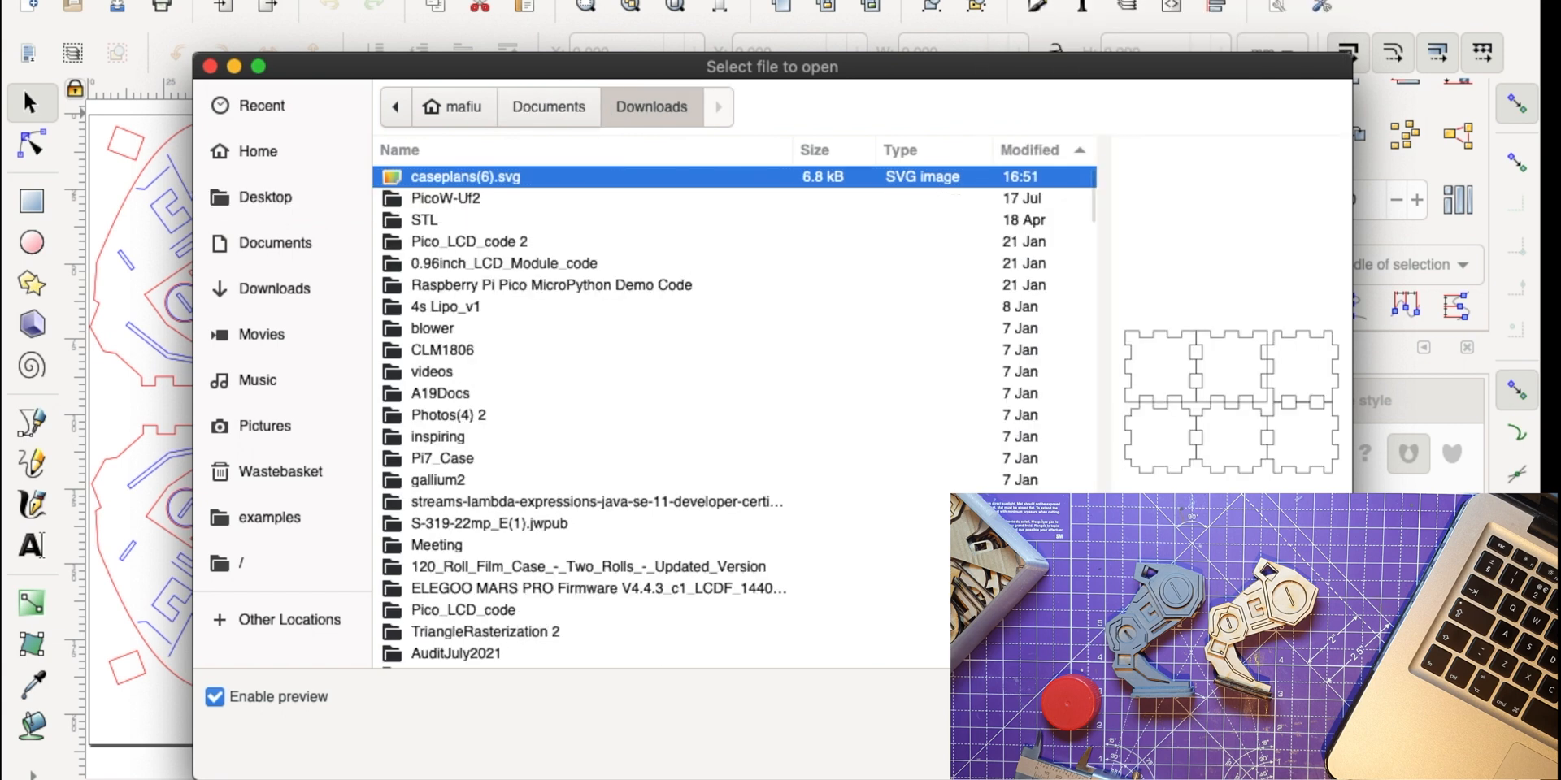
{"action": "double_click", "coordinate": [465, 177]}
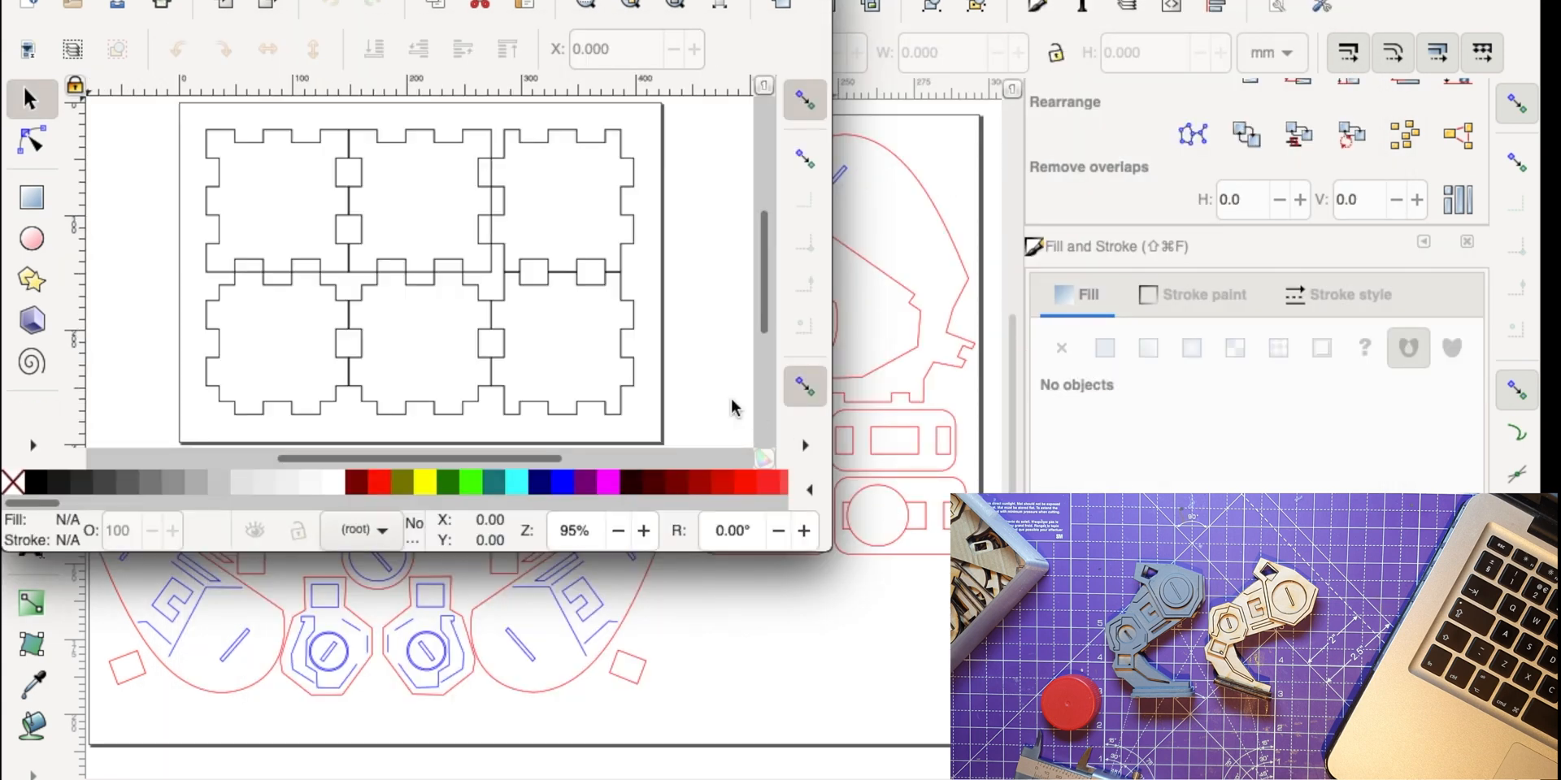
{"action": "mouse_move", "coordinate": [360, 360]}
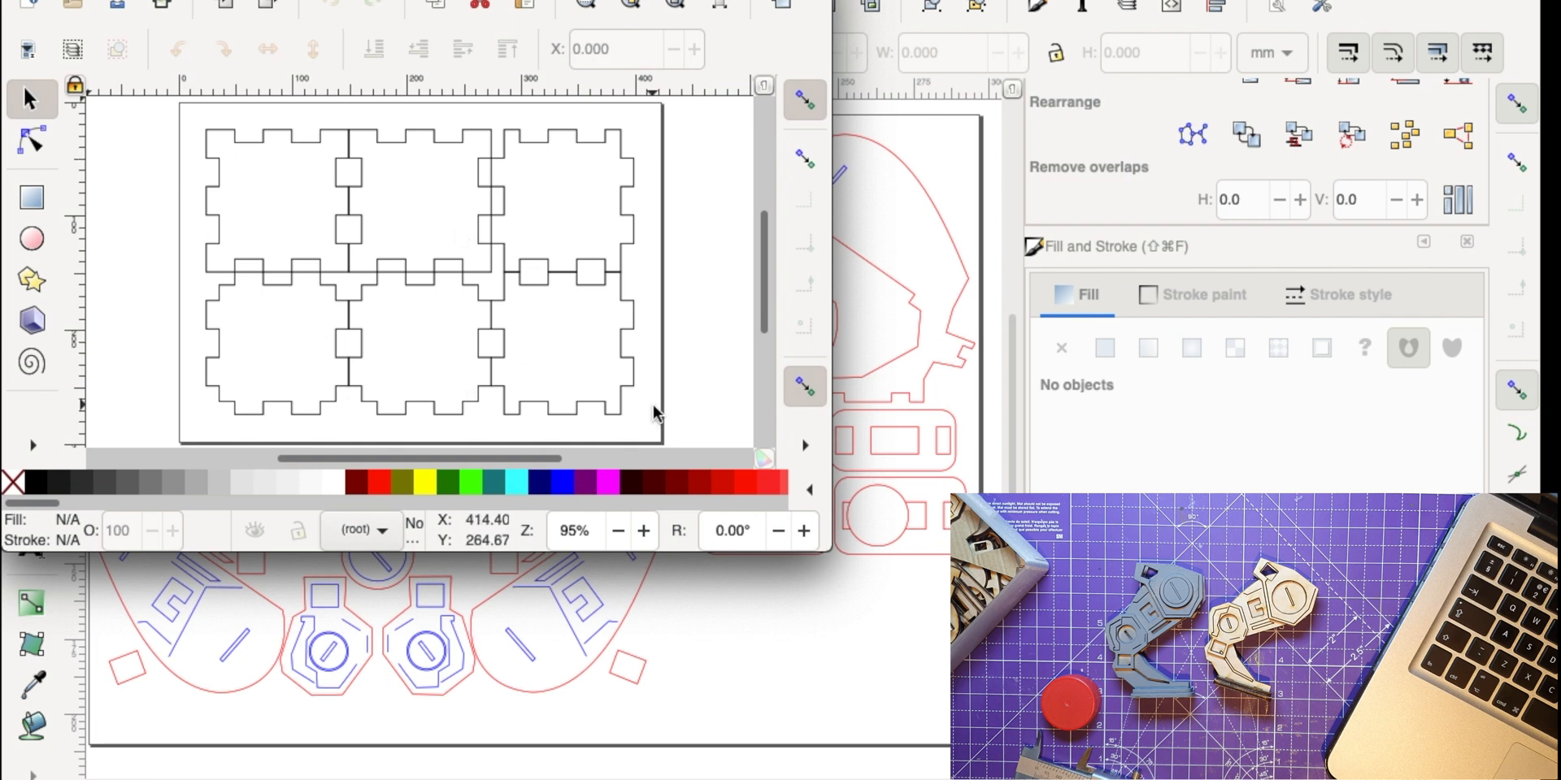
{"action": "mouse_move", "coordinate": [816, 693]}
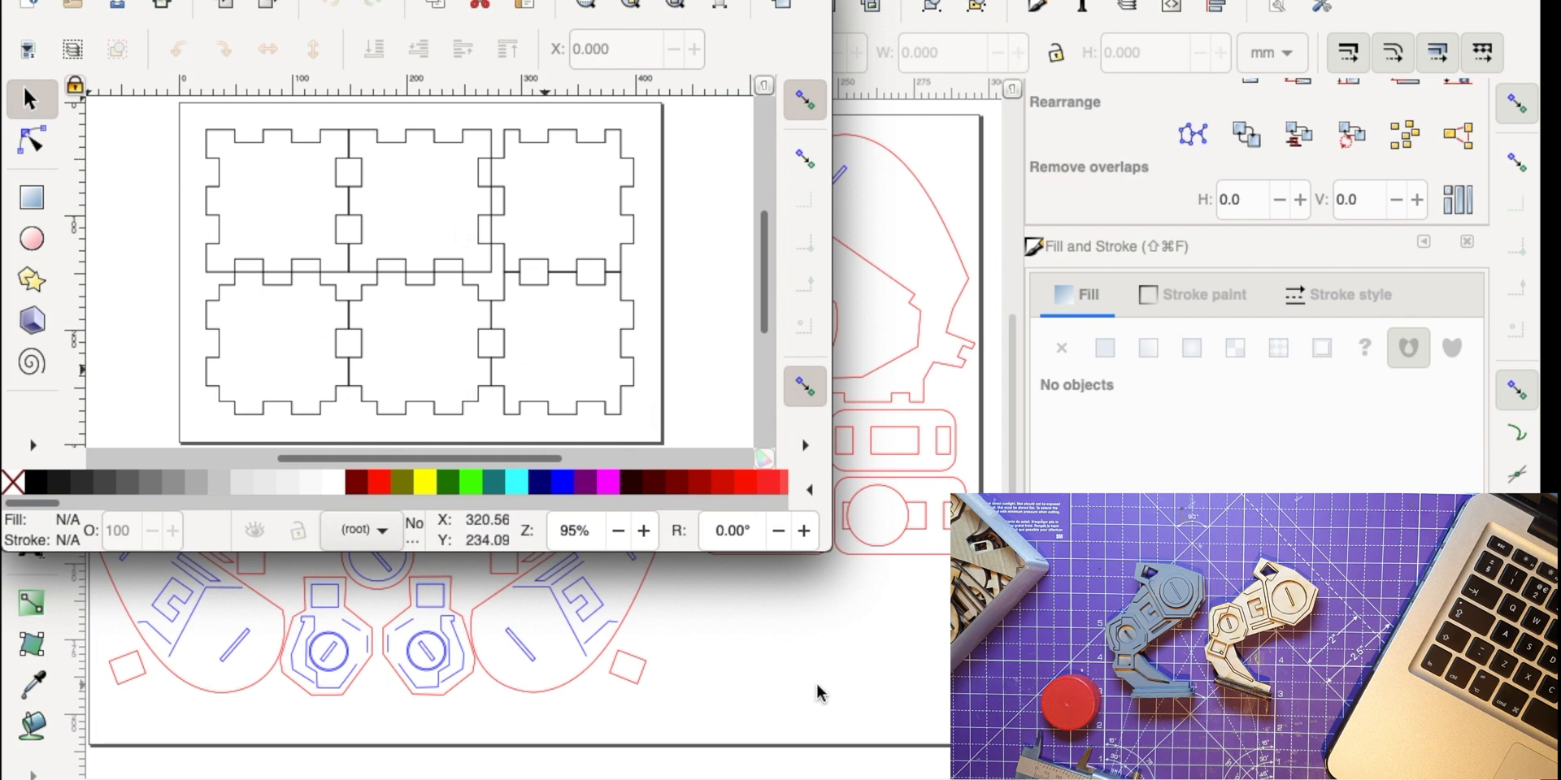
{"action": "mouse_move", "coordinate": [498, 279]}
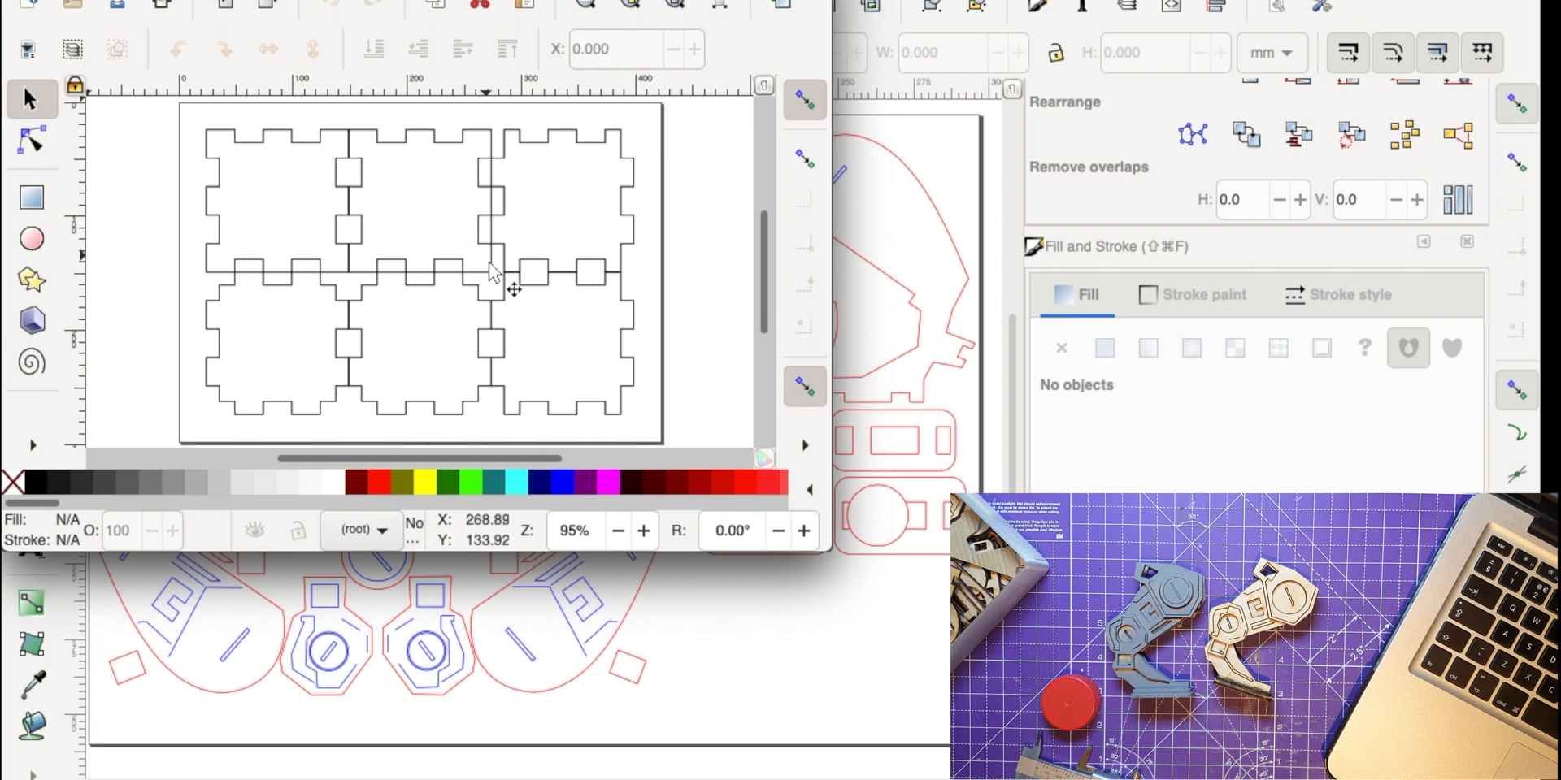
{"action": "mouse_move", "coordinate": [821, 543]}
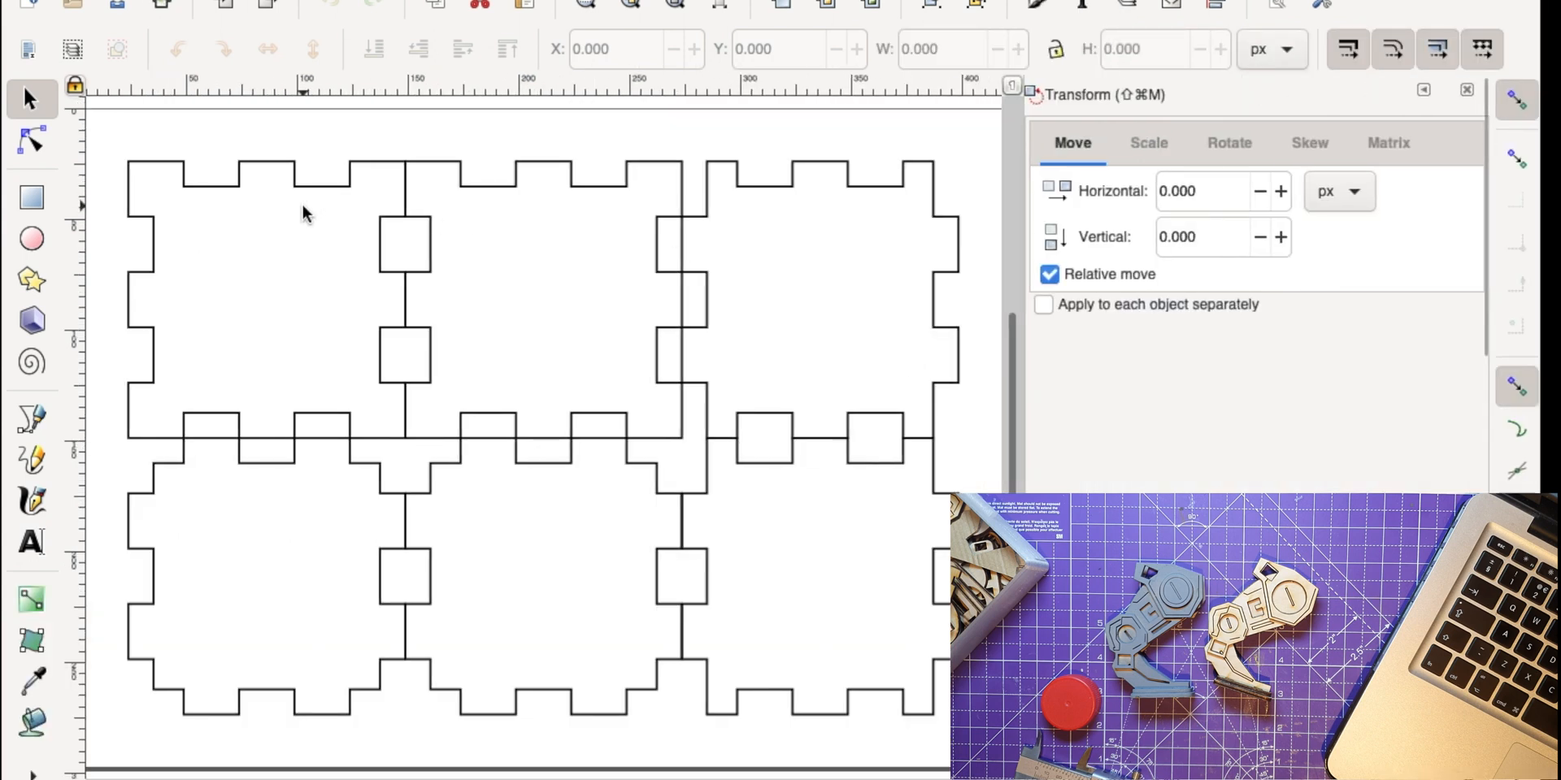
{"action": "mouse_move", "coordinate": [231, 194]}
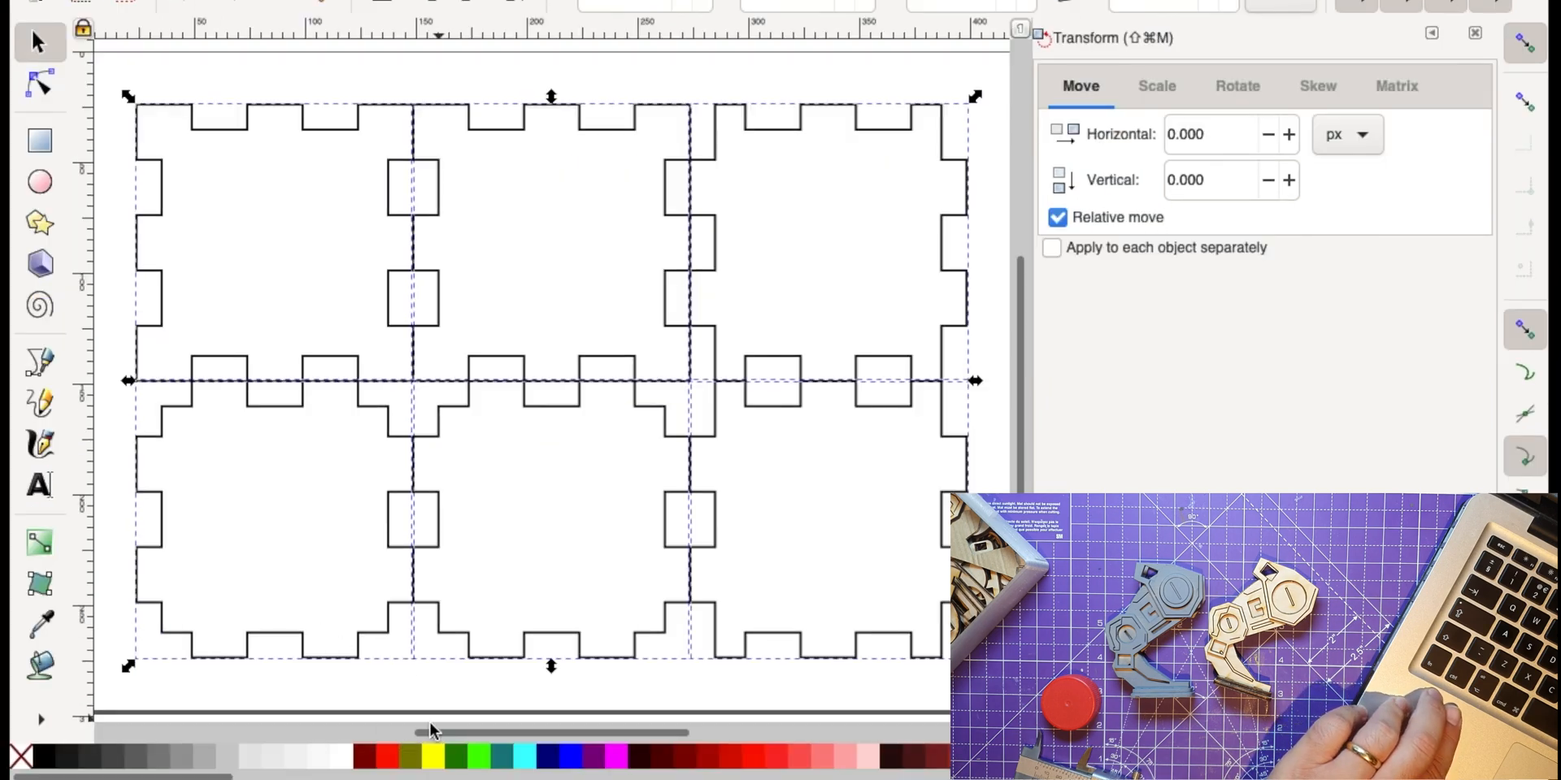
{"action": "mouse_move", "coordinate": [389, 761]}
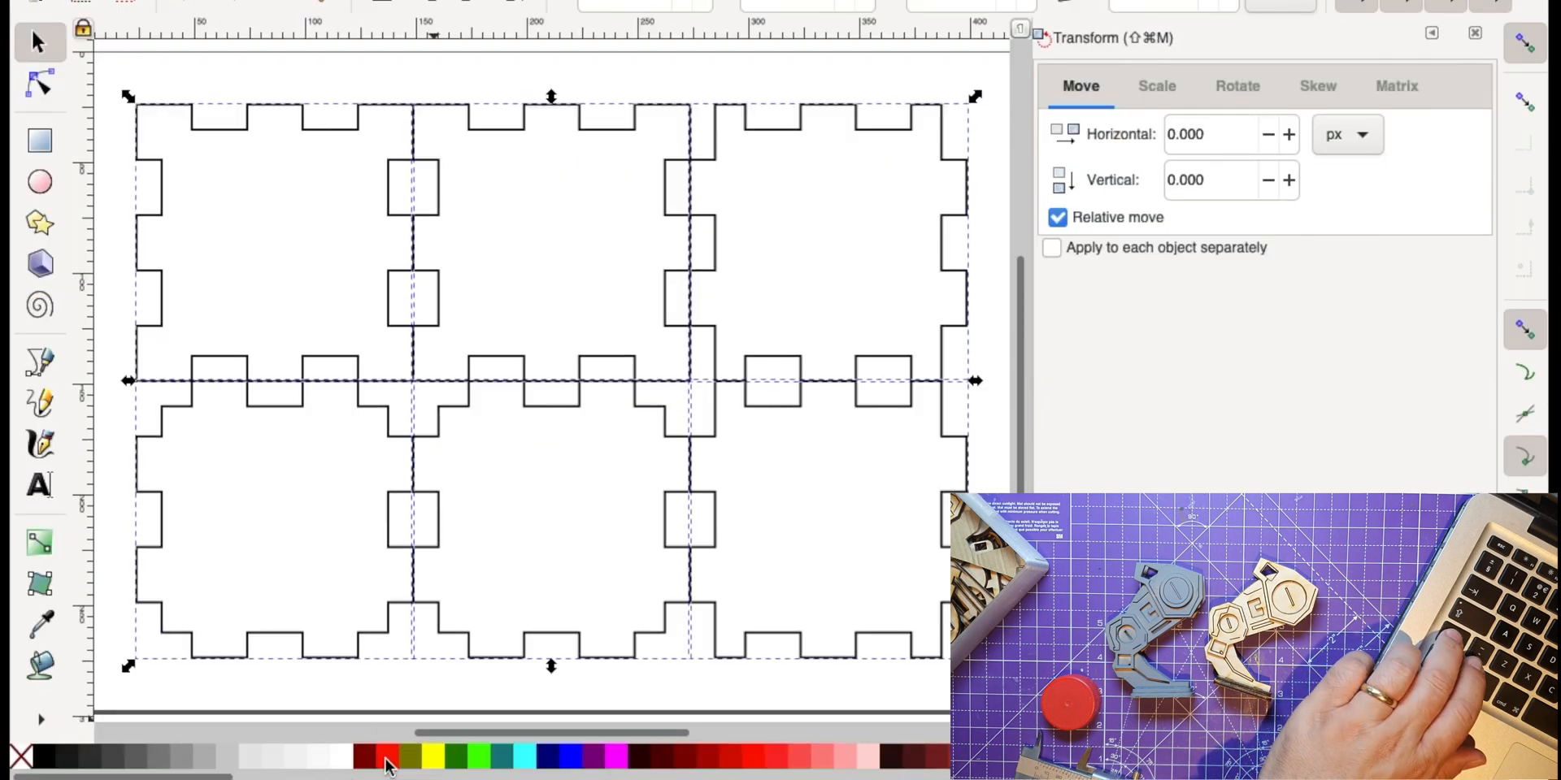
Give the selected box panel outlines a red stroke
{"action": "left_click", "coordinate": [387, 756]}
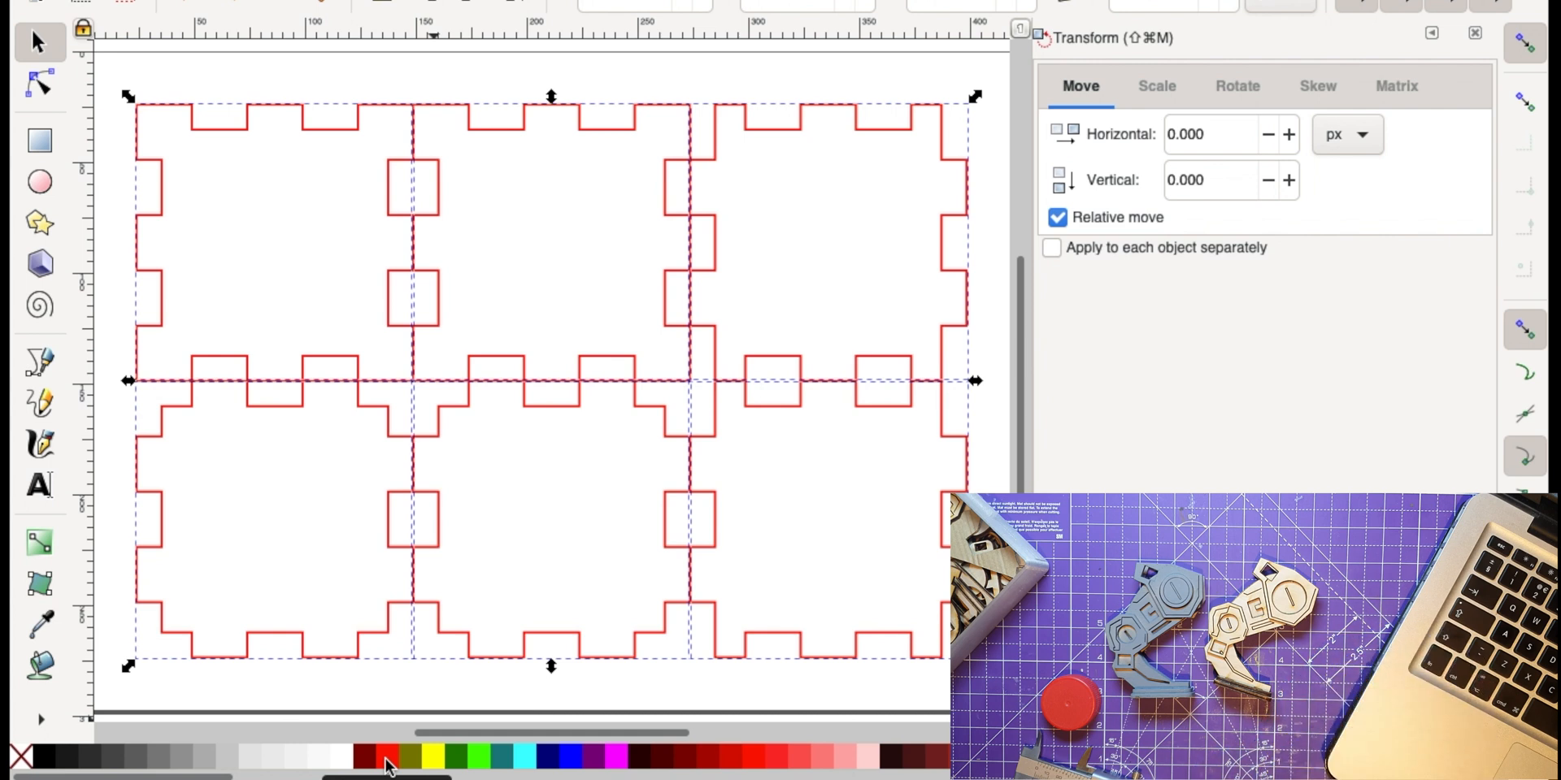
{"action": "mouse_move", "coordinate": [388, 224]}
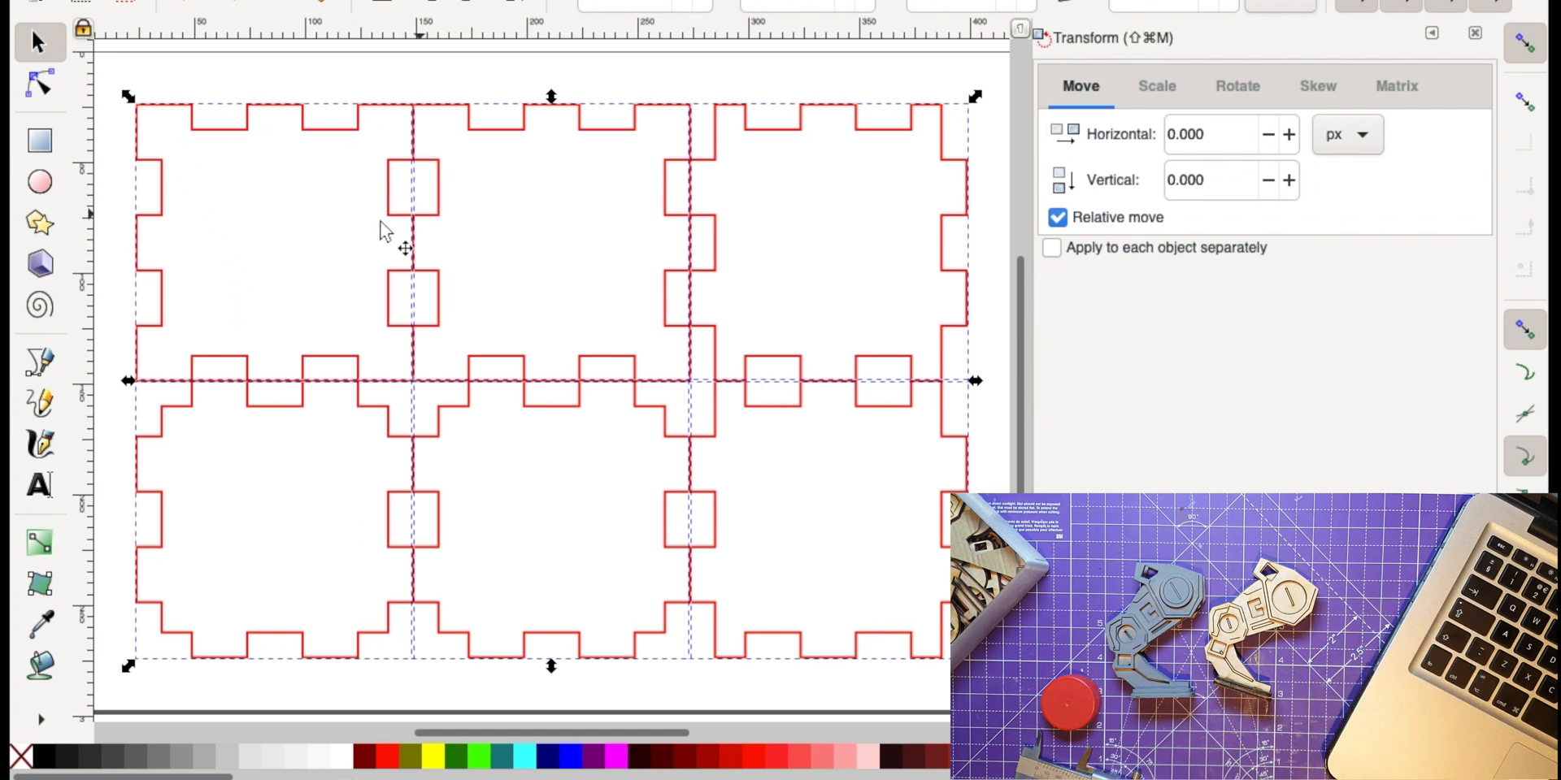
{"action": "mouse_move", "coordinate": [448, 214]}
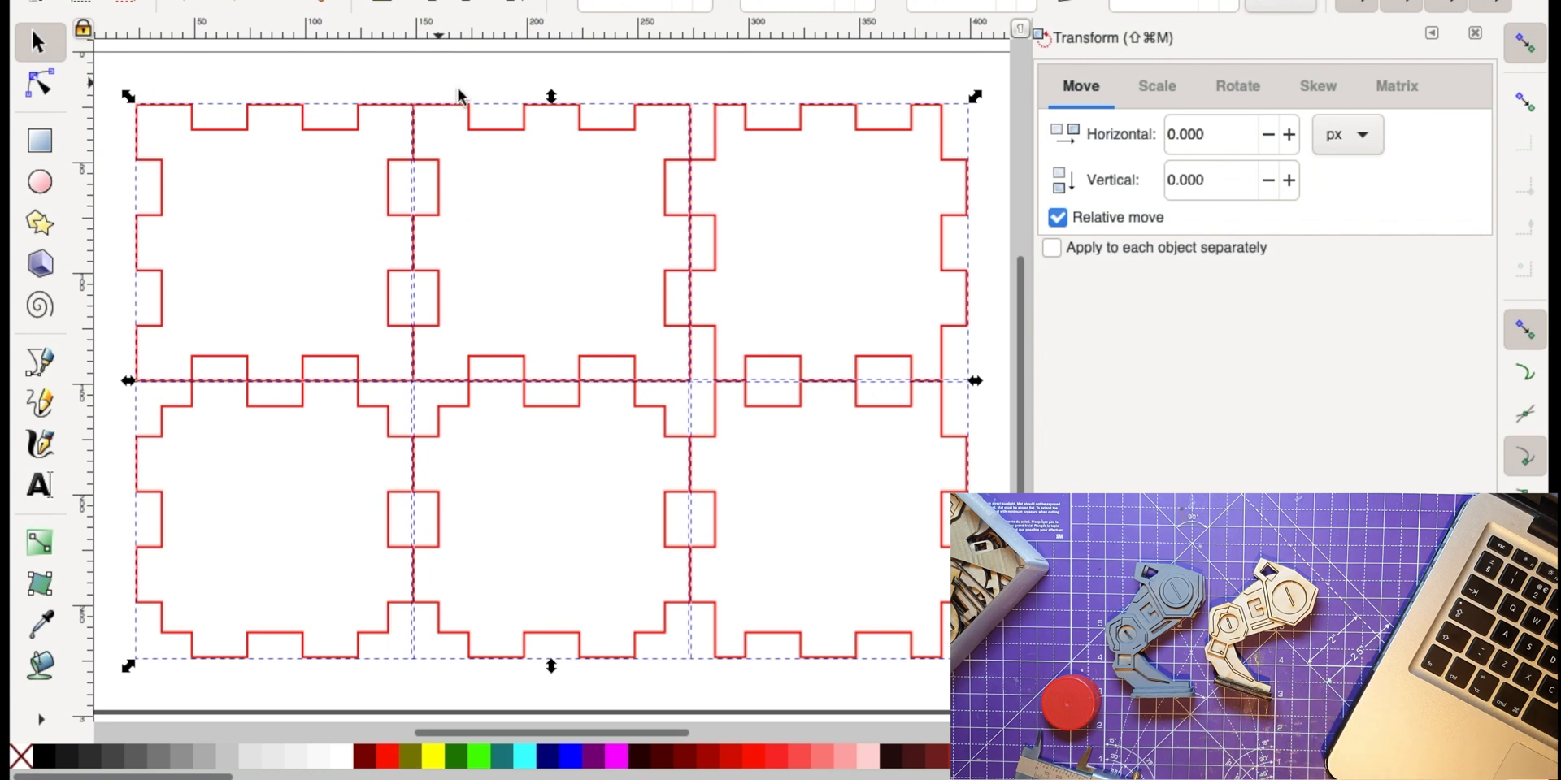
{"action": "mouse_move", "coordinate": [518, 160]}
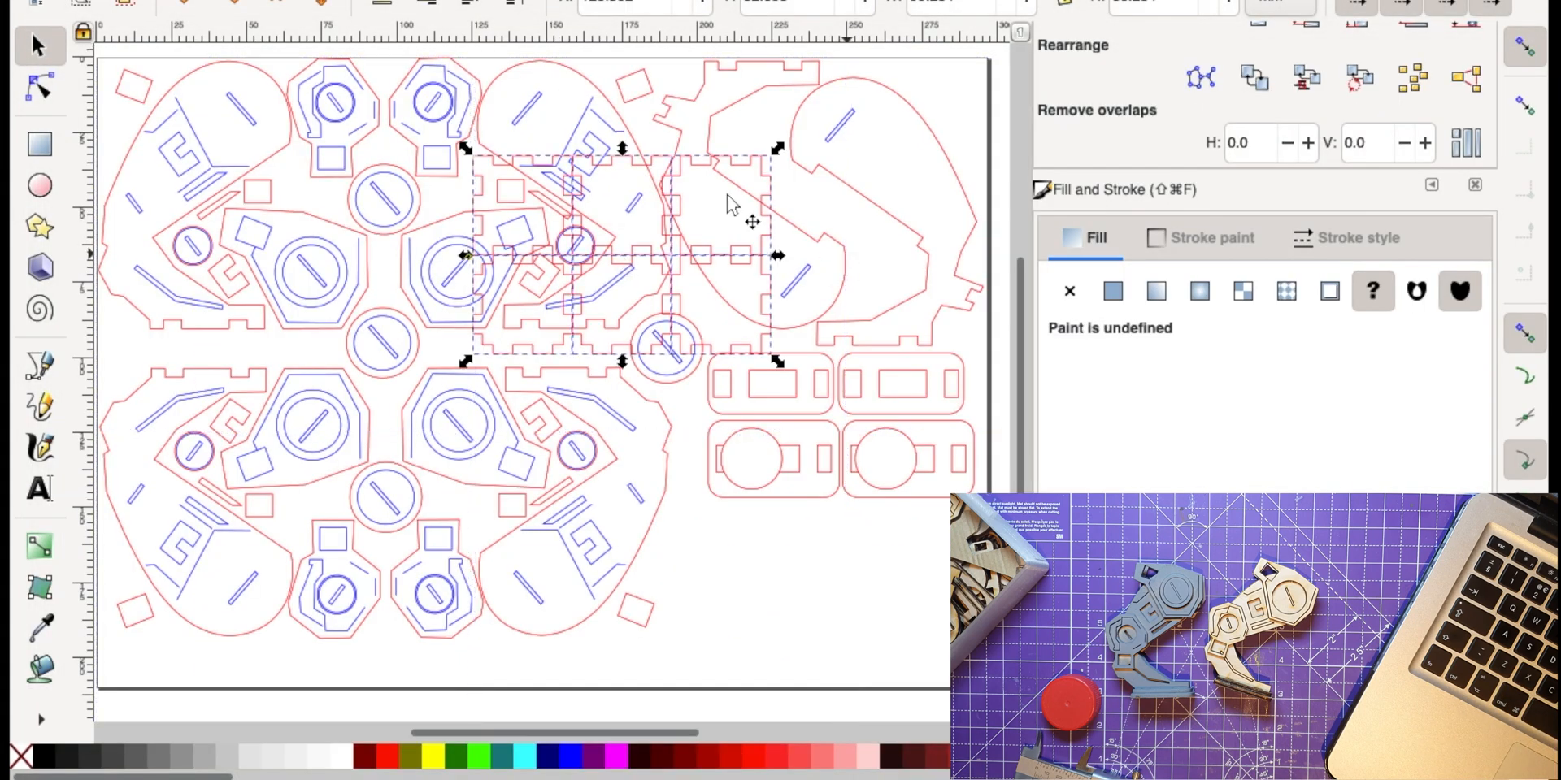
Move the red box panels into the empty lower-right area and deselect them
{"action": "left_click_drag", "start_coordinate": [617, 254], "coordinate": [696, 284]}
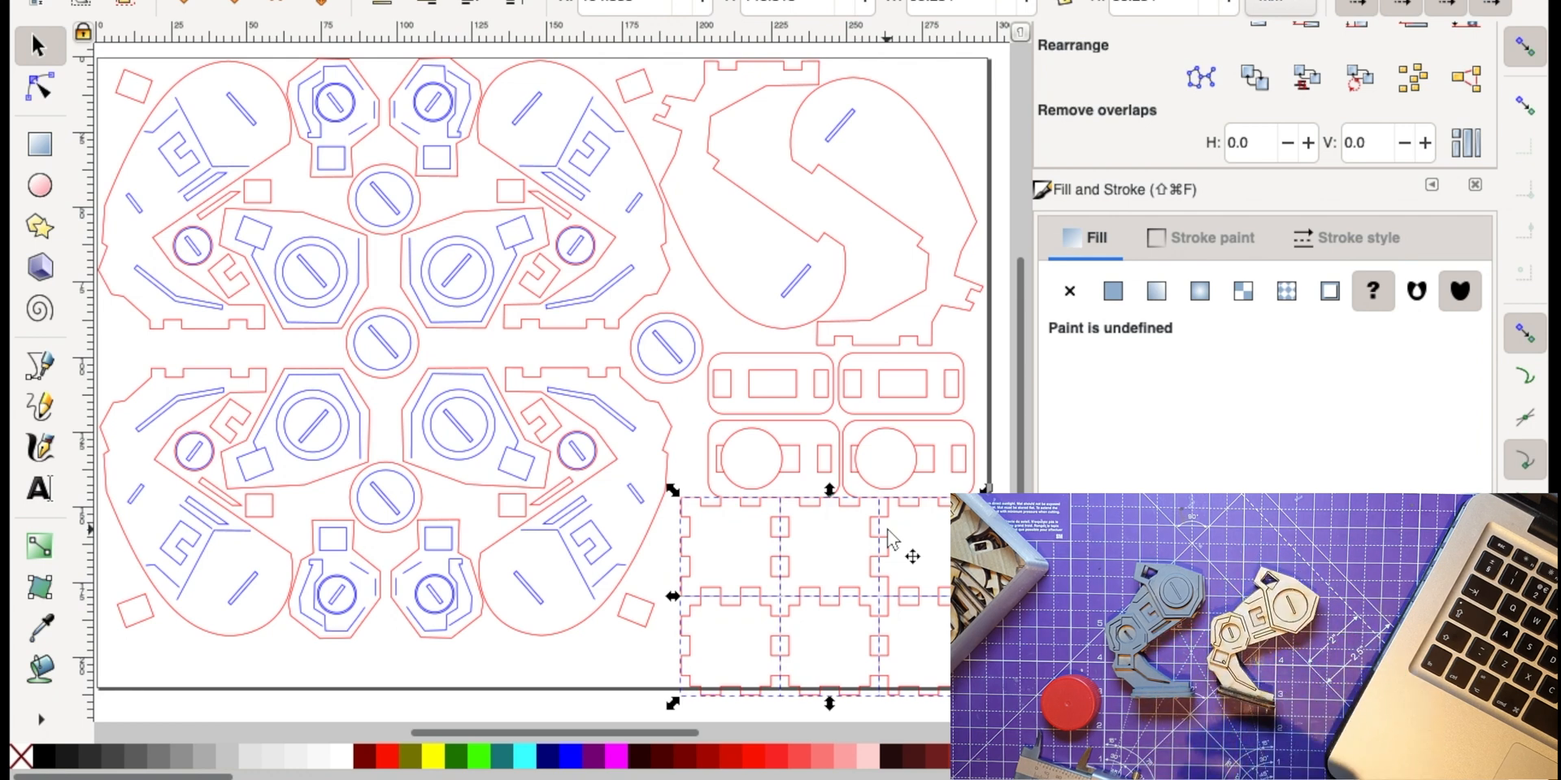
{"action": "left_click", "coordinate": [568, 538]}
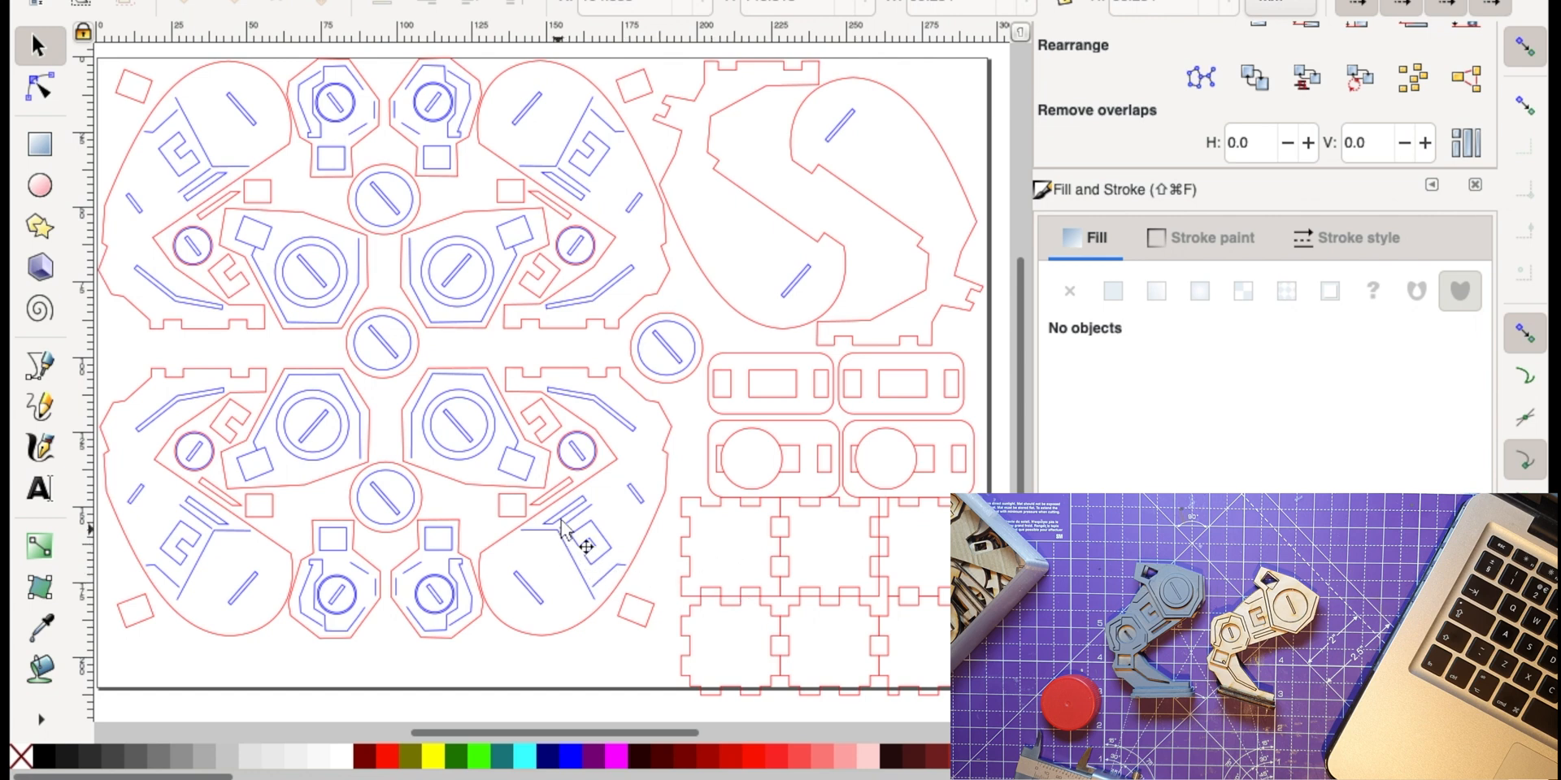
{"action": "mouse_move", "coordinate": [672, 388]}
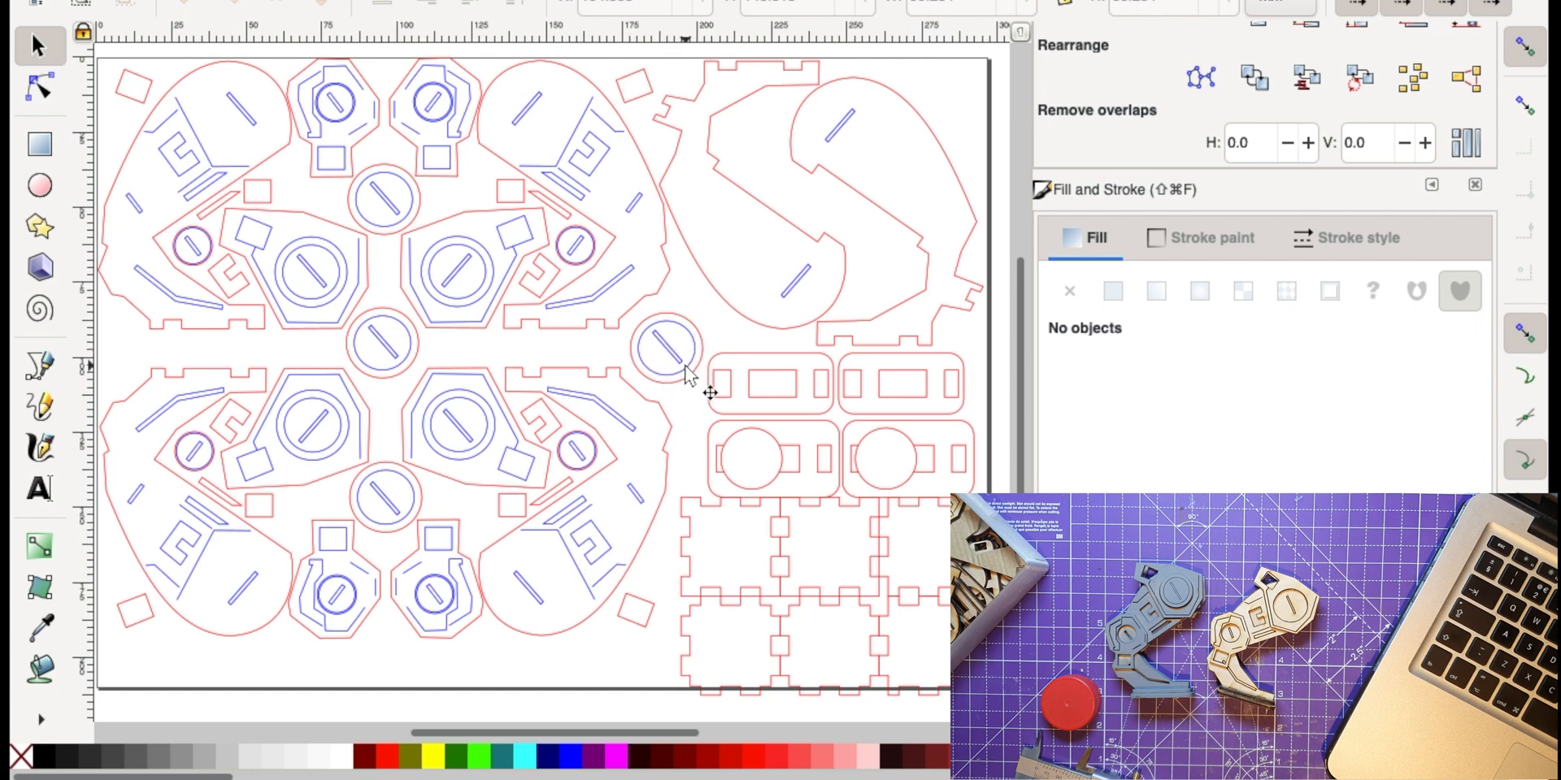
Move the blue-engraved circle piece inside the top-left red panel and deselect it
{"action": "left_click", "coordinate": [660, 349]}
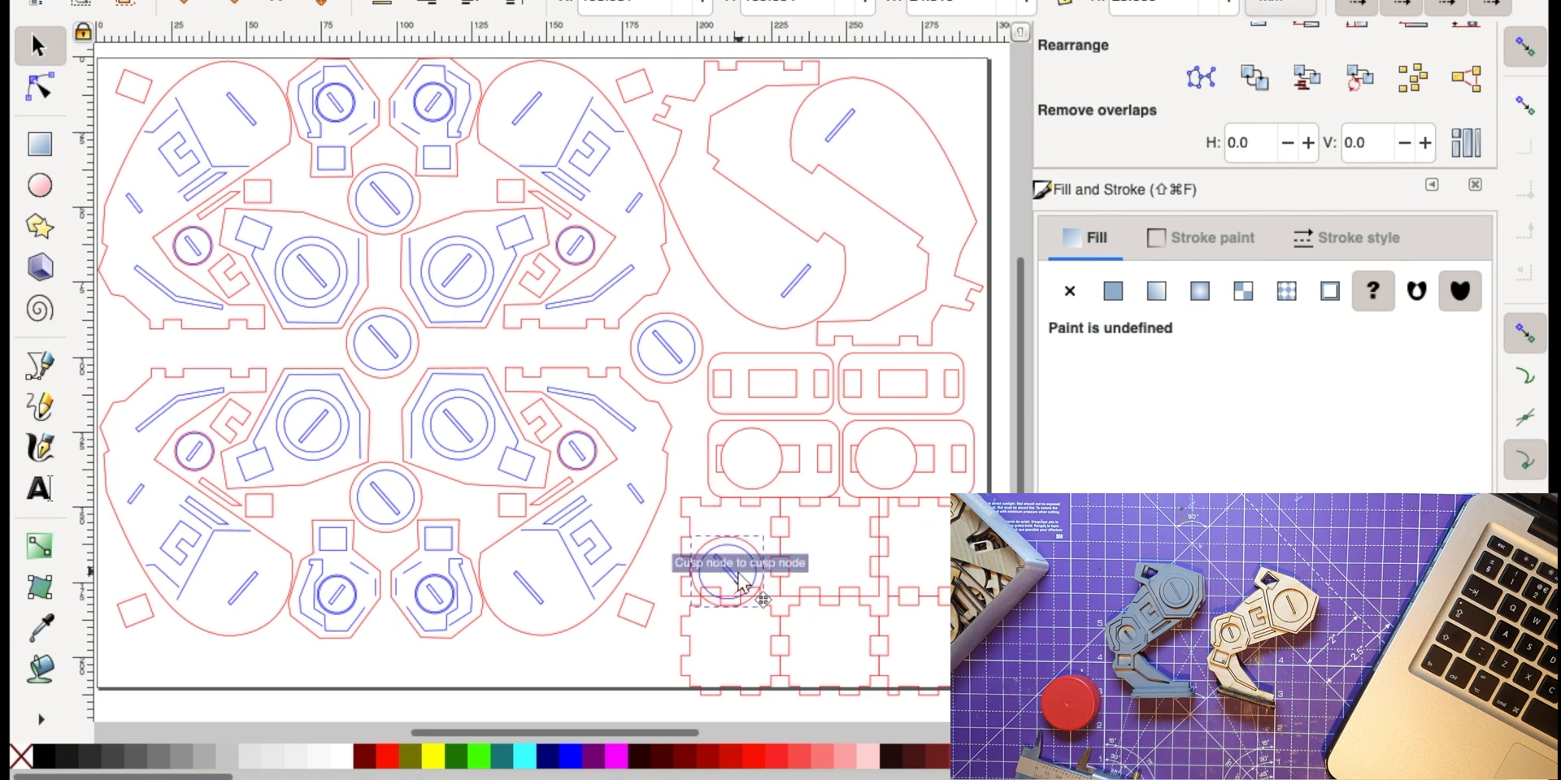
{"action": "left_click_drag", "start_coordinate": [737, 598], "coordinate": [736, 526]}
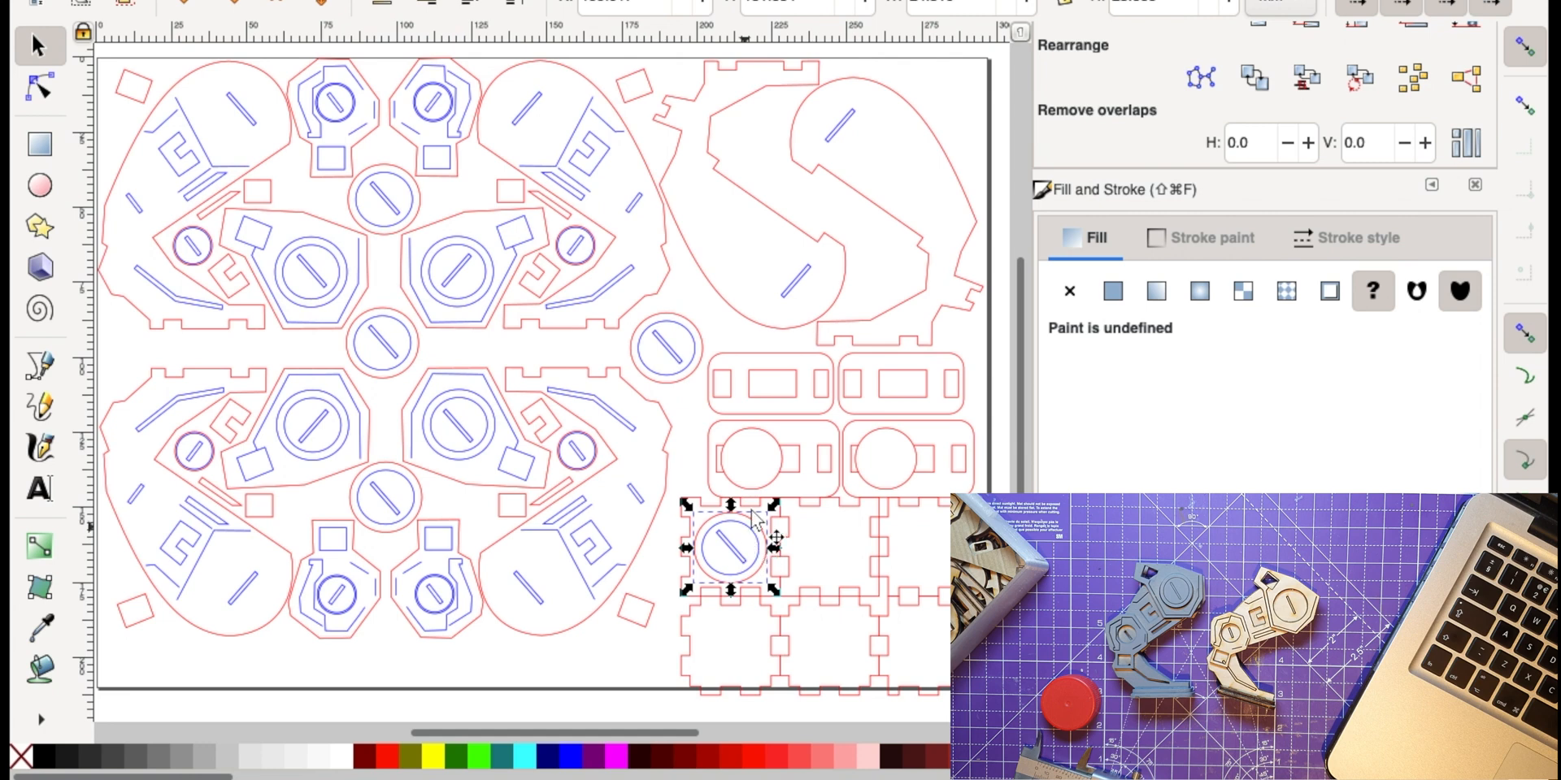
{"action": "left_click", "coordinate": [705, 644]}
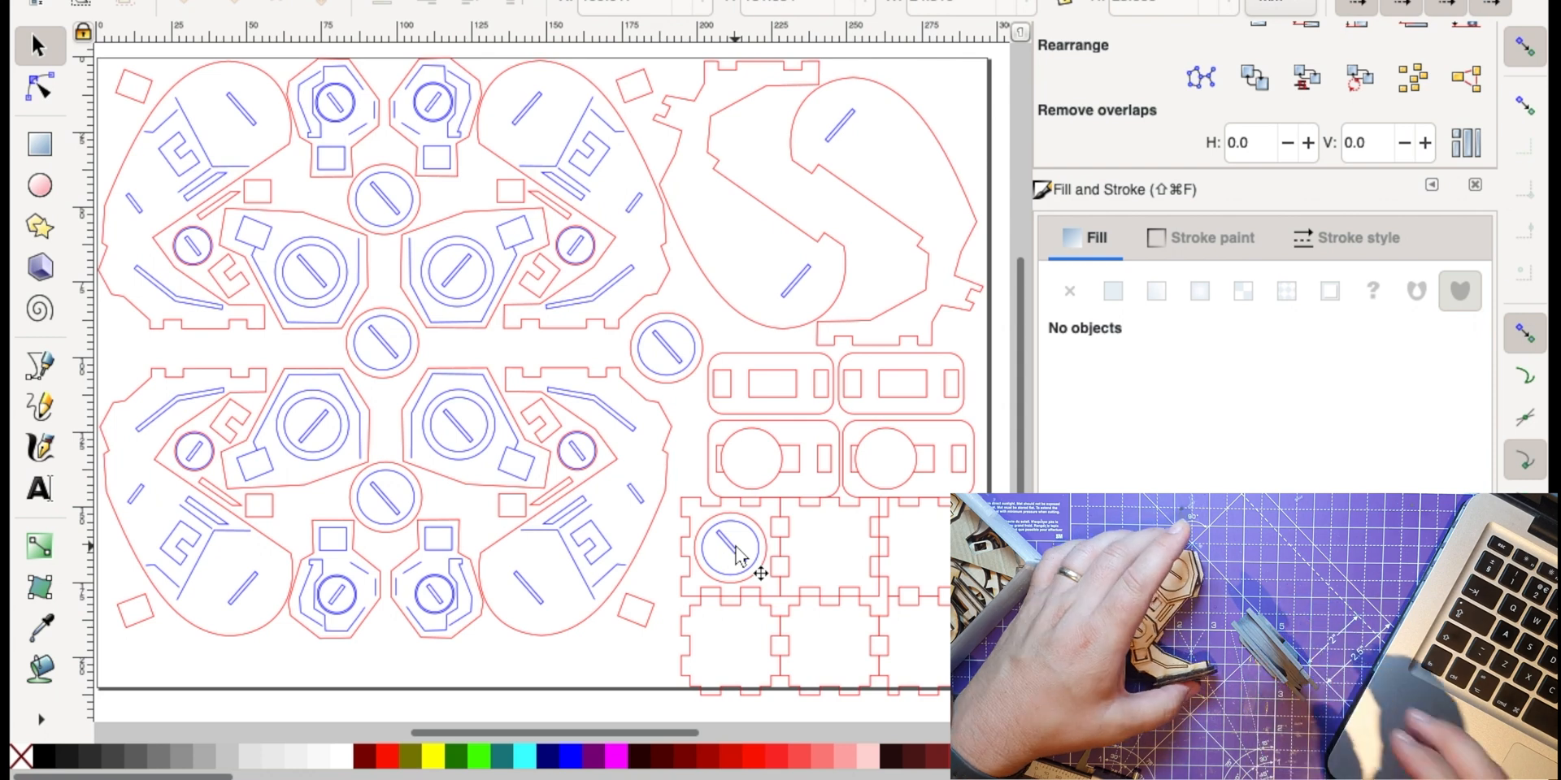
{"action": "mouse_move", "coordinate": [518, 269]}
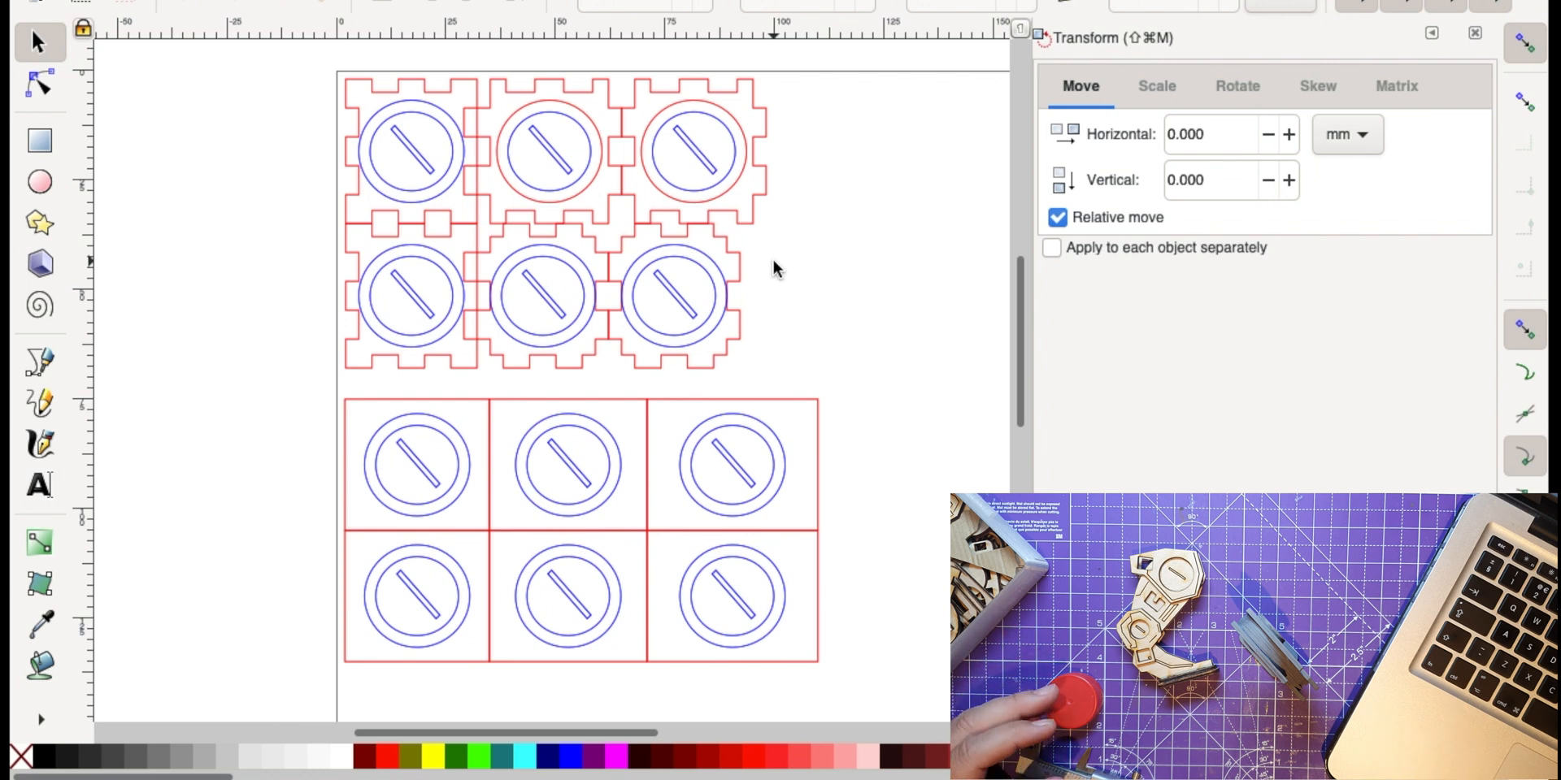
{"action": "mouse_move", "coordinate": [607, 212]}
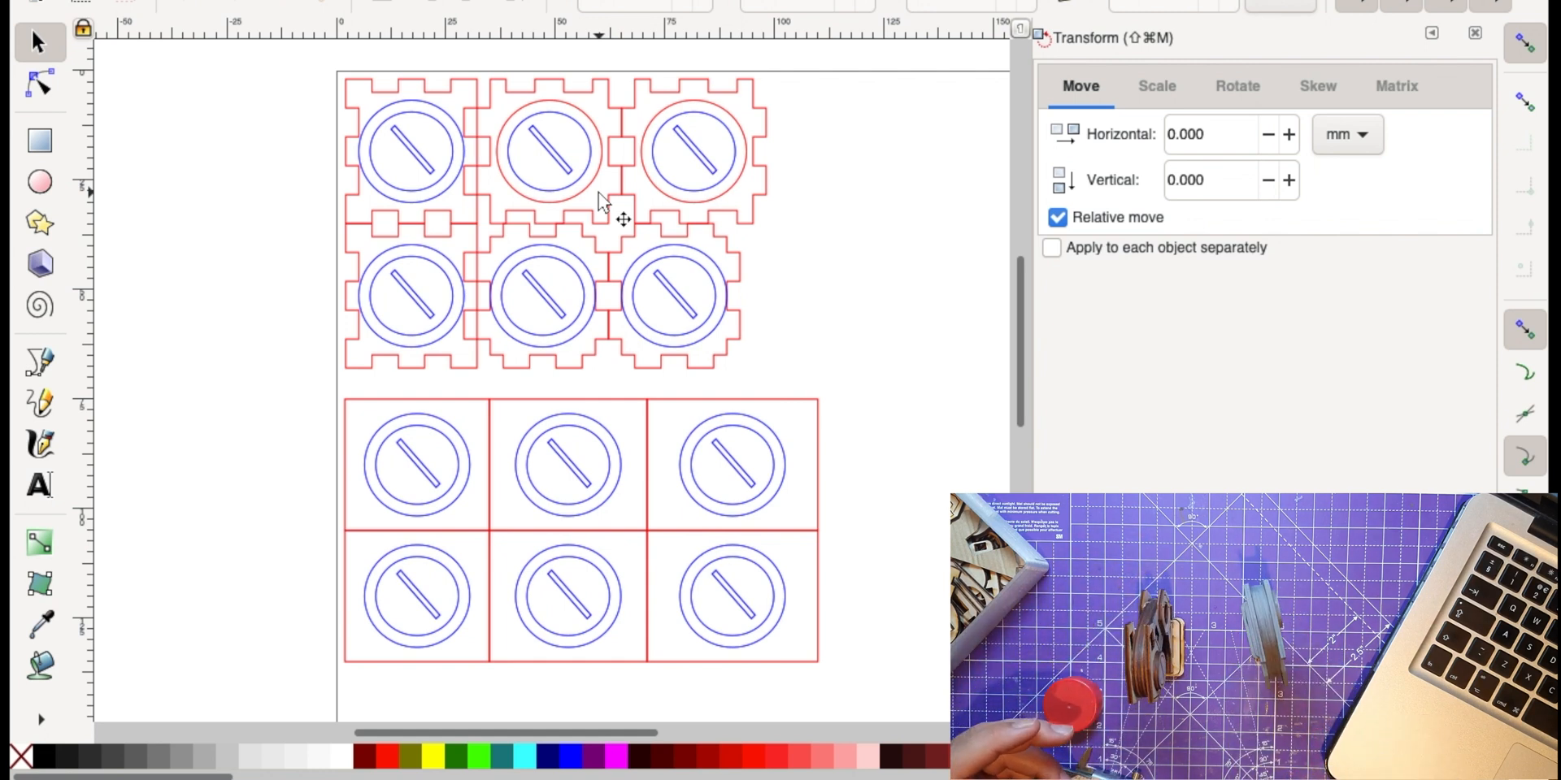
{"action": "mouse_move", "coordinate": [786, 492]}
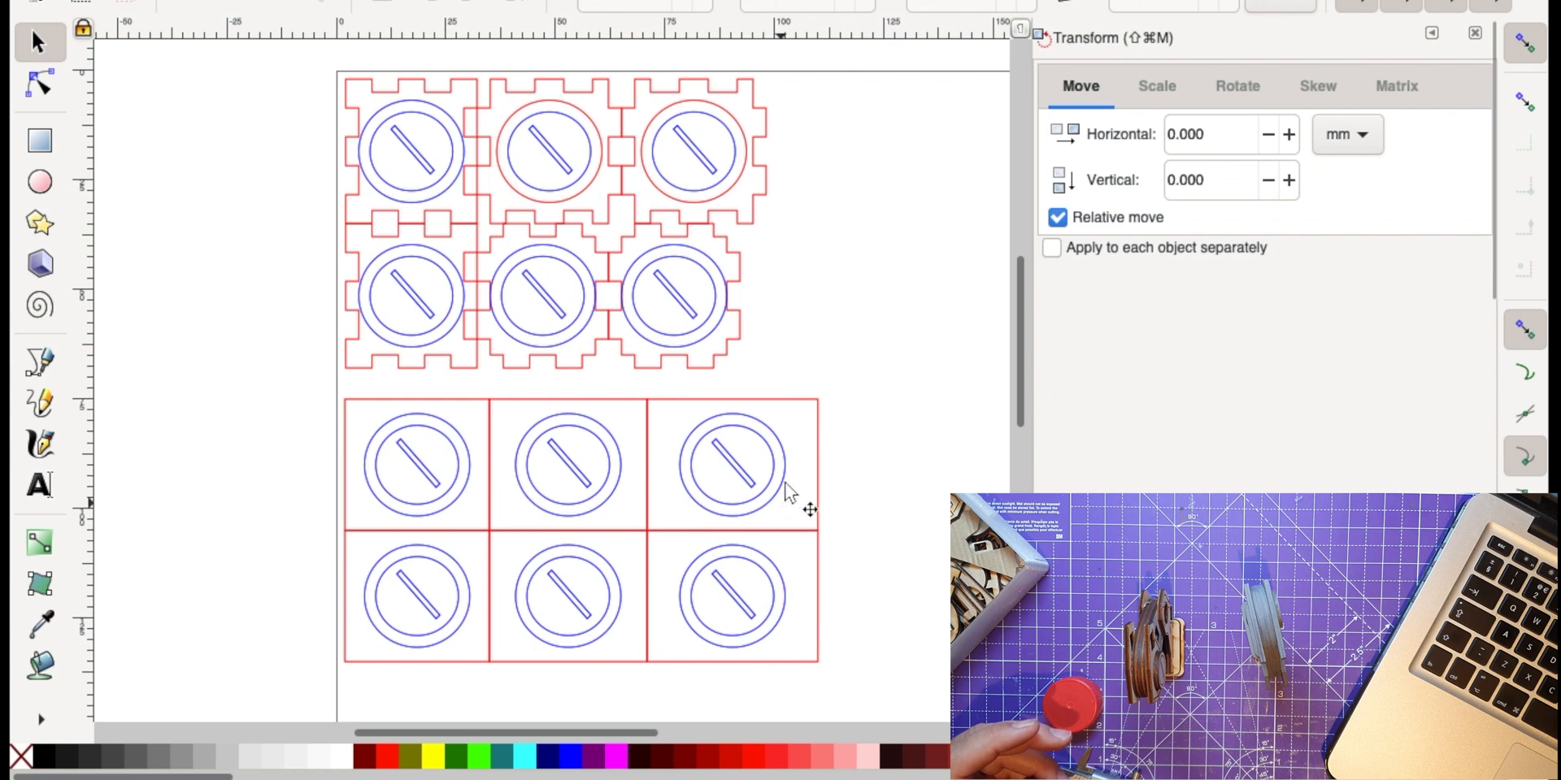
{"action": "mouse_move", "coordinate": [635, 669]}
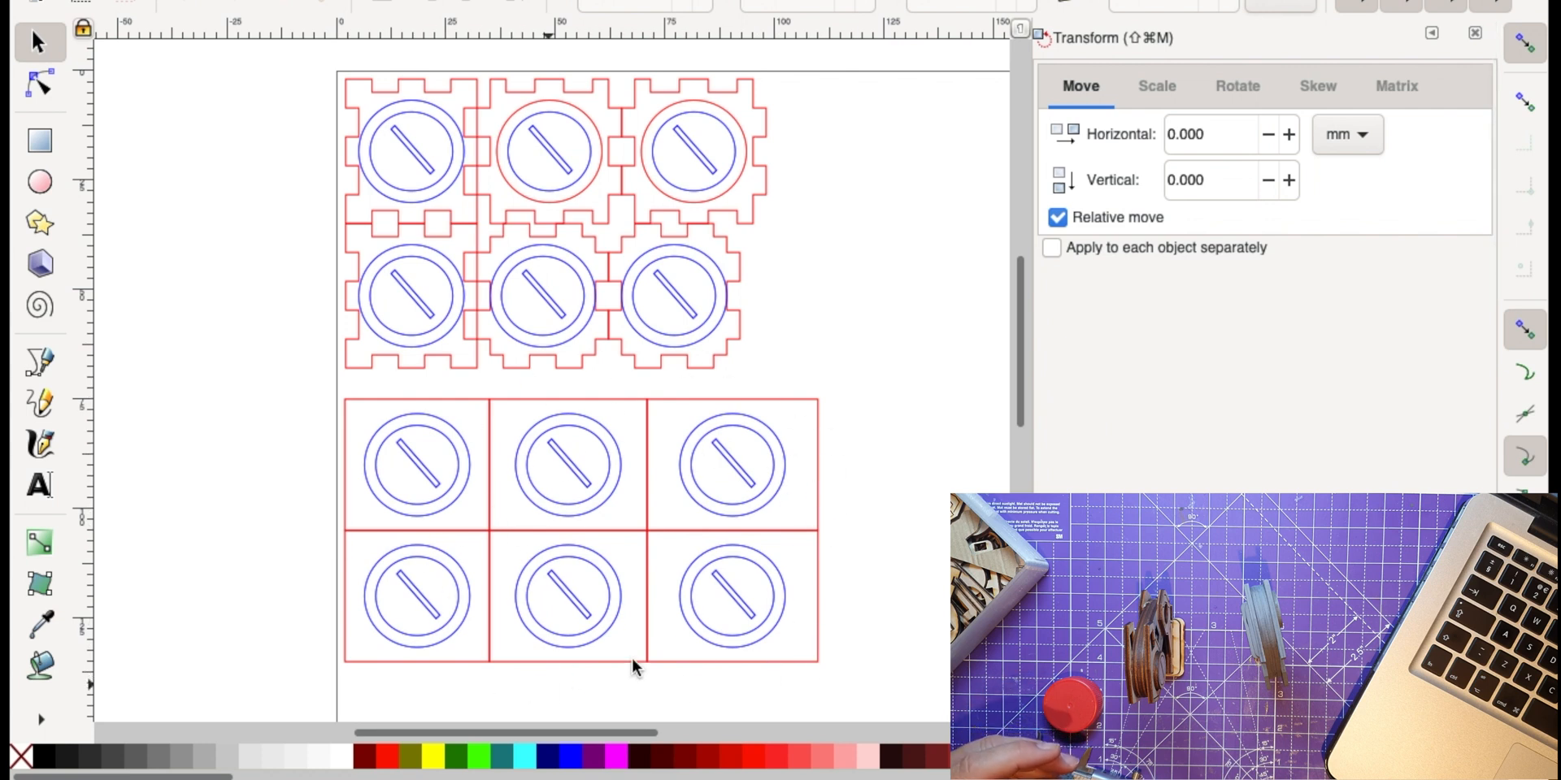
{"action": "mouse_move", "coordinate": [433, 497]}
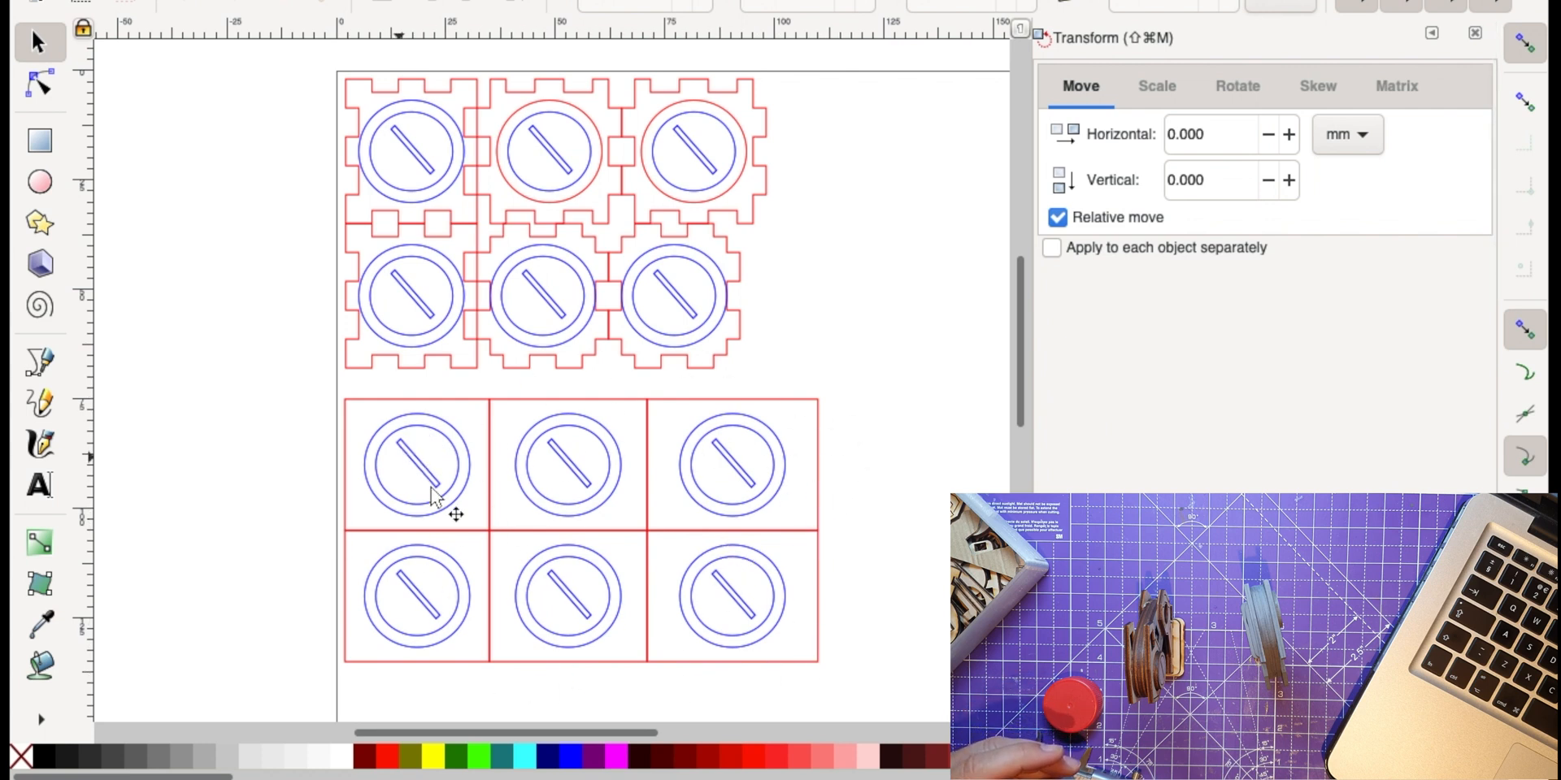
{"action": "mouse_move", "coordinate": [662, 239]}
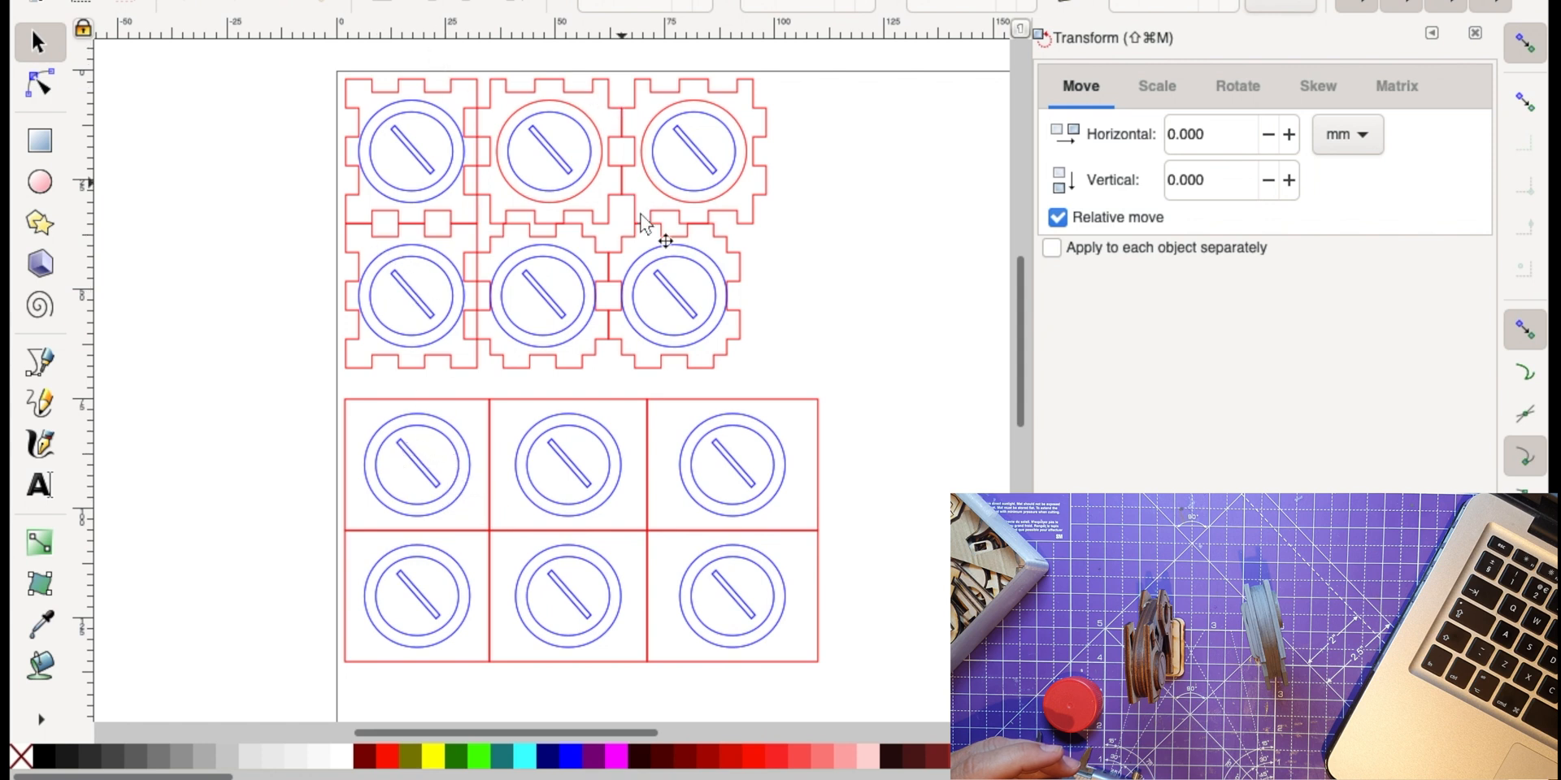
{"action": "mouse_move", "coordinate": [854, 350]}
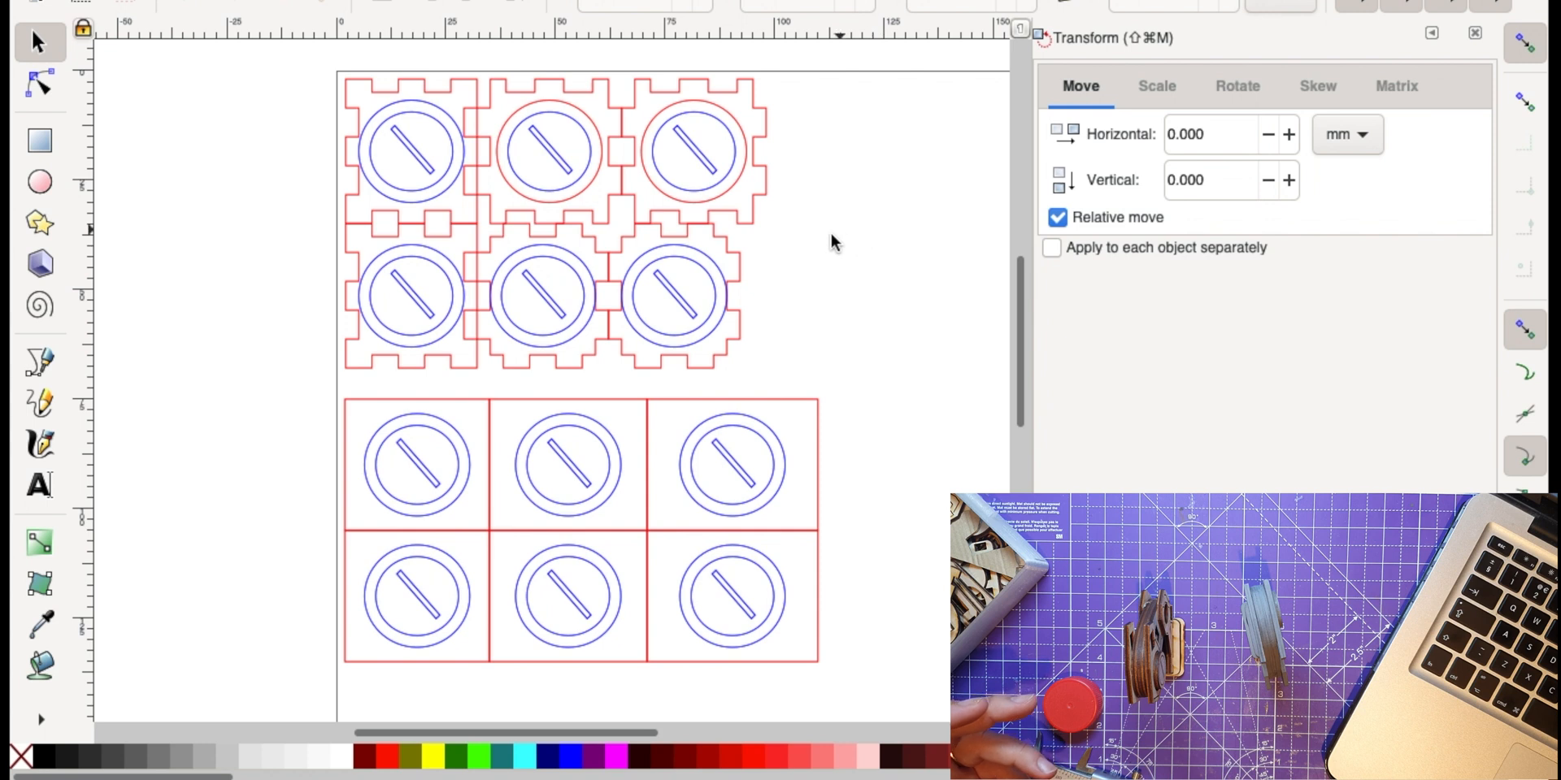
{"action": "mouse_move", "coordinate": [813, 695]}
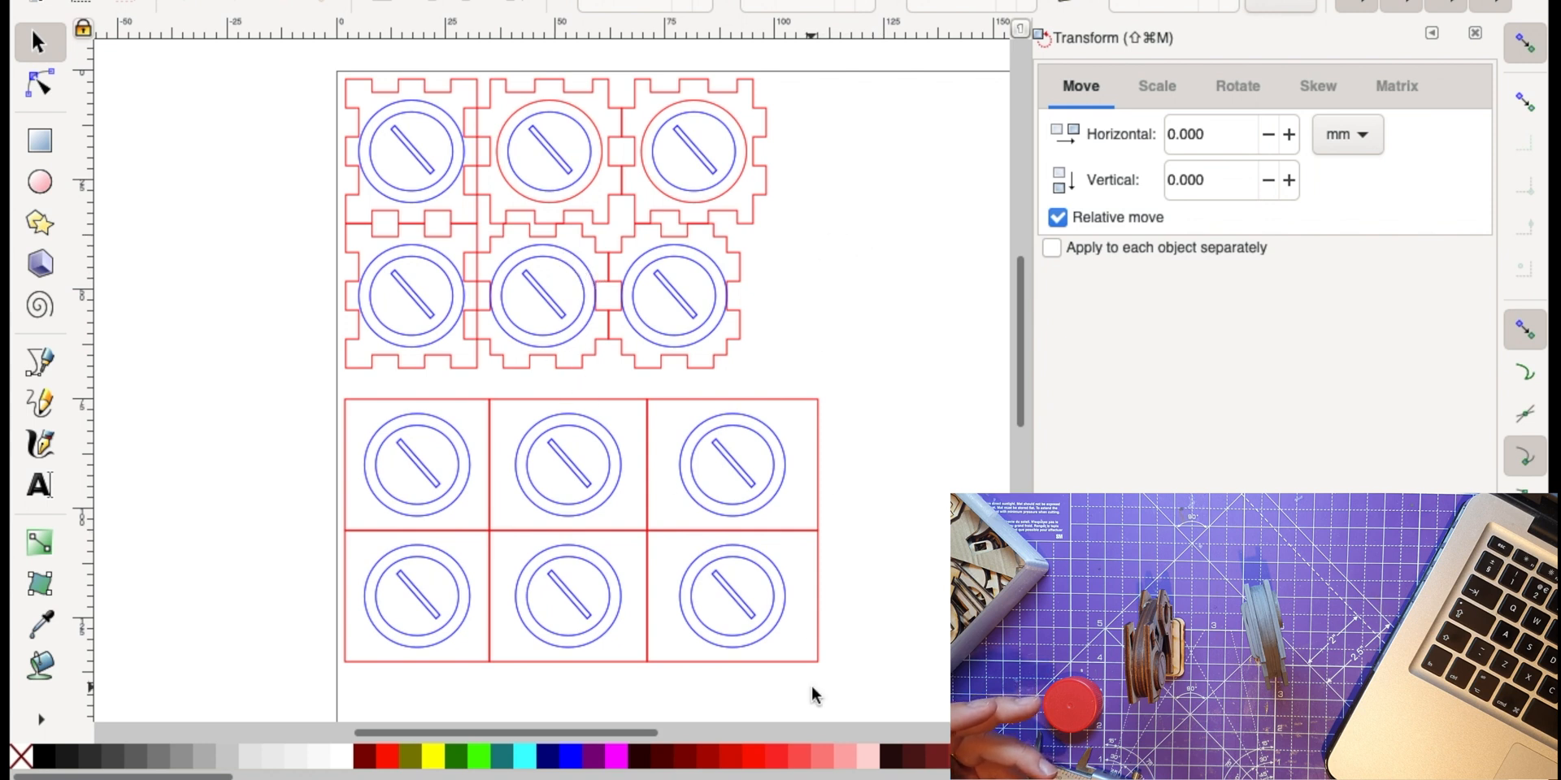
{"action": "mouse_move", "coordinate": [812, 693]}
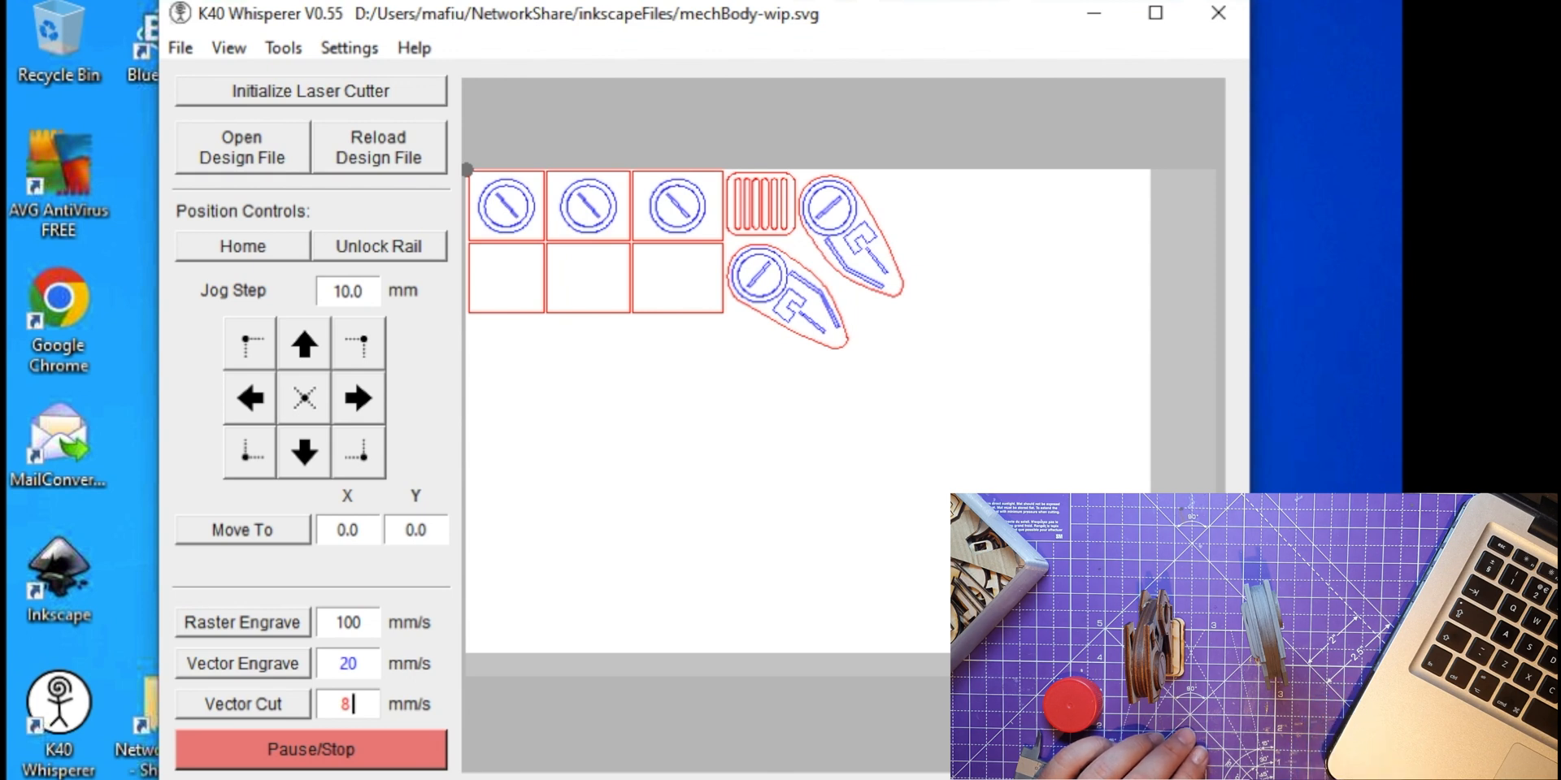
{"action": "mouse_move", "coordinate": [1026, 222]}
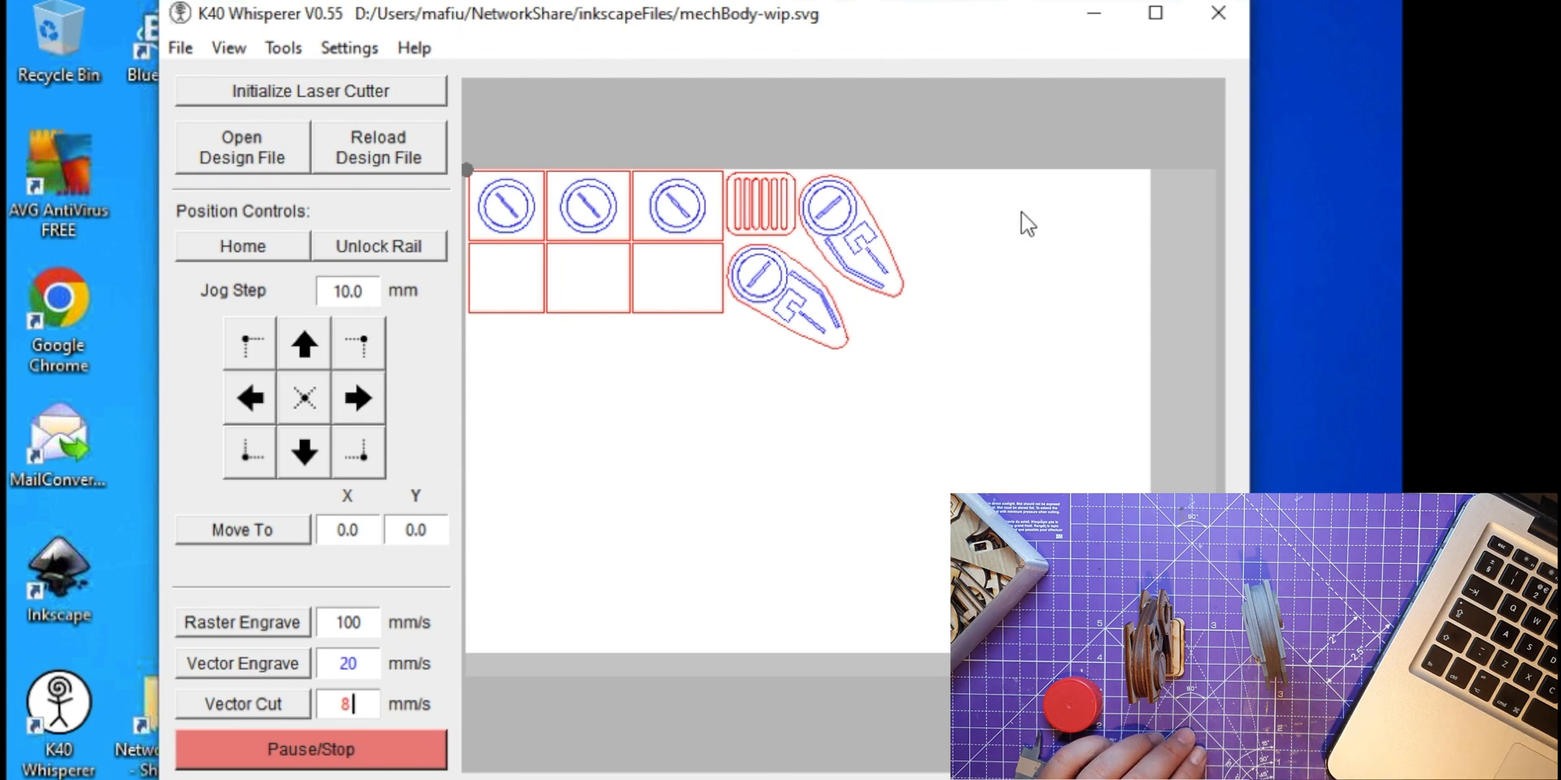
{"action": "mouse_move", "coordinate": [668, 409]}
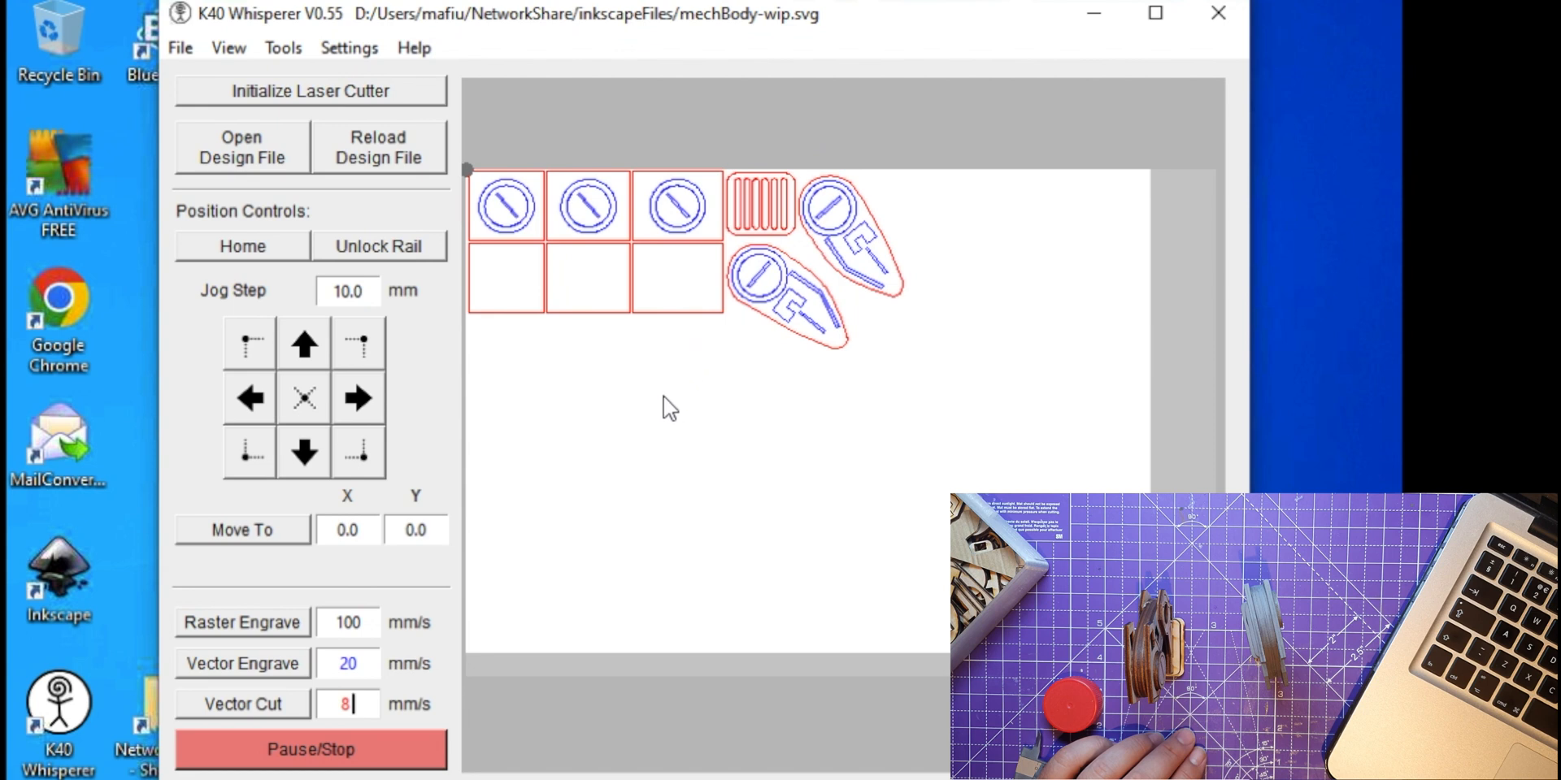
{"action": "mouse_move", "coordinate": [223, 12]}
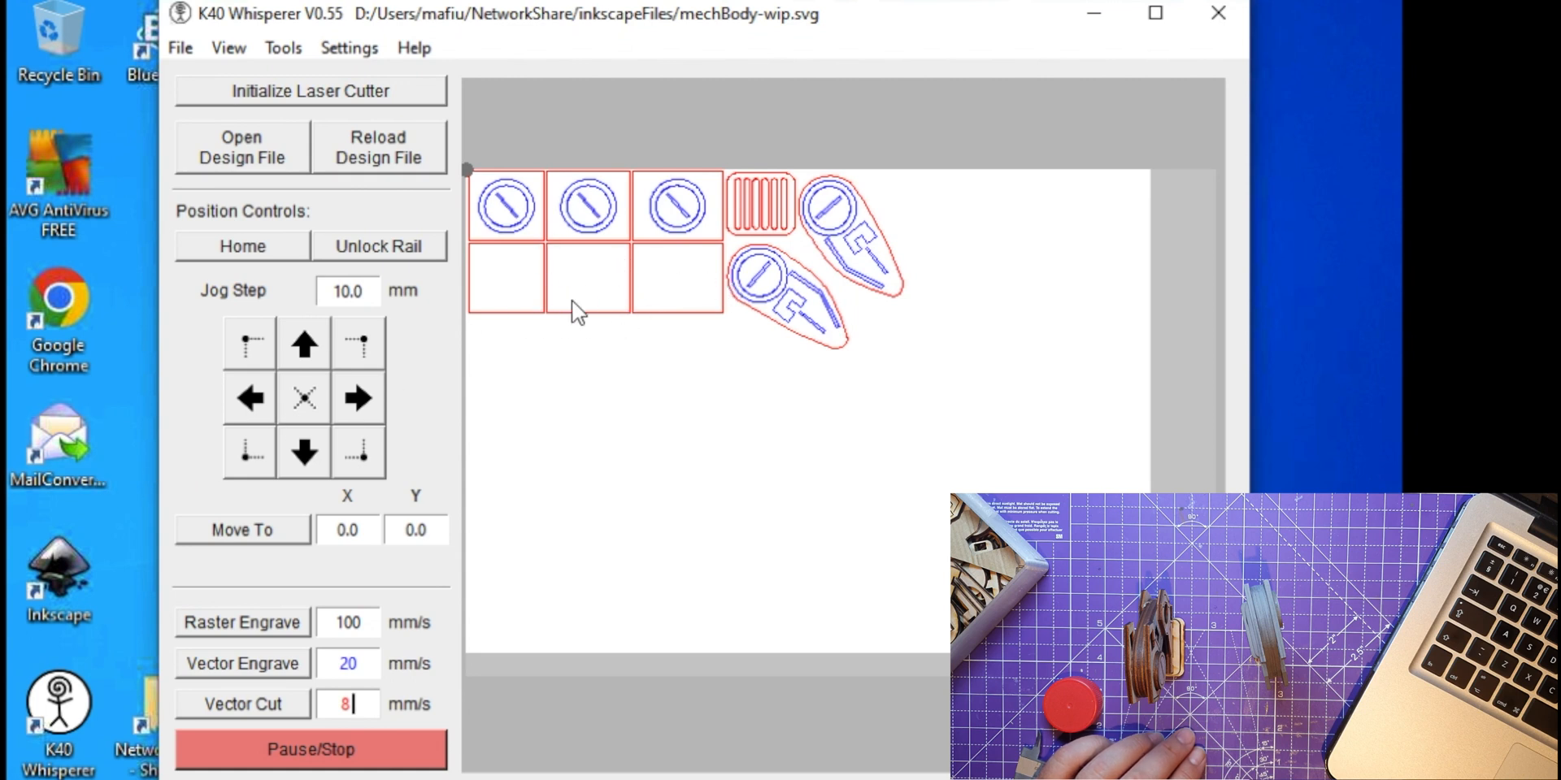
{"action": "mouse_move", "coordinate": [580, 276]}
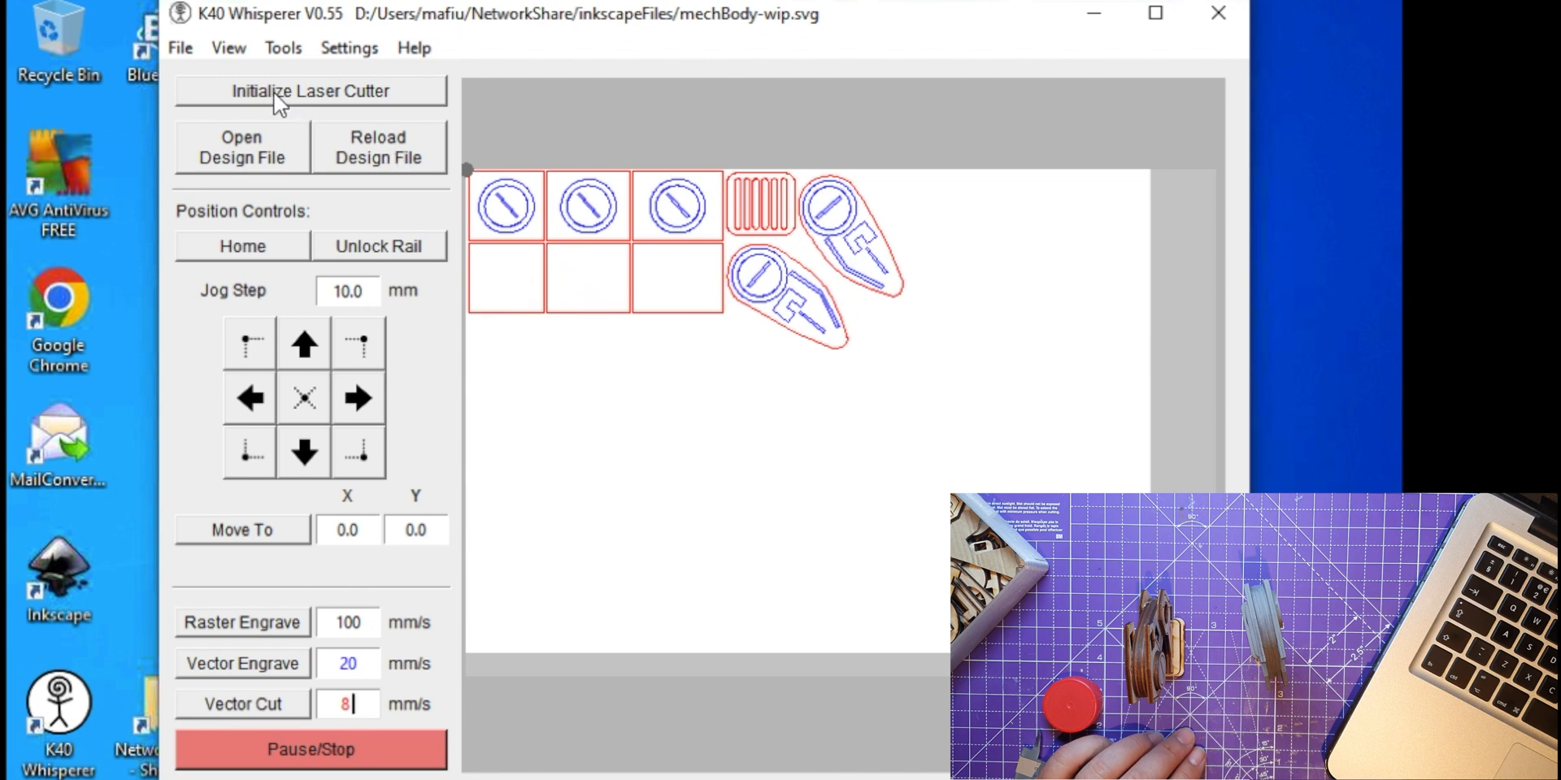
{"action": "mouse_move", "coordinate": [303, 451]}
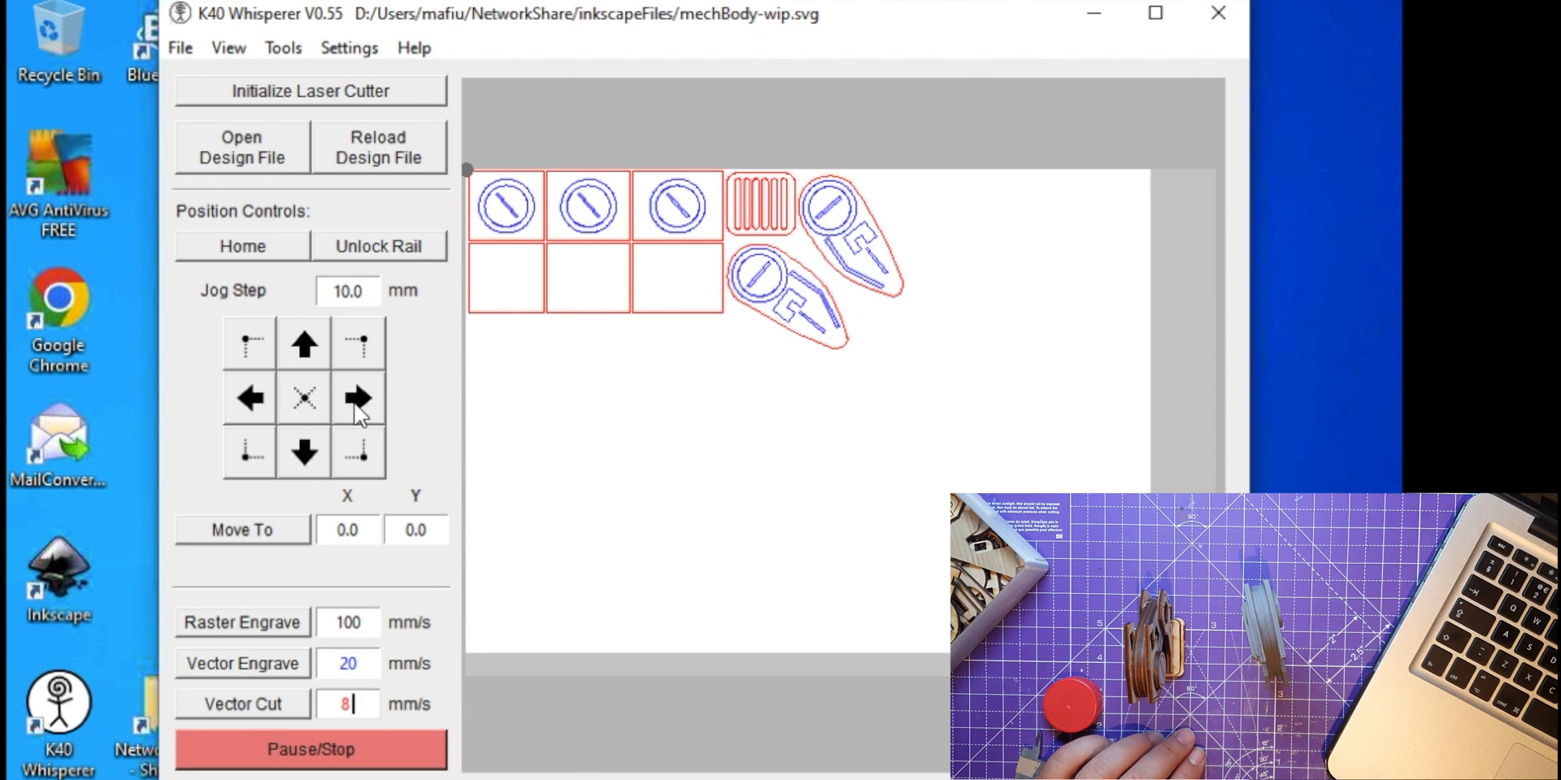
{"action": "mouse_move", "coordinate": [367, 442]}
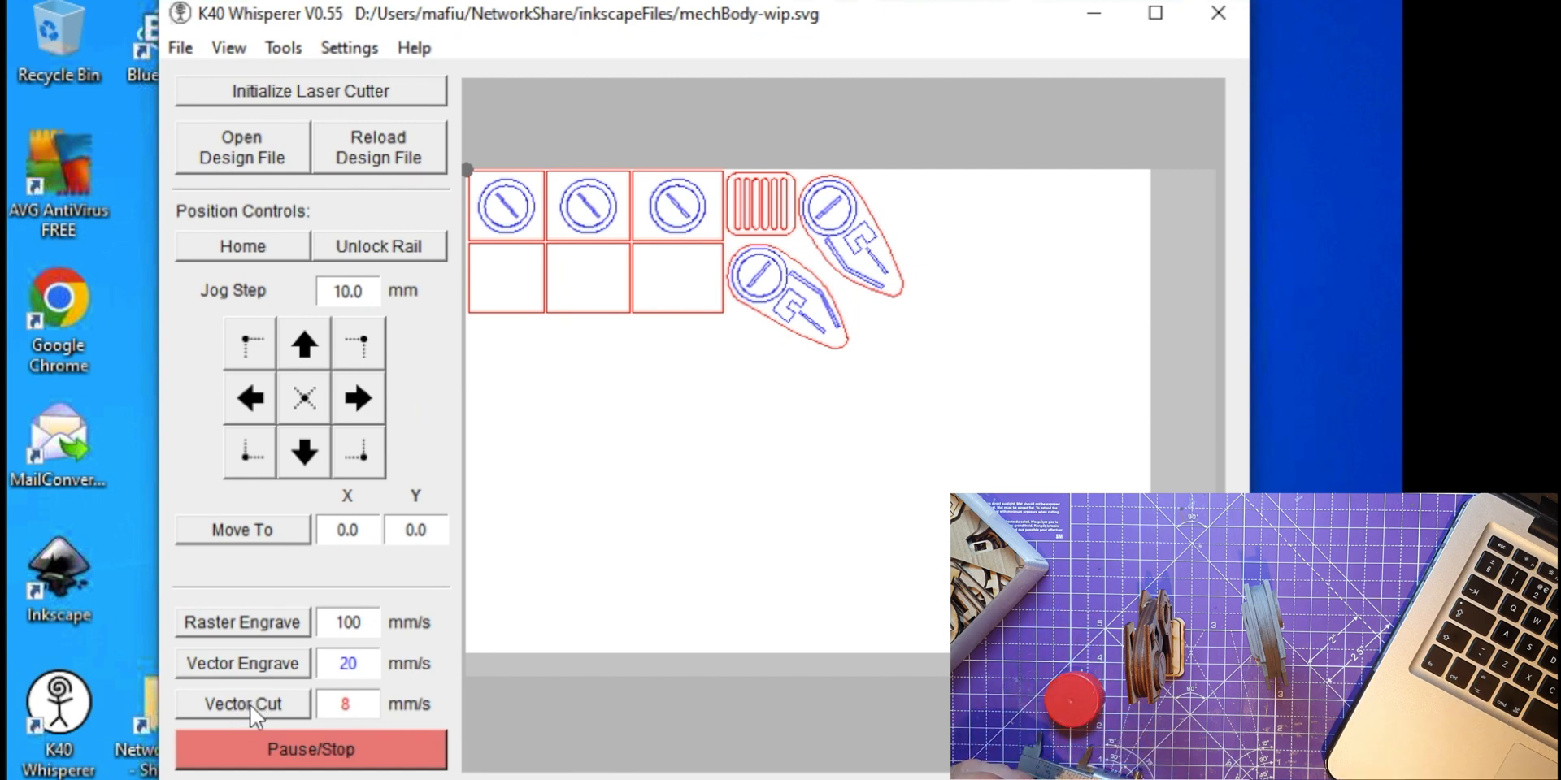
Confirm vector cut speed of 8 mm/s for the loaded mechBody-wip.svg design
{"action": "left_click", "coordinate": [347, 704]}
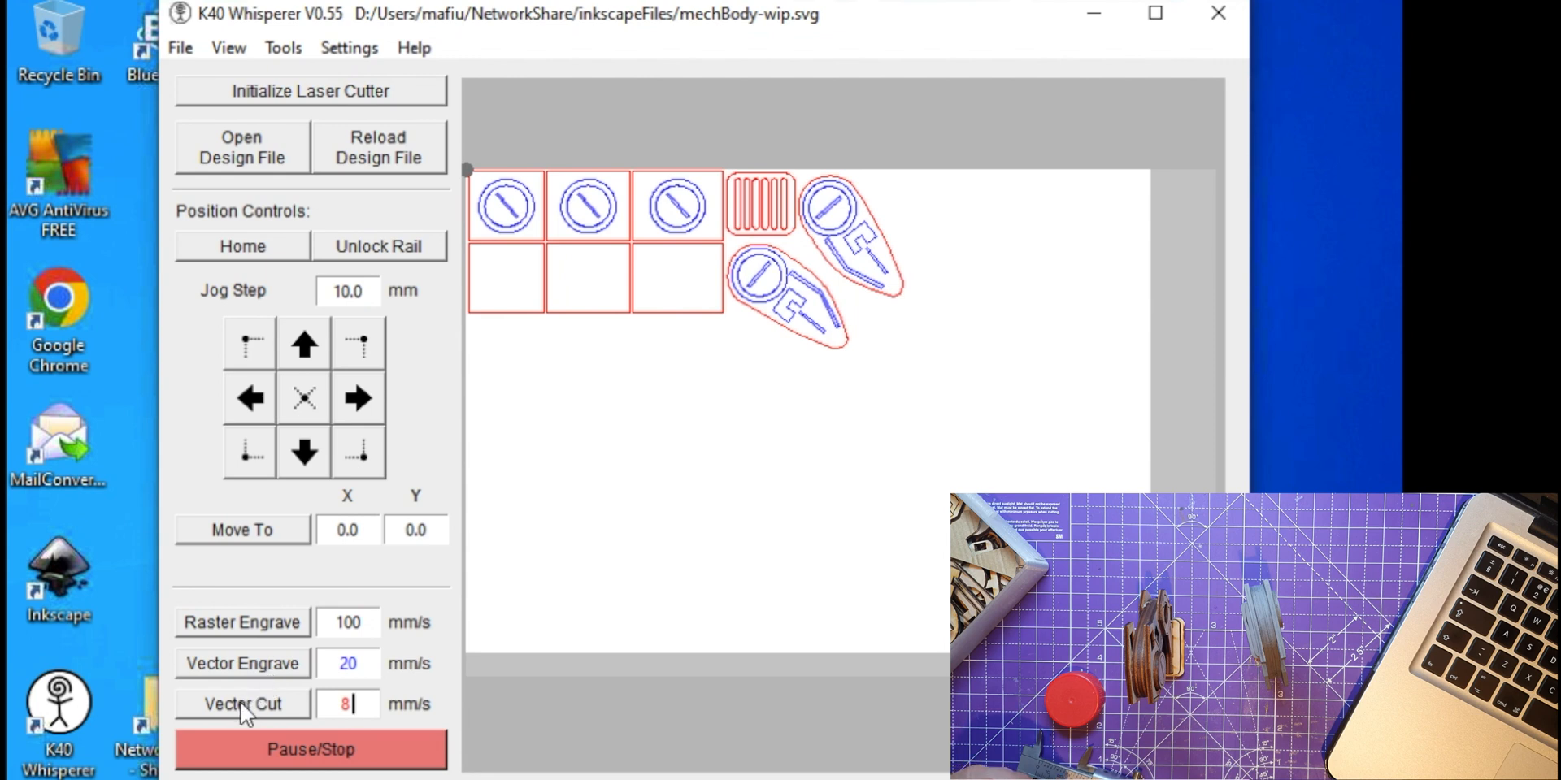
{"action": "mouse_move", "coordinate": [591, 236]}
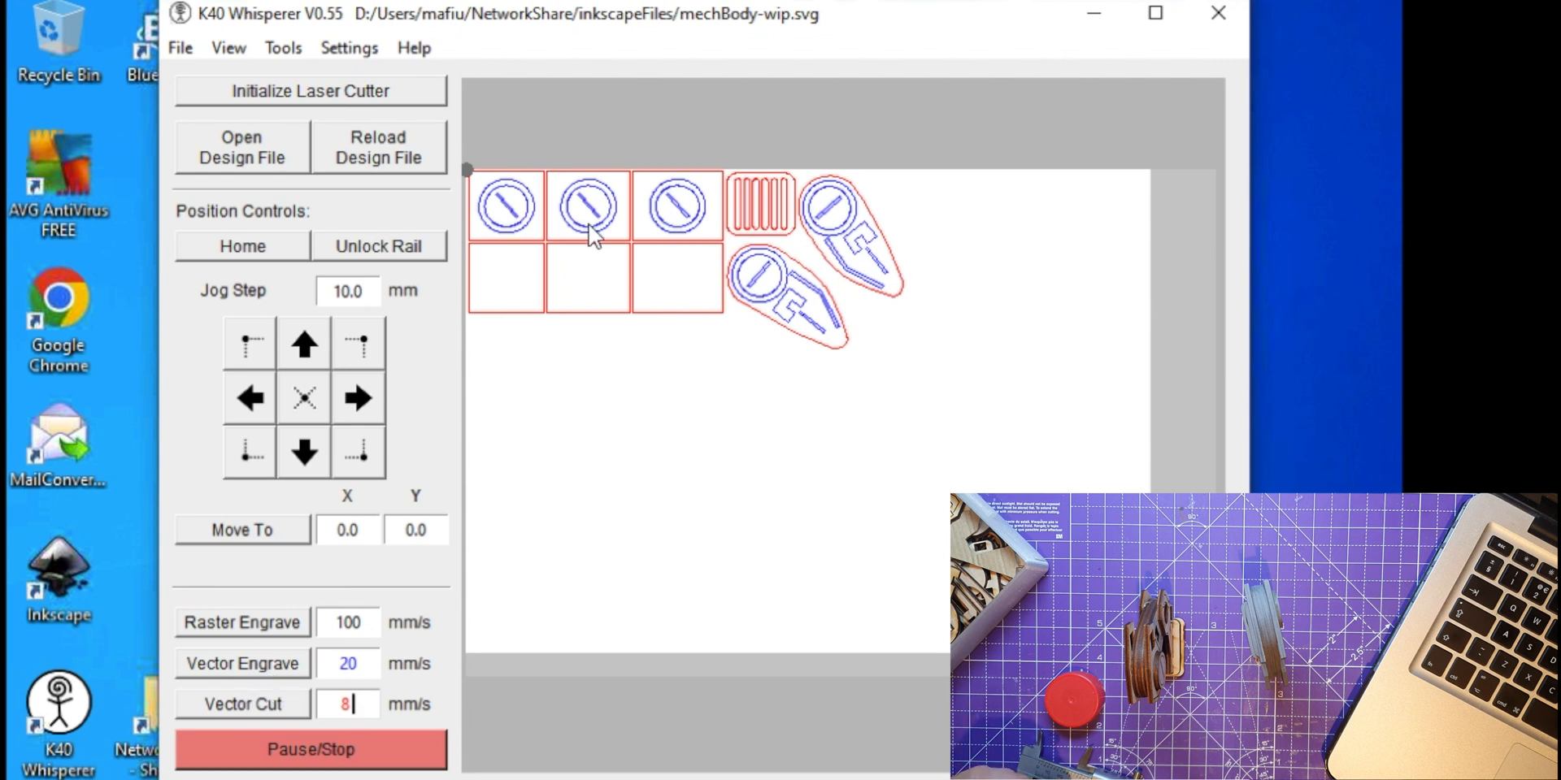
{"action": "mouse_move", "coordinate": [282, 669]}
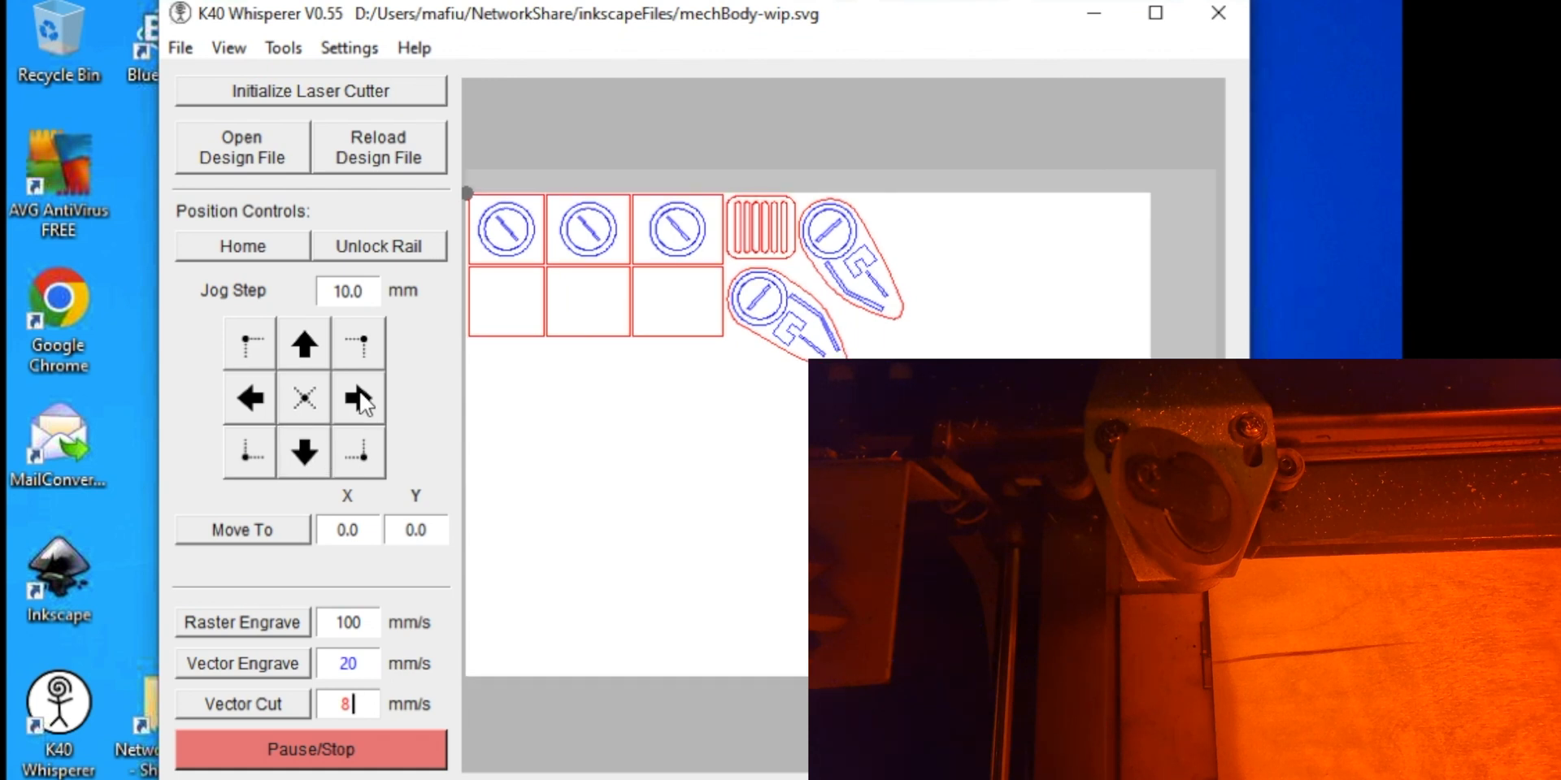
Send the loaded design to the cutter with Vector Engrave/Vector Cut
{"action": "left_click", "coordinate": [358, 398]}
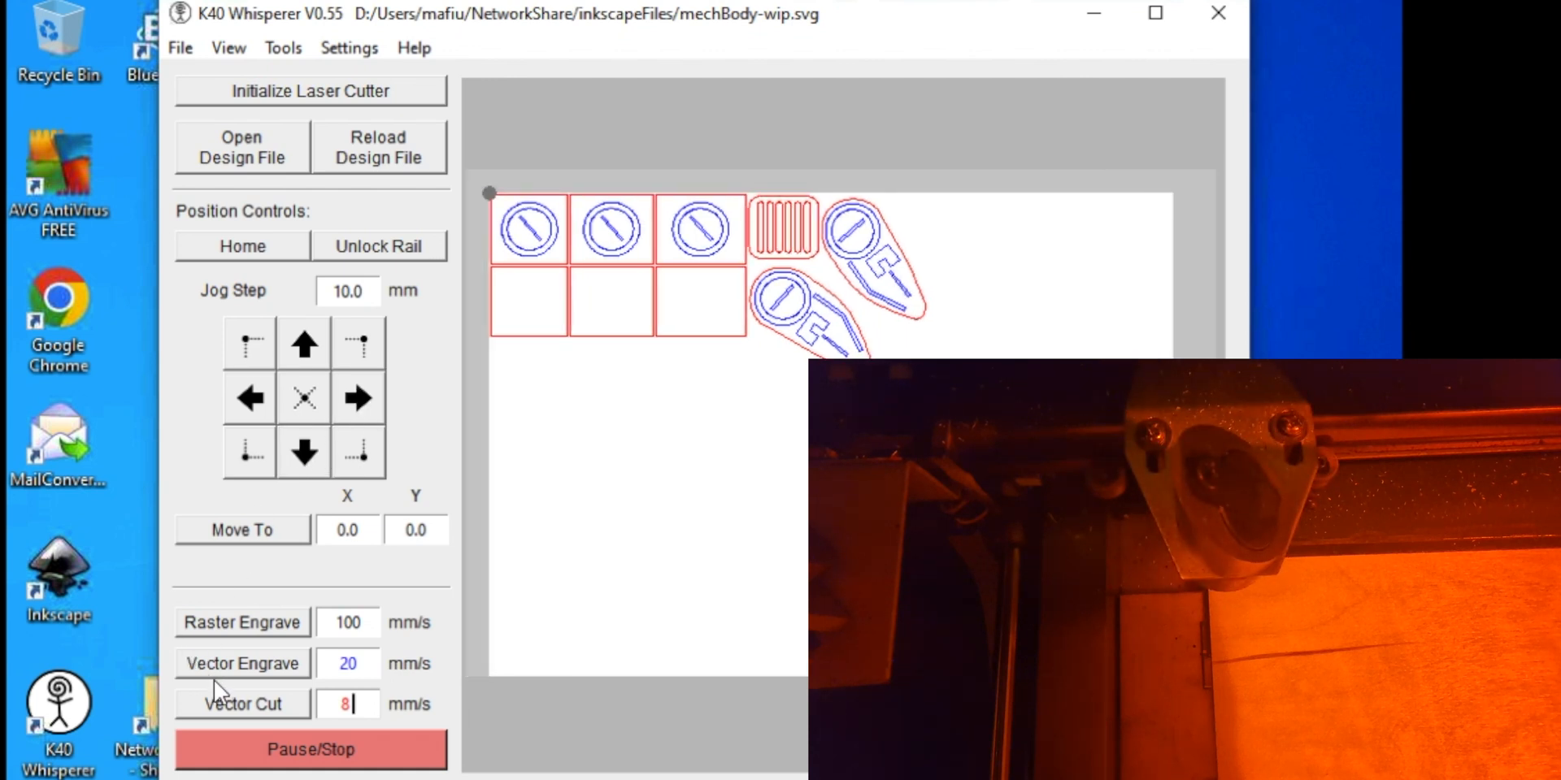
{"action": "mouse_move", "coordinate": [227, 679]}
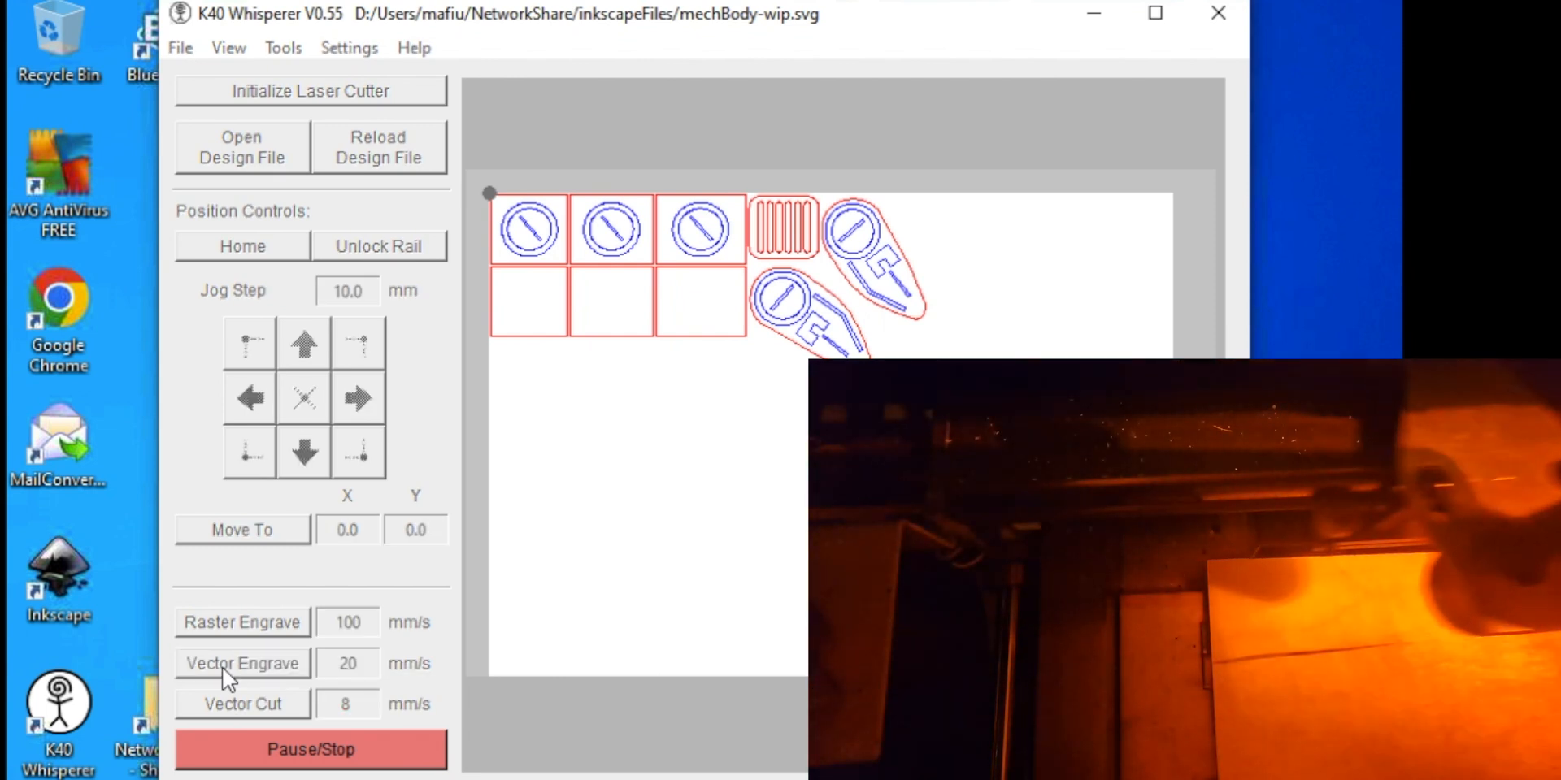
{"action": "left_click", "coordinate": [346, 704]}
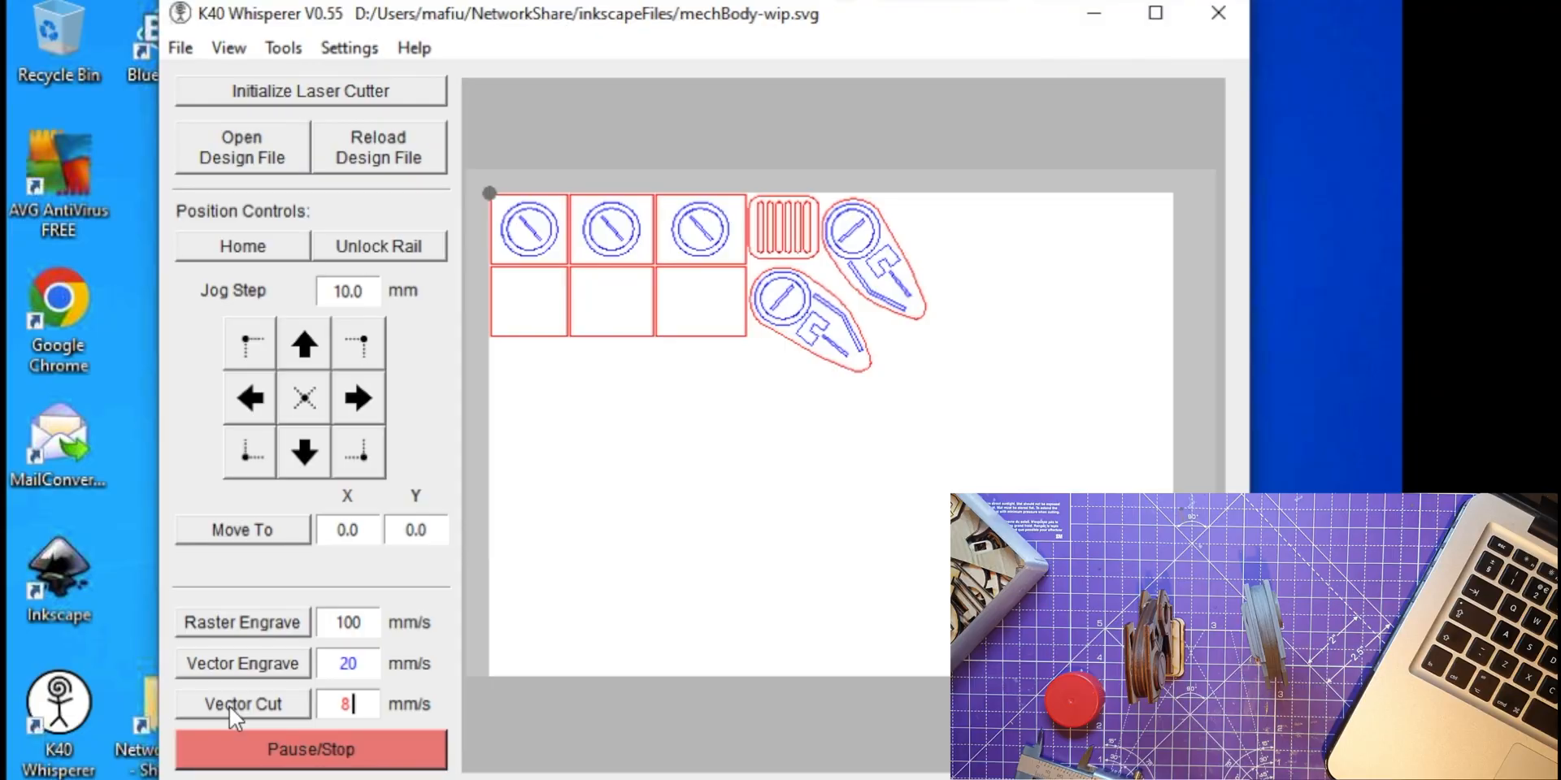